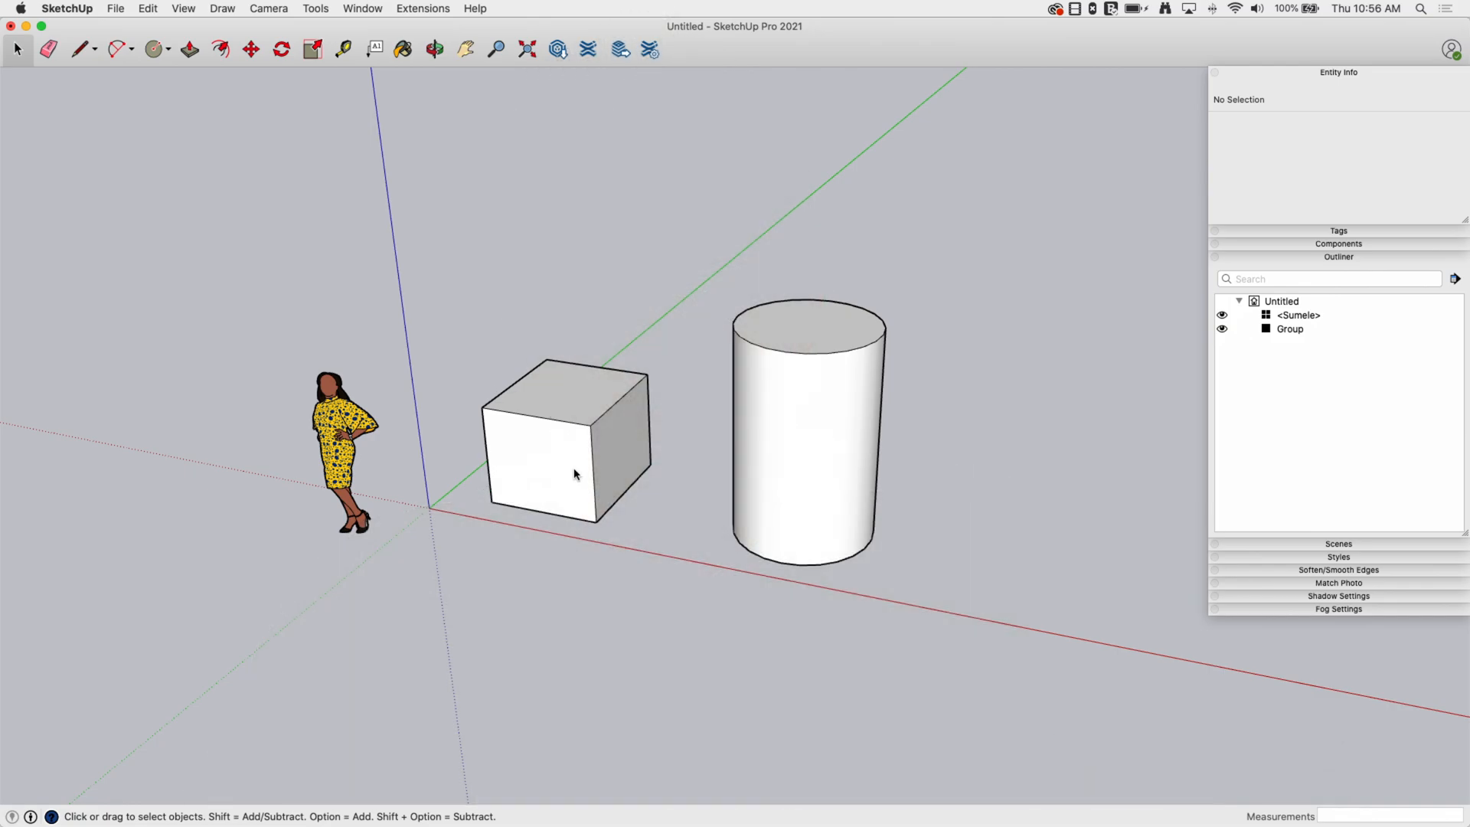
mouse_move(550, 454)
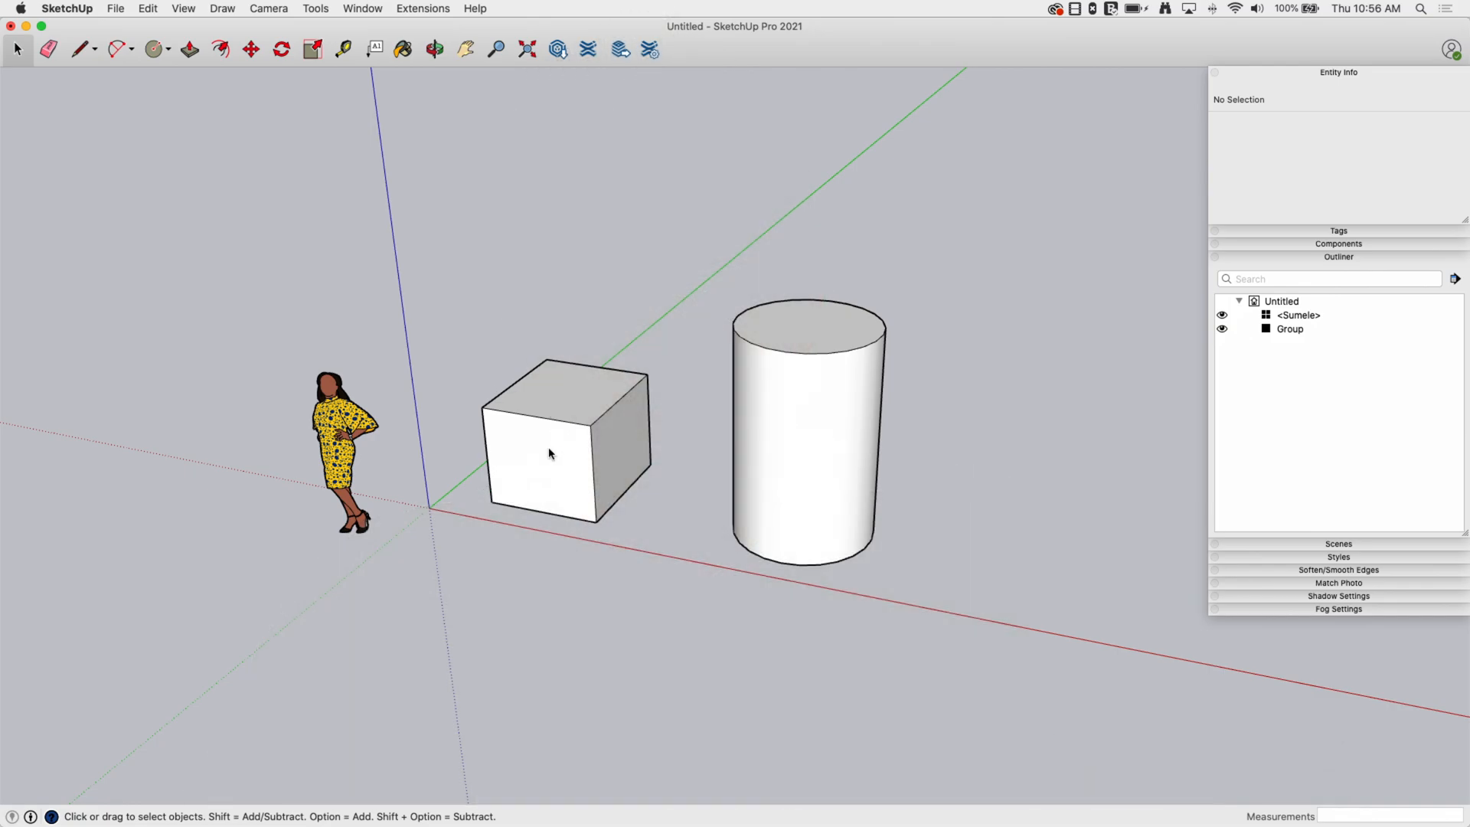
- Hide the cube's front face, then restore it with Edit > Unhide
click(548, 455)
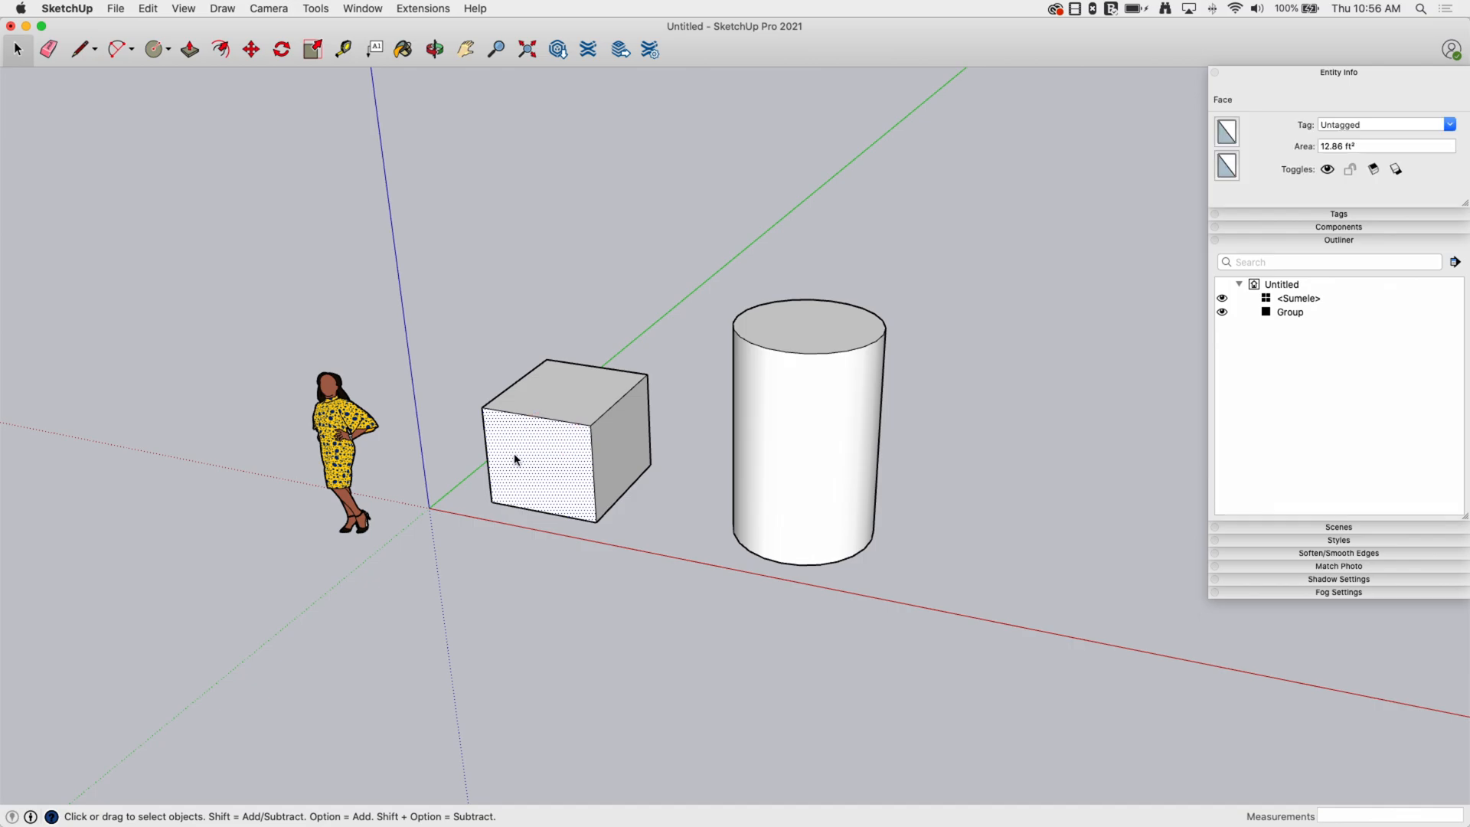
right_click(514, 433)
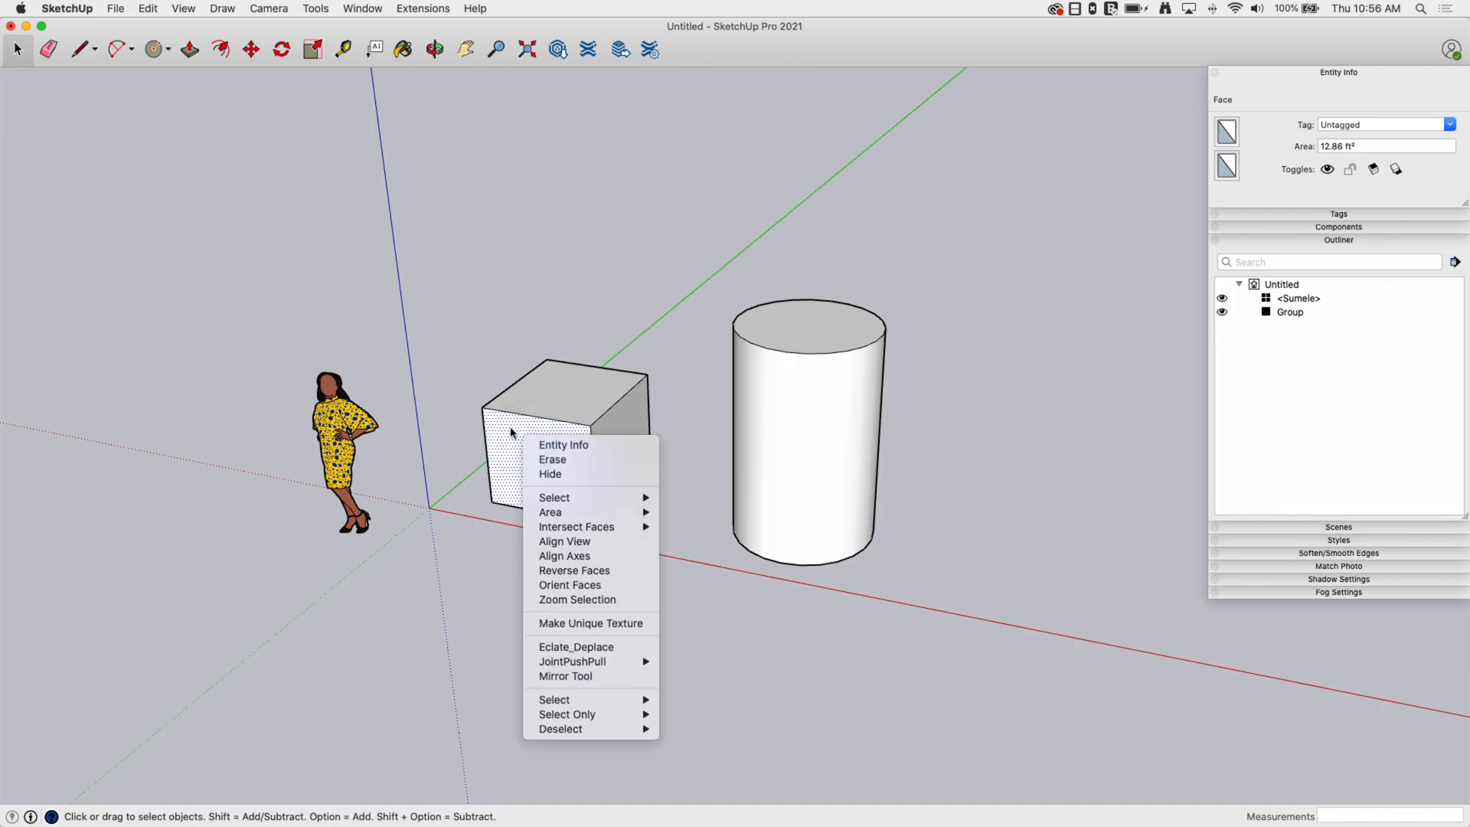
mouse_move(500, 427)
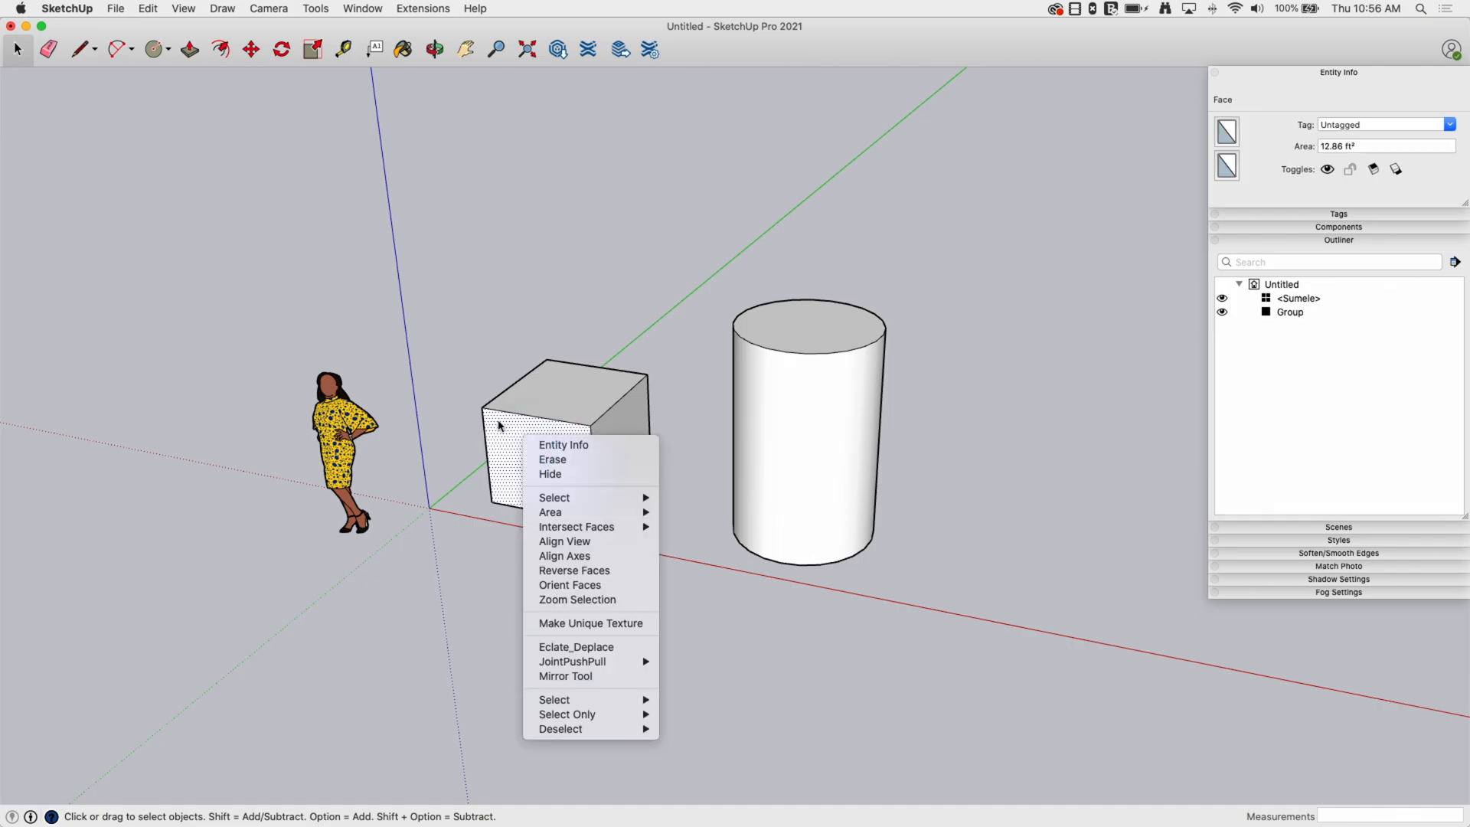
mouse_move(103, 8)
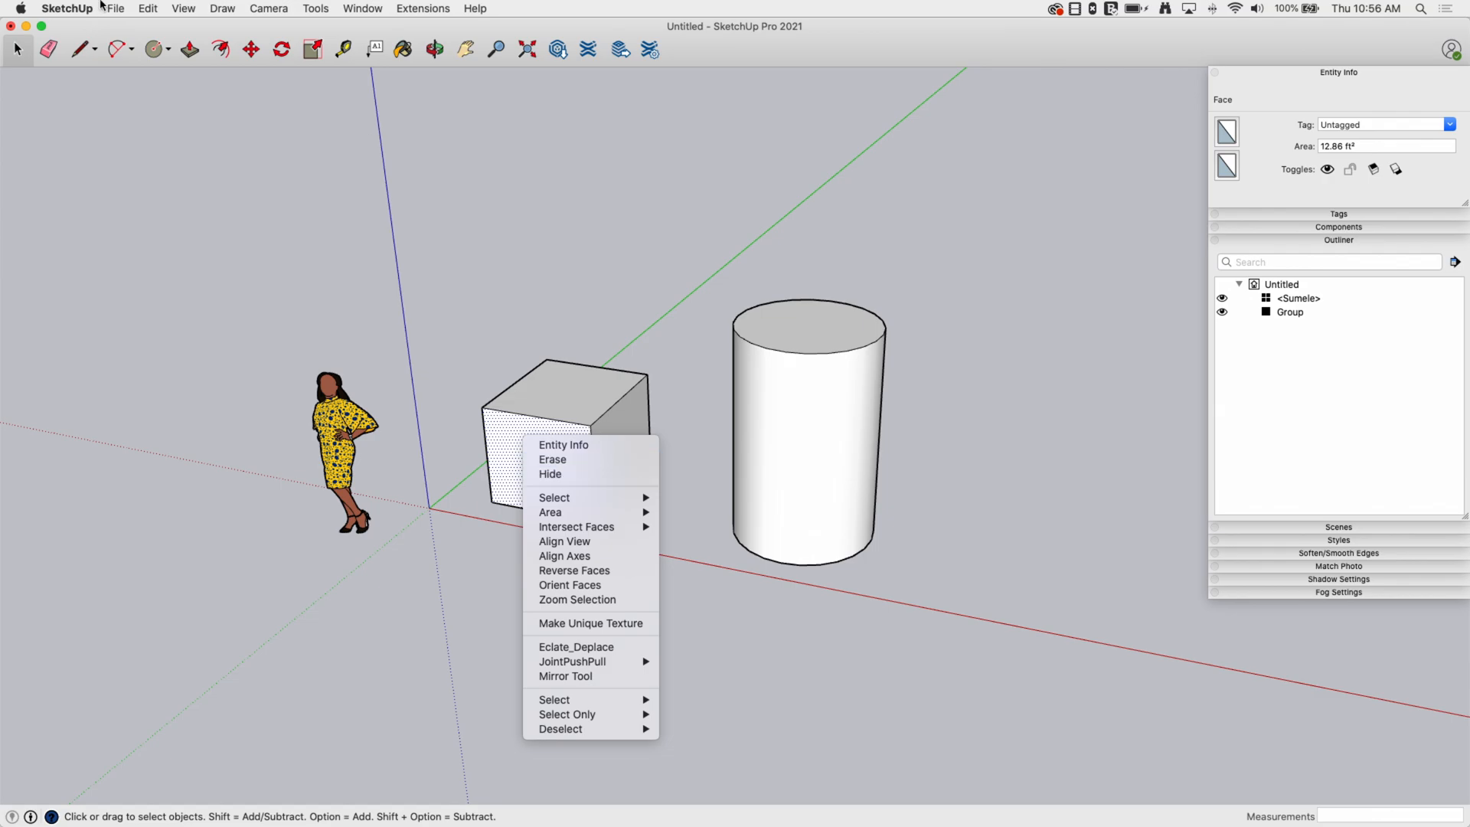
click(147, 9)
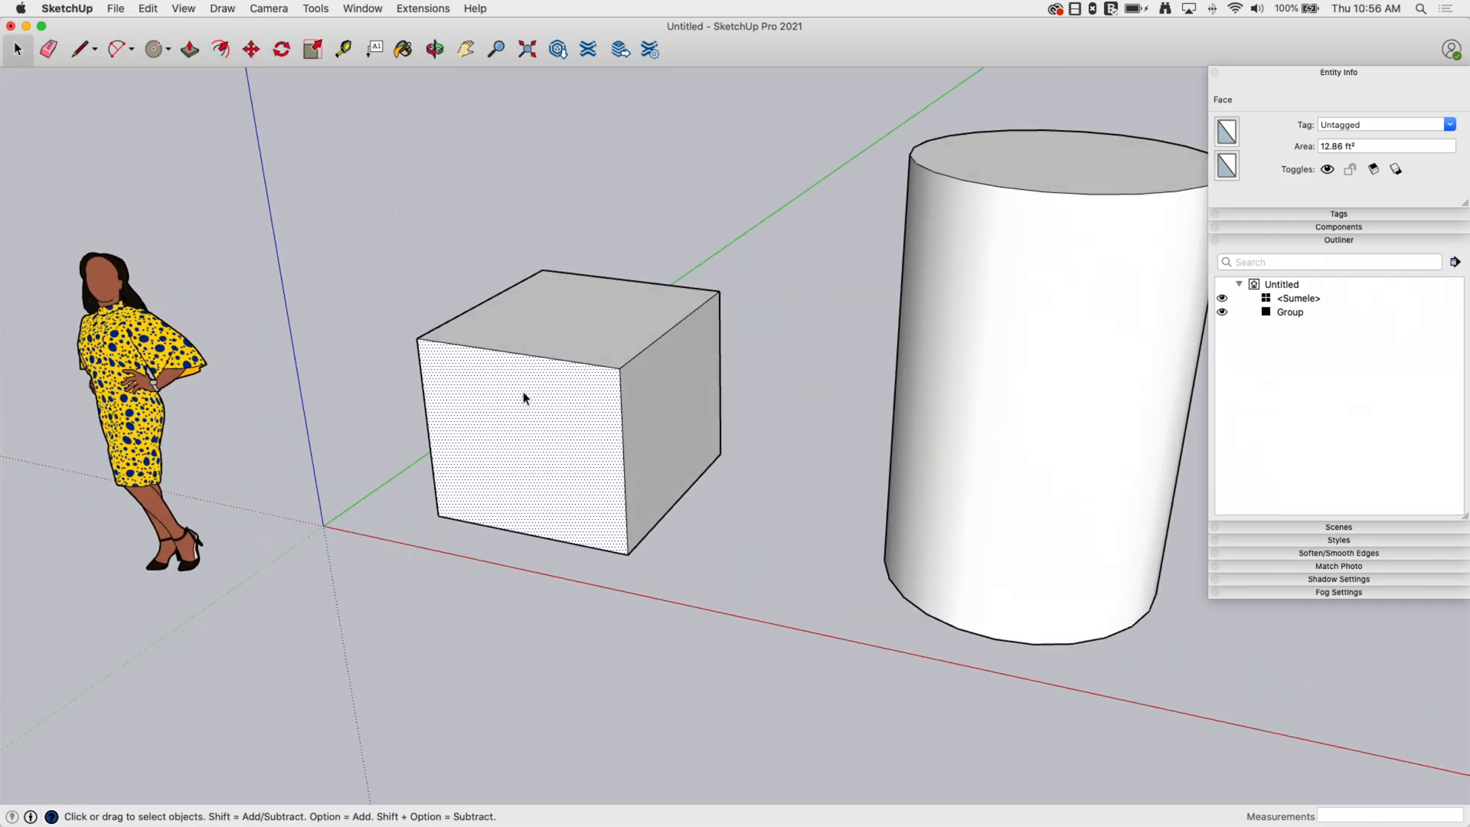
mouse_move(455, 458)
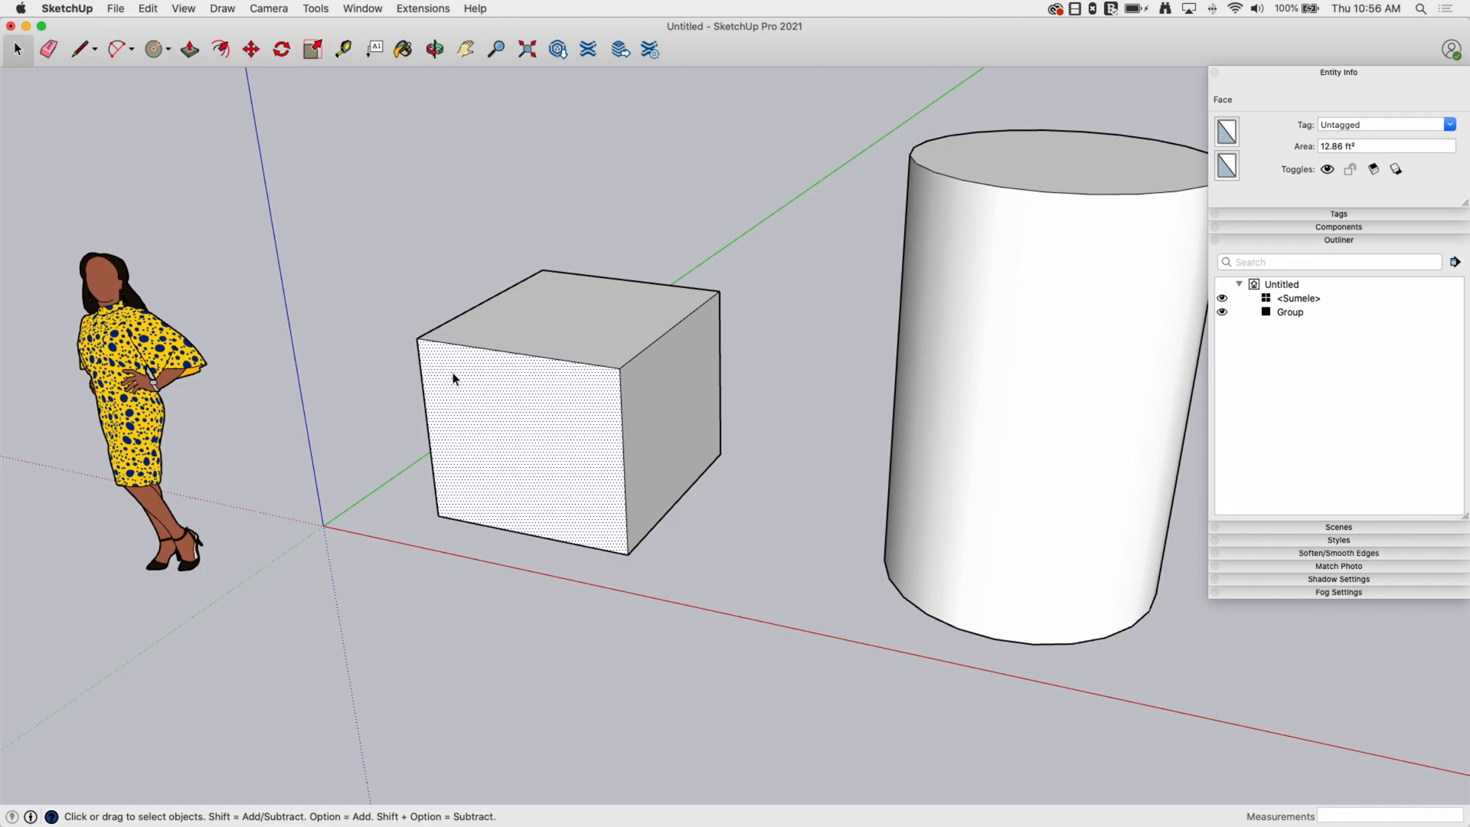
click(433, 49)
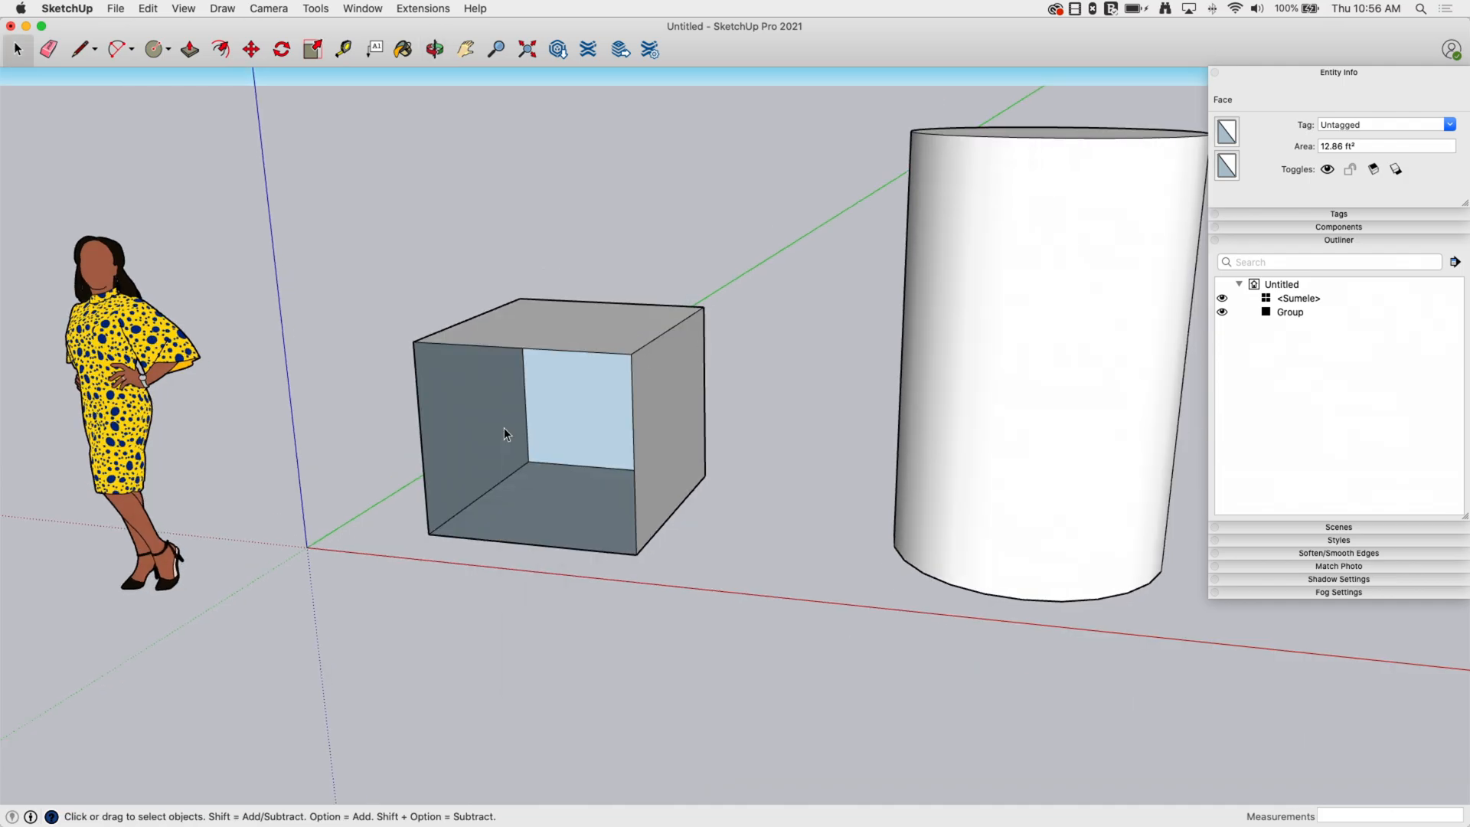
click(434, 49)
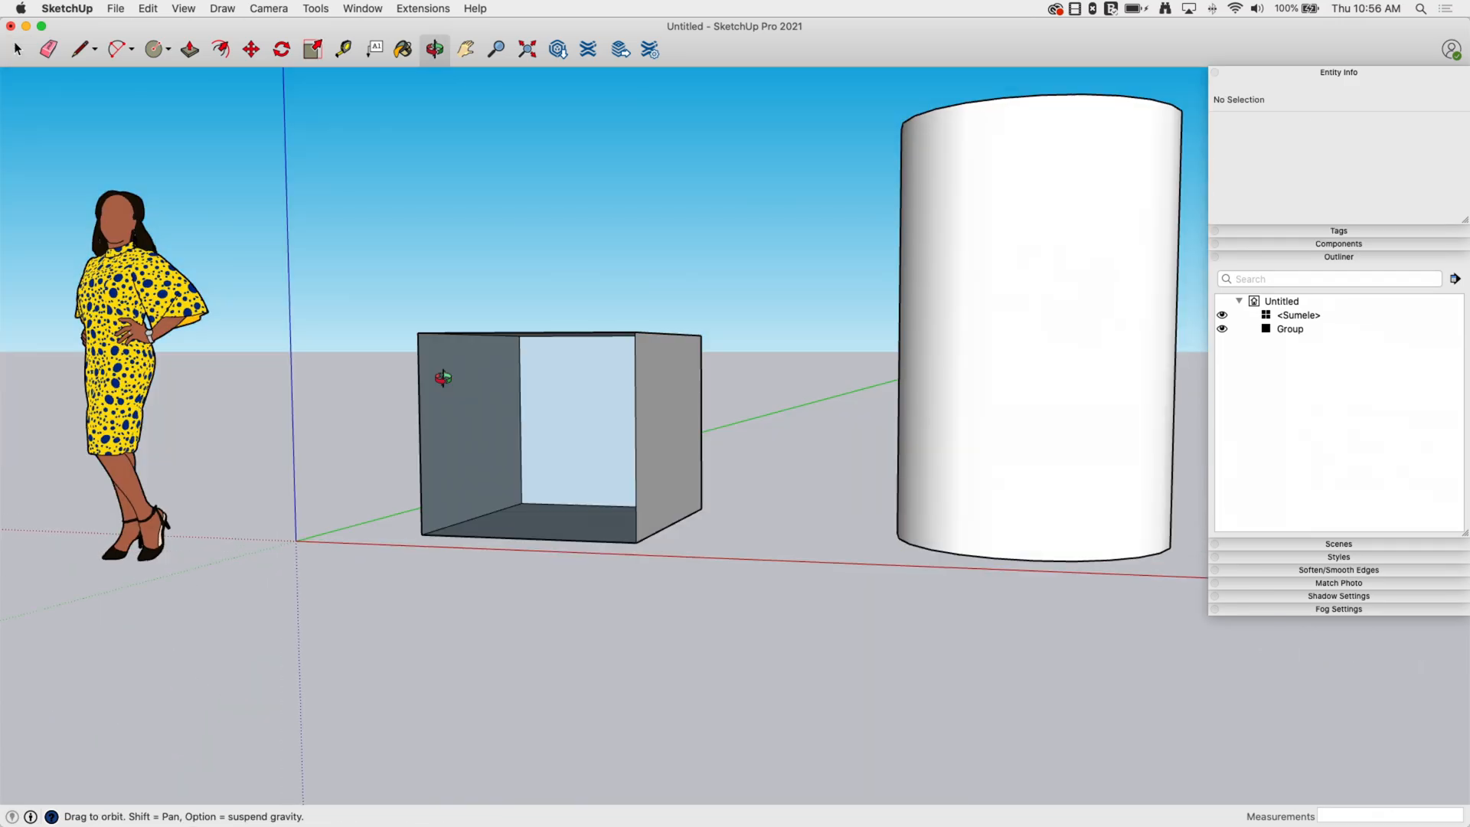
click(146, 8)
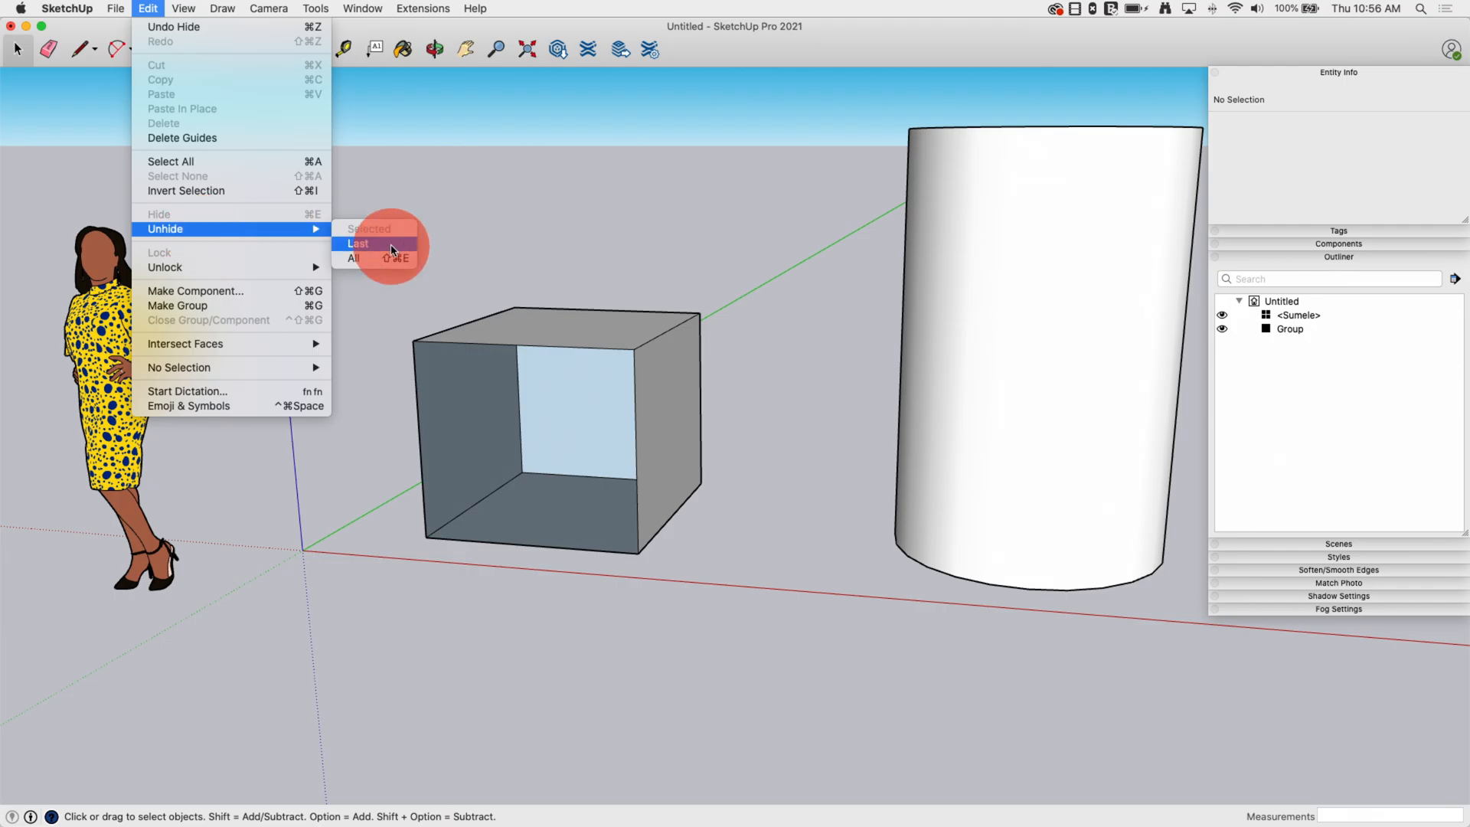
click(358, 243)
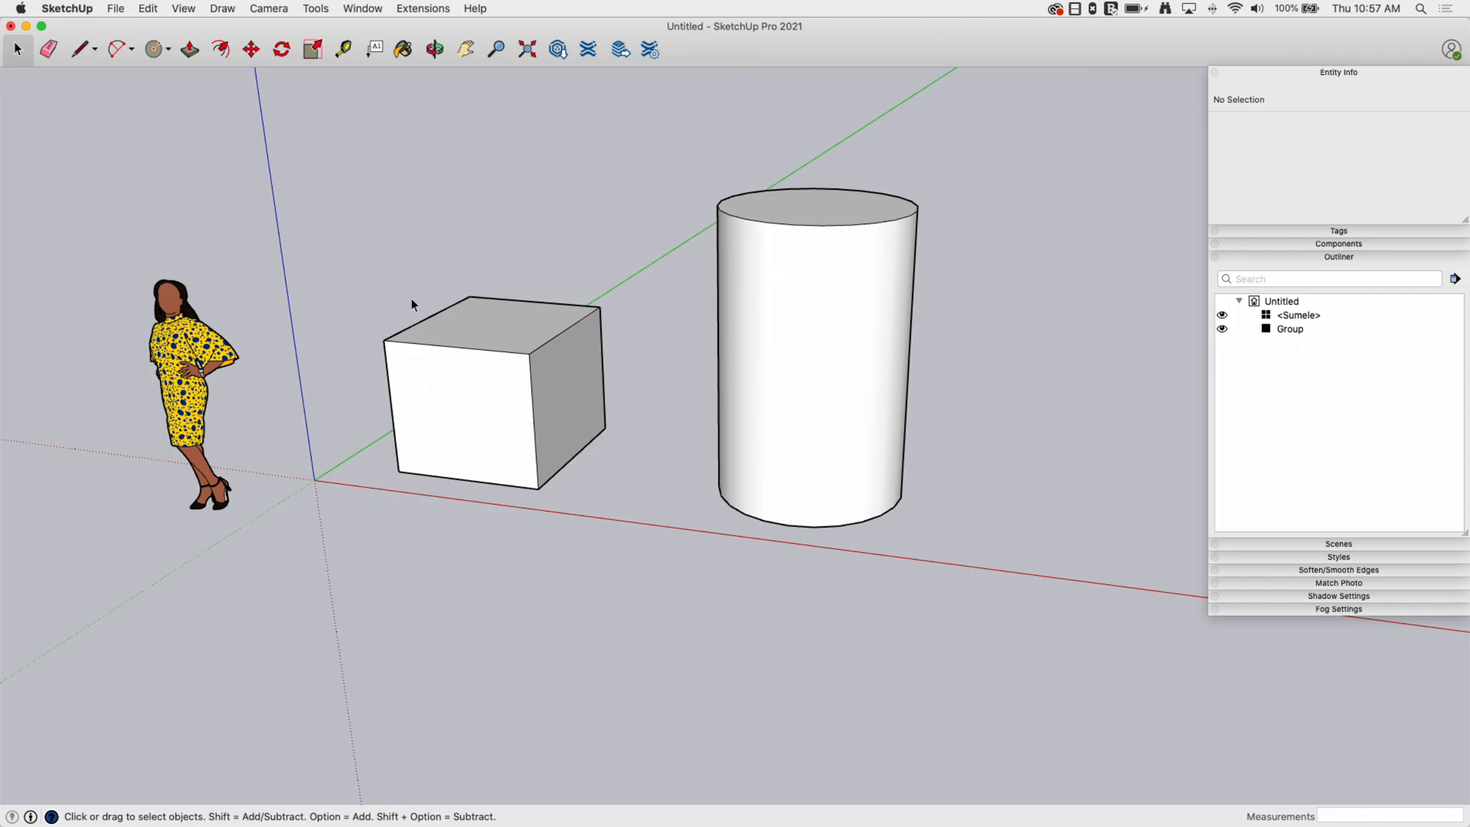
mouse_move(623, 287)
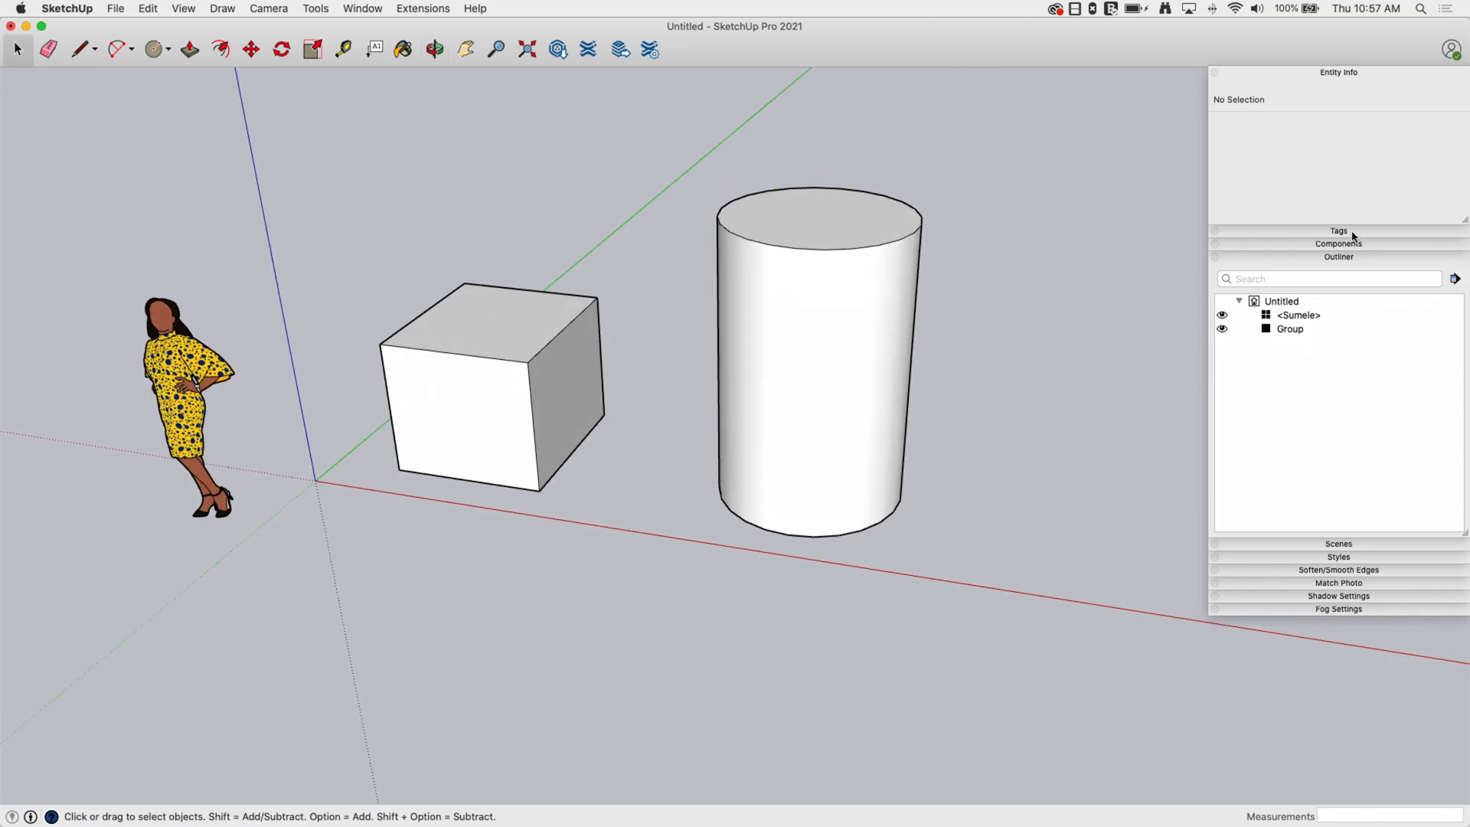
- Expand the Tags panel, then select and deselect the cylinder group
click(1339, 231)
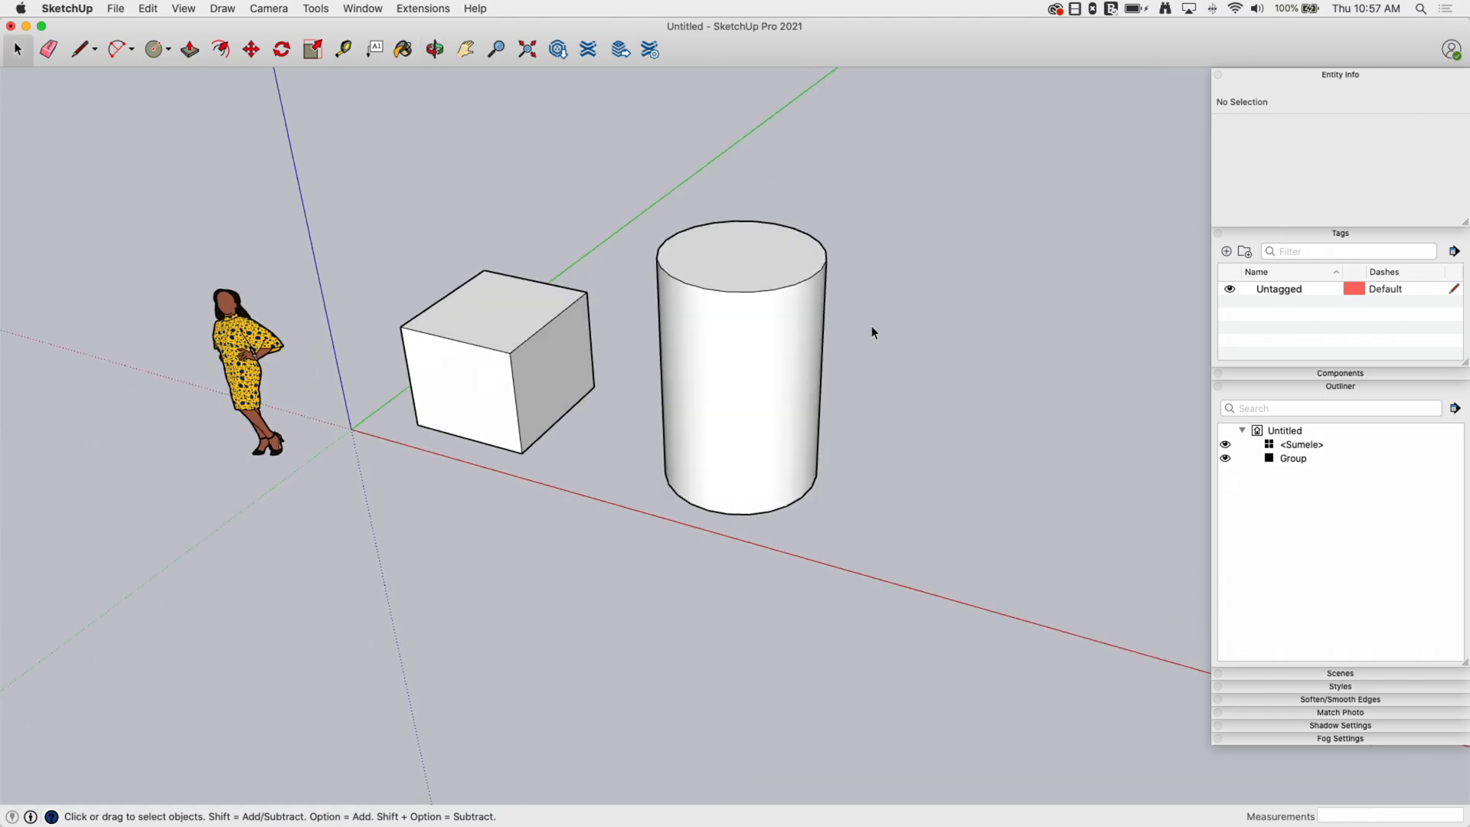
mouse_move(826, 183)
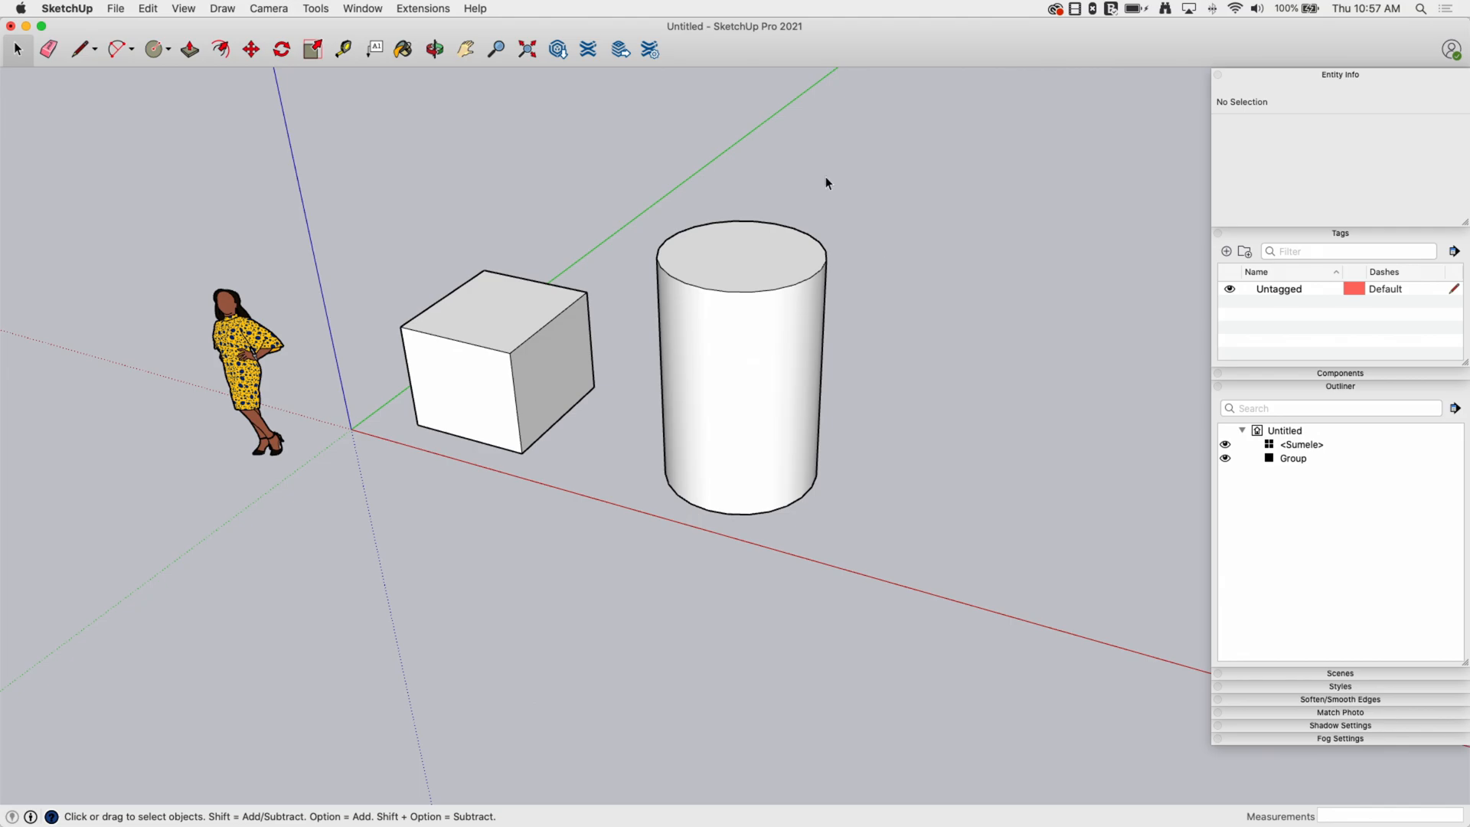
click(738, 366)
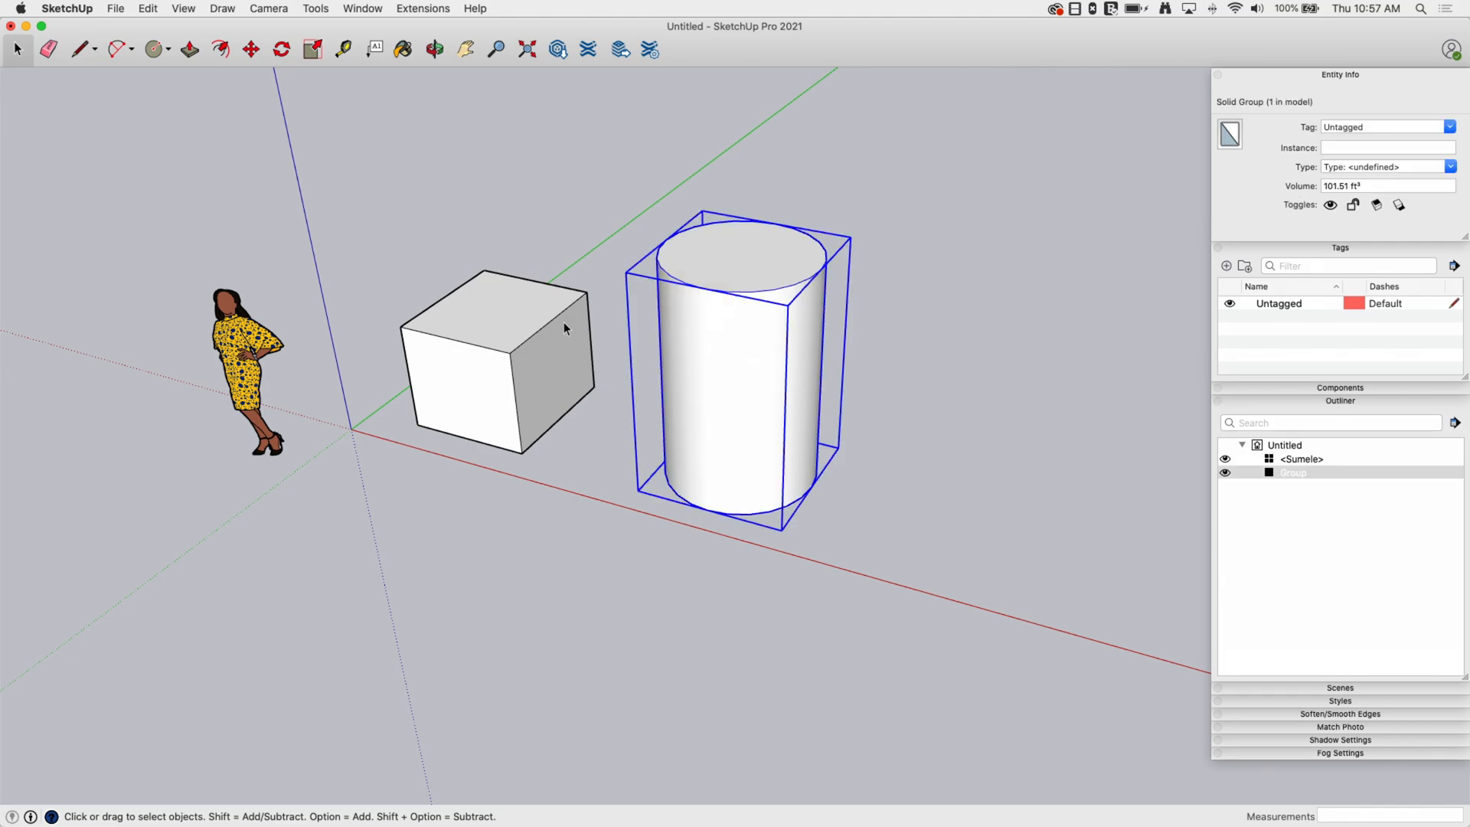
mouse_move(1049, 413)
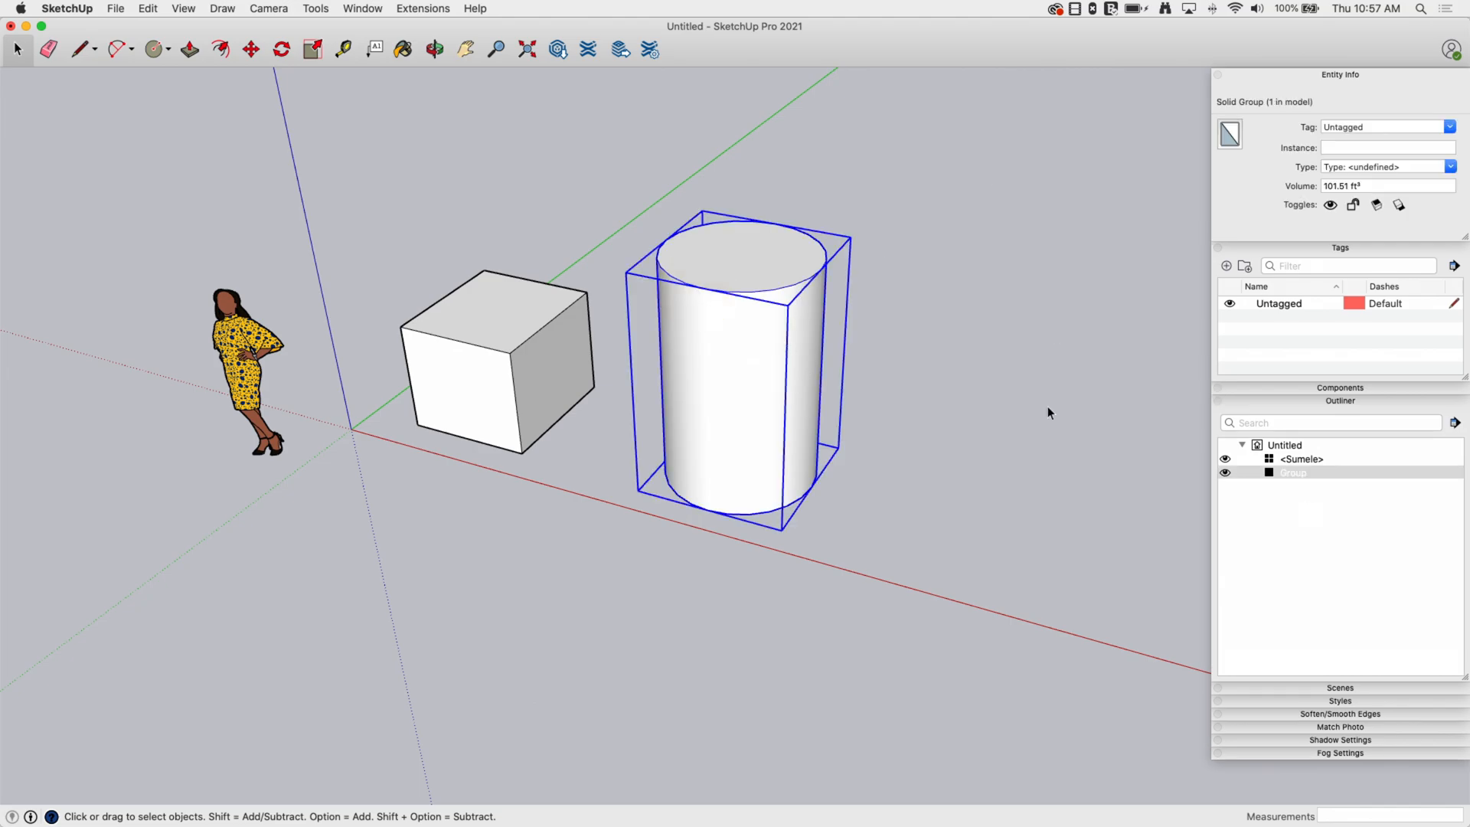
click(433, 49)
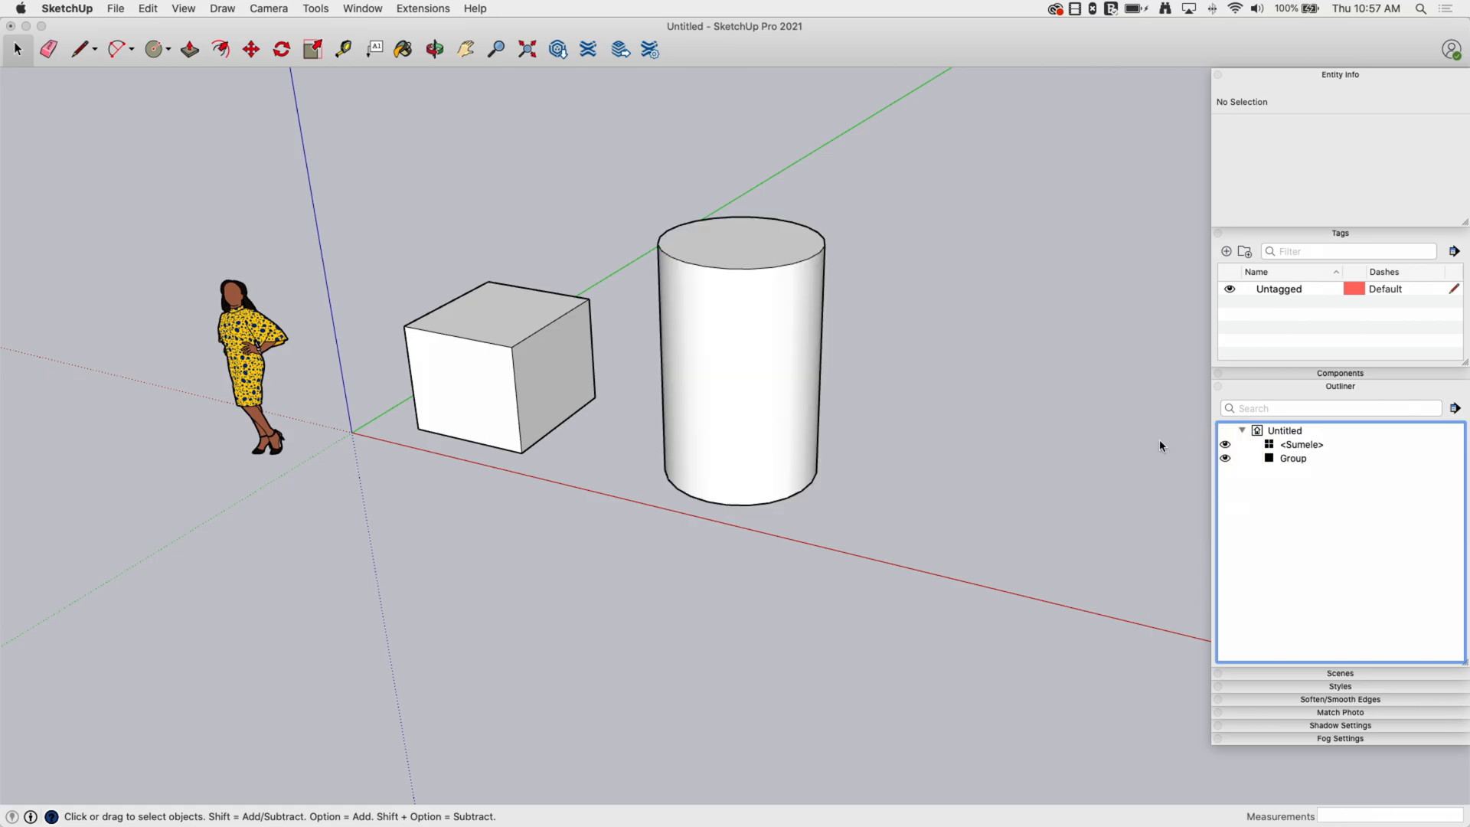
mouse_move(1369, 467)
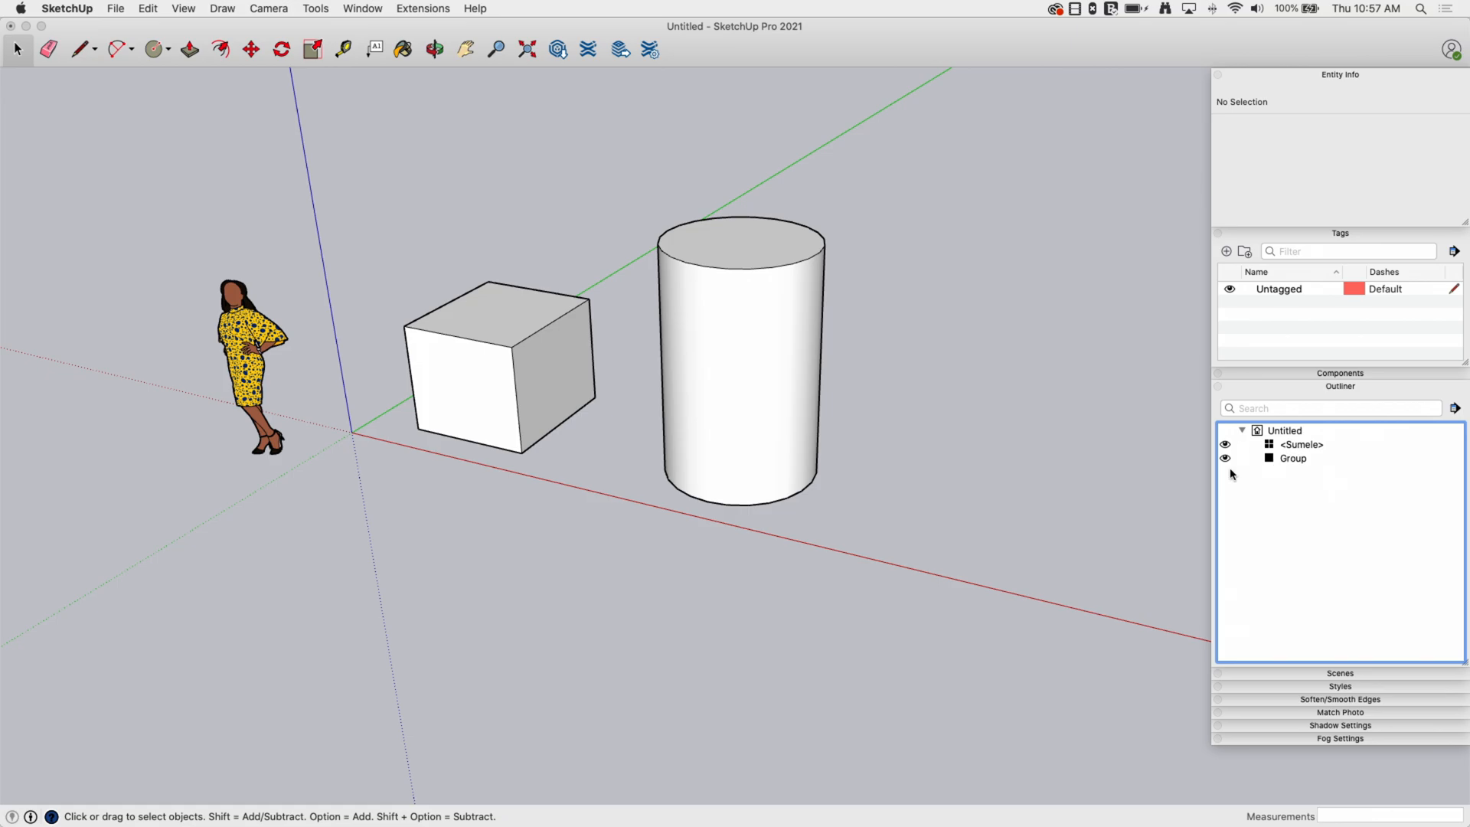
mouse_move(1260, 432)
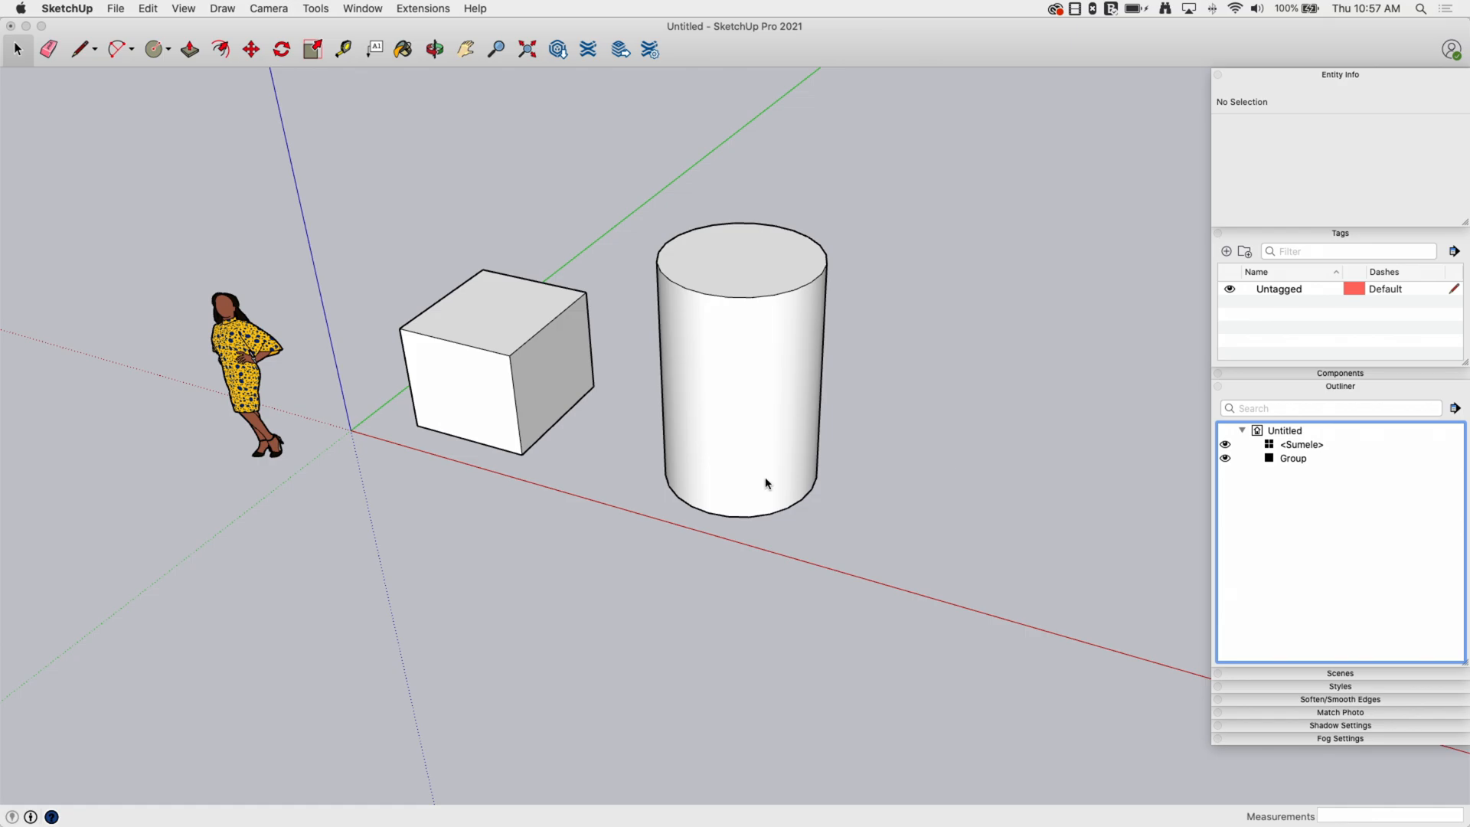
mouse_move(354, 393)
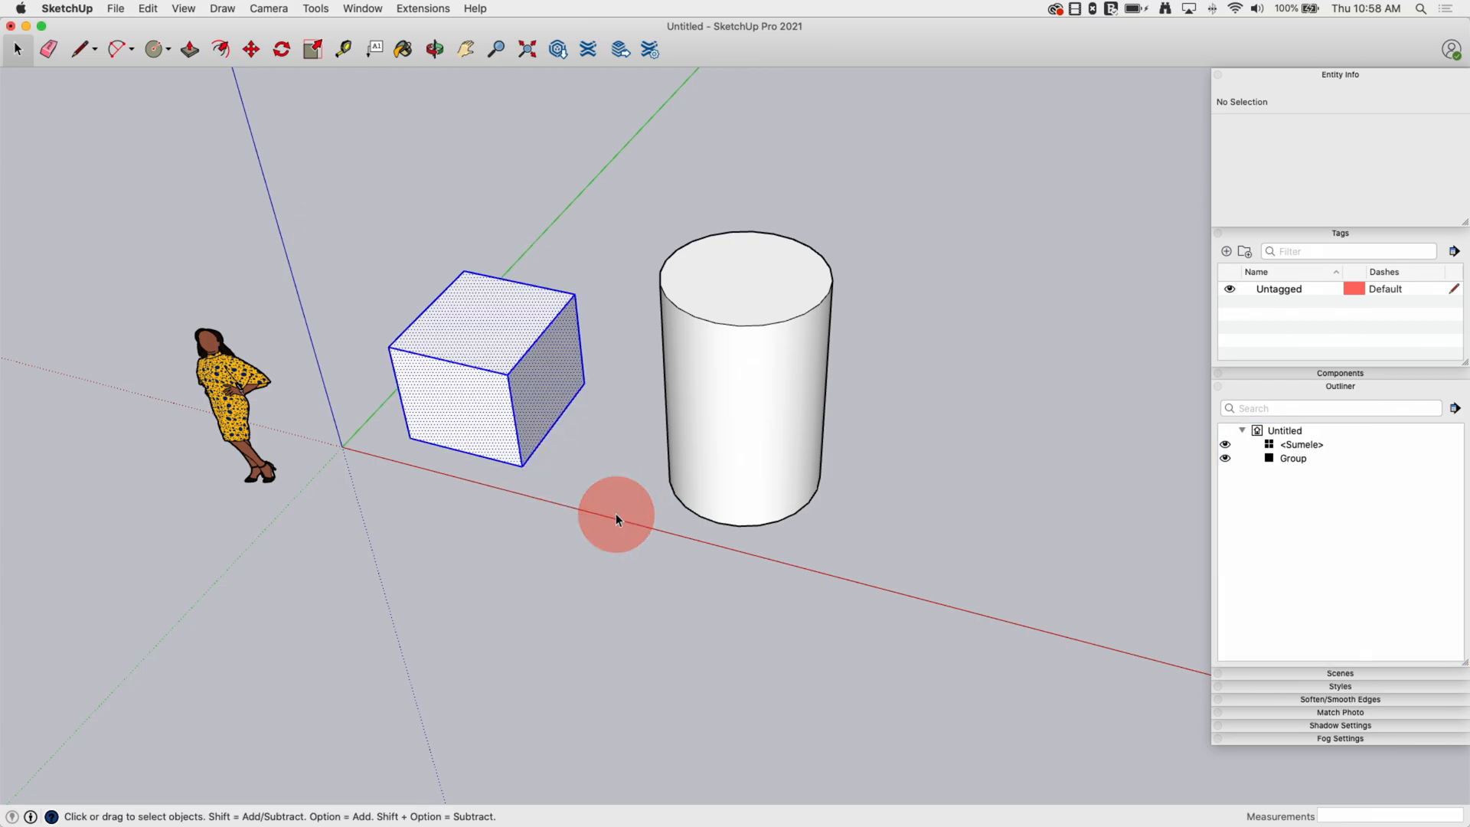
right_click(615, 515)
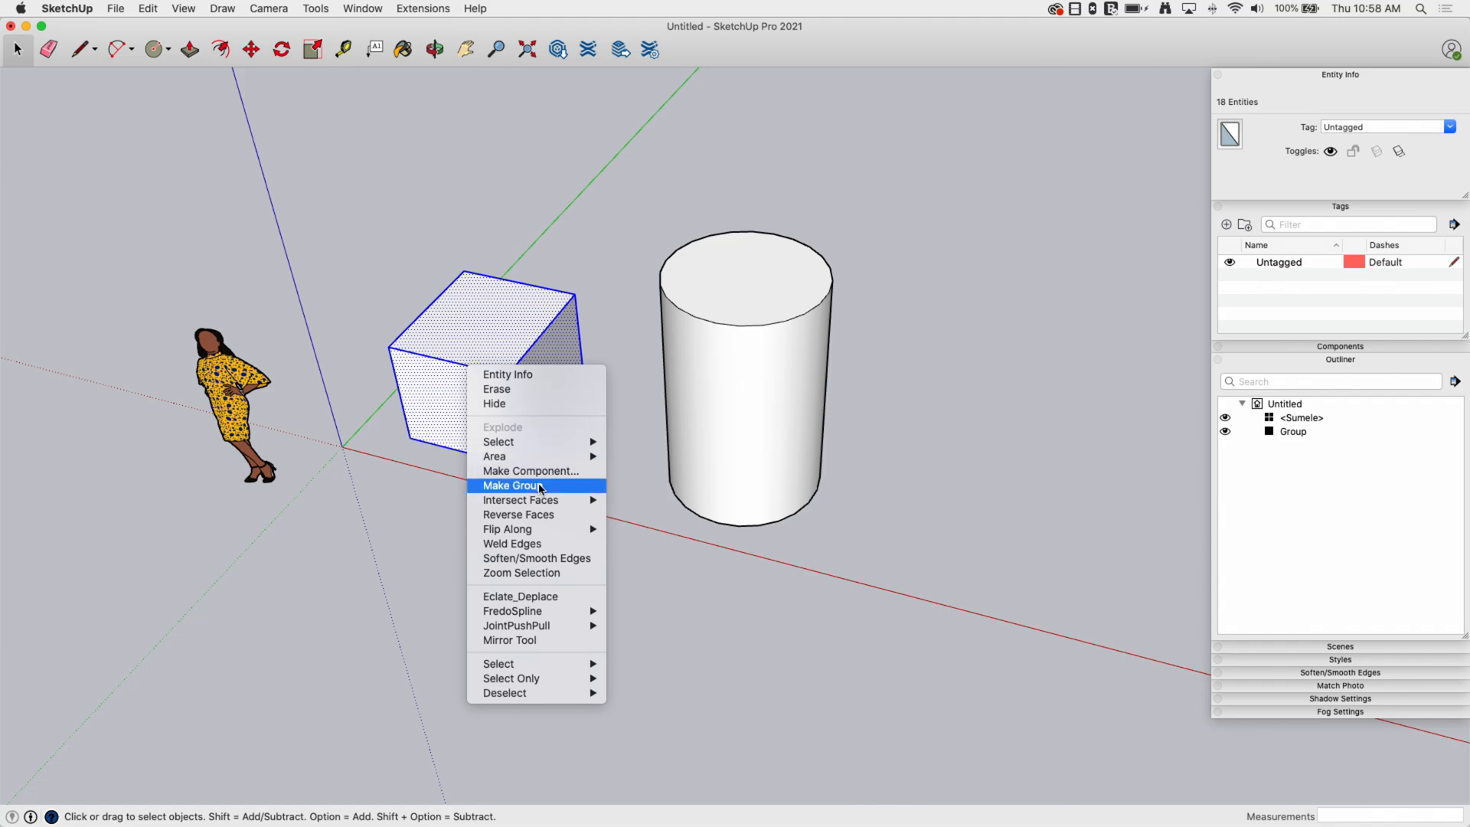
click(511, 485)
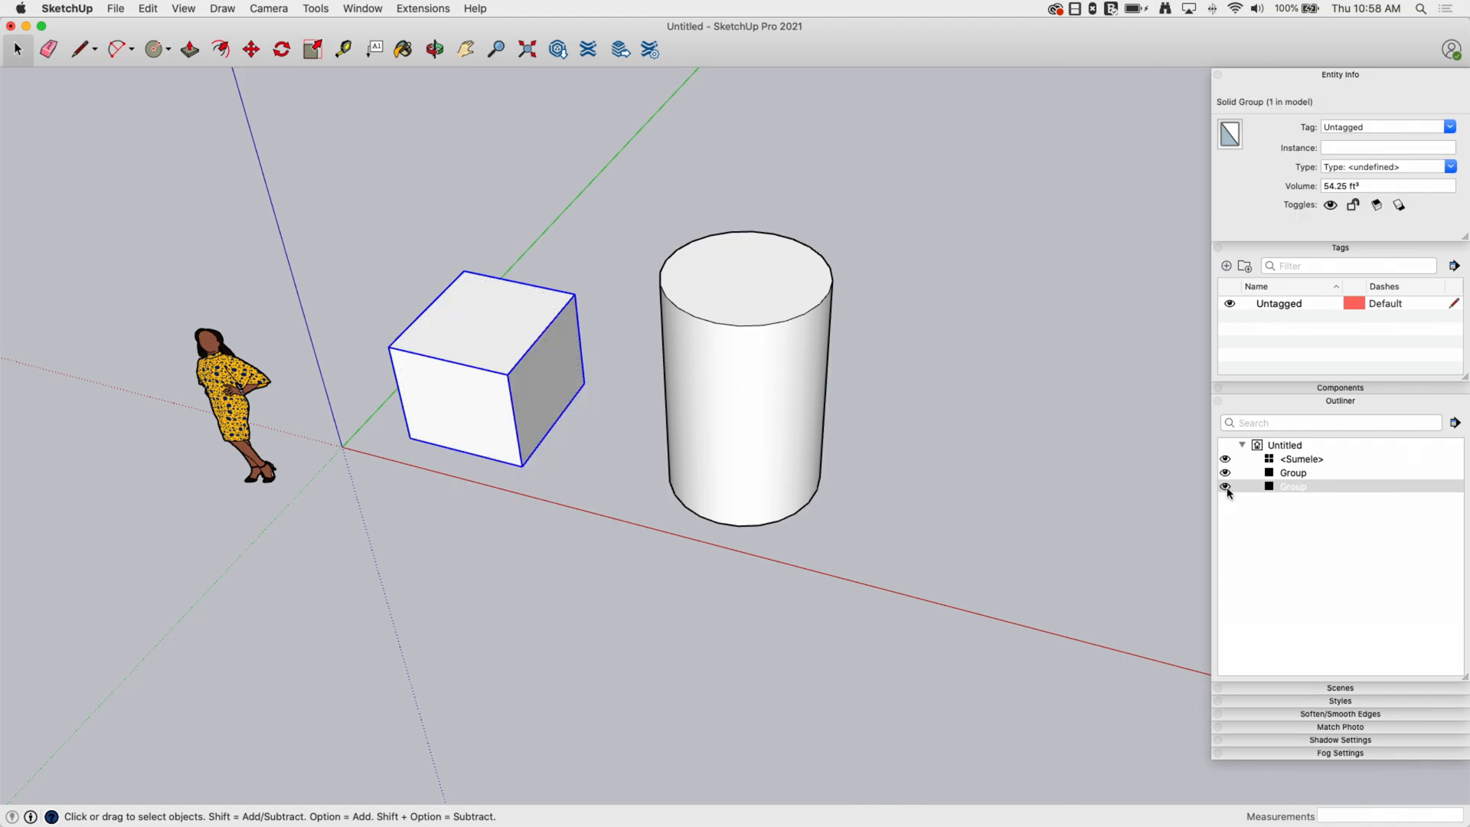
click(834, 473)
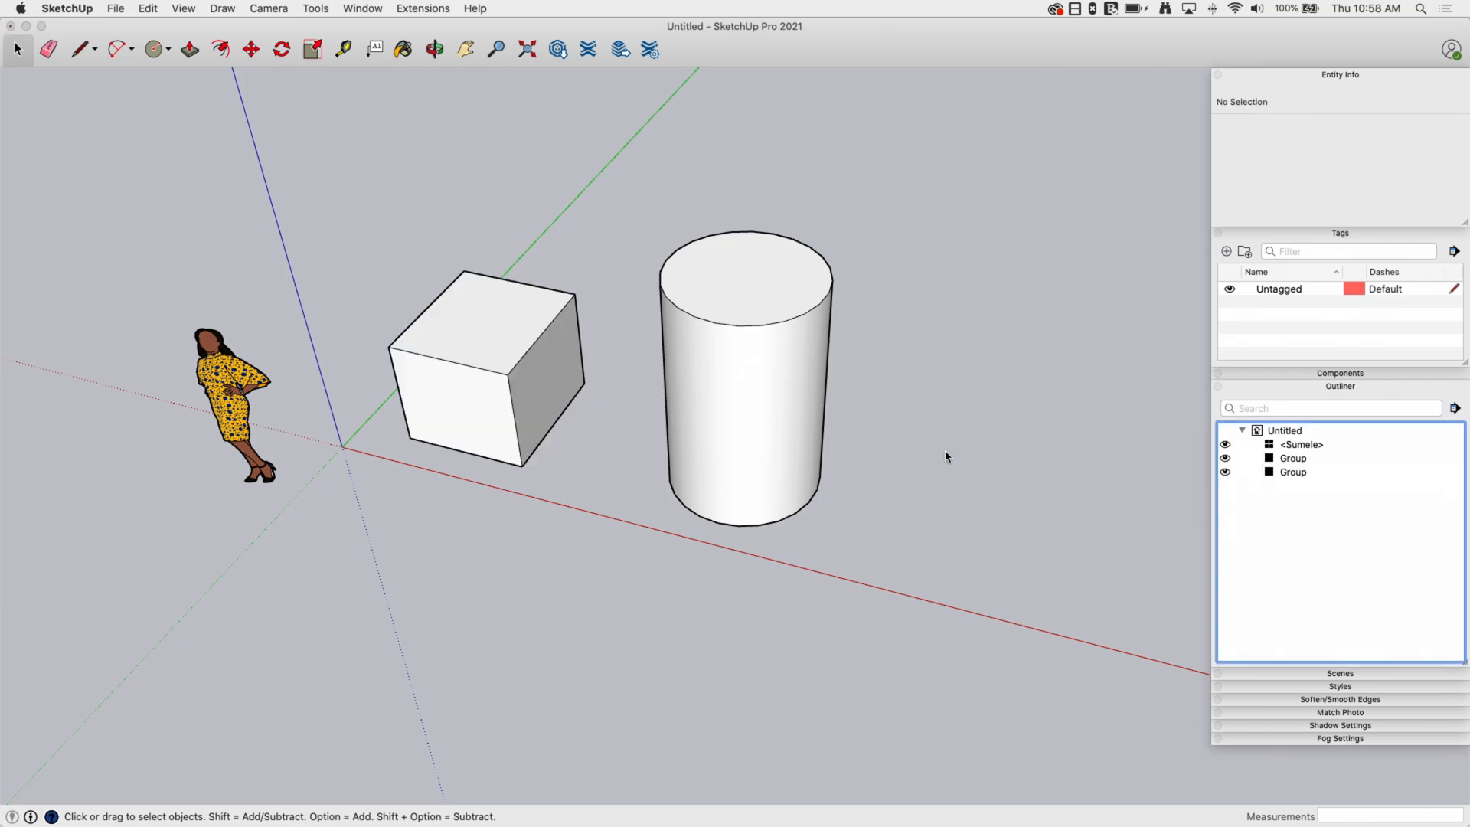
right_click(451, 384)
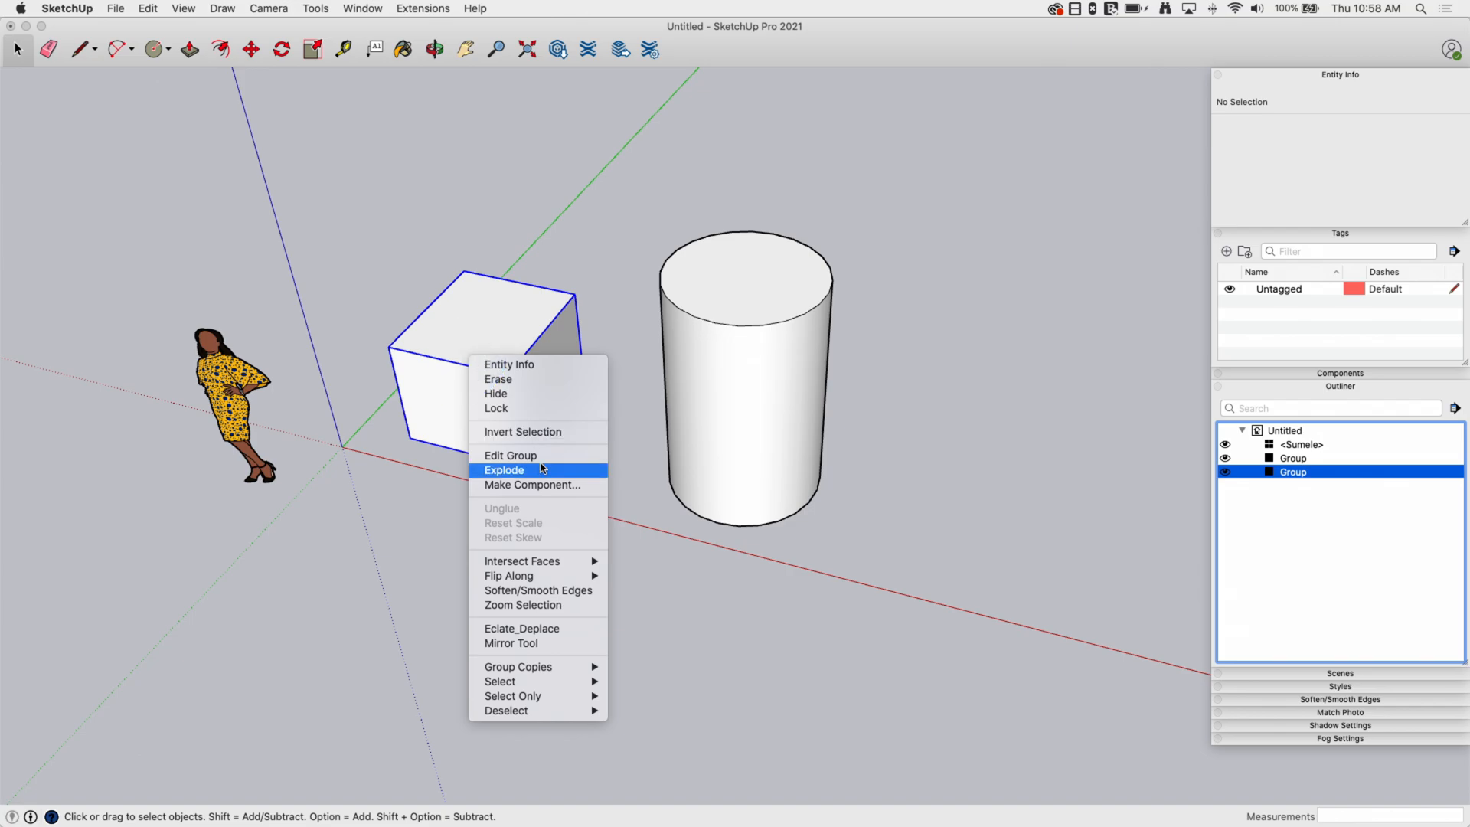
click(504, 469)
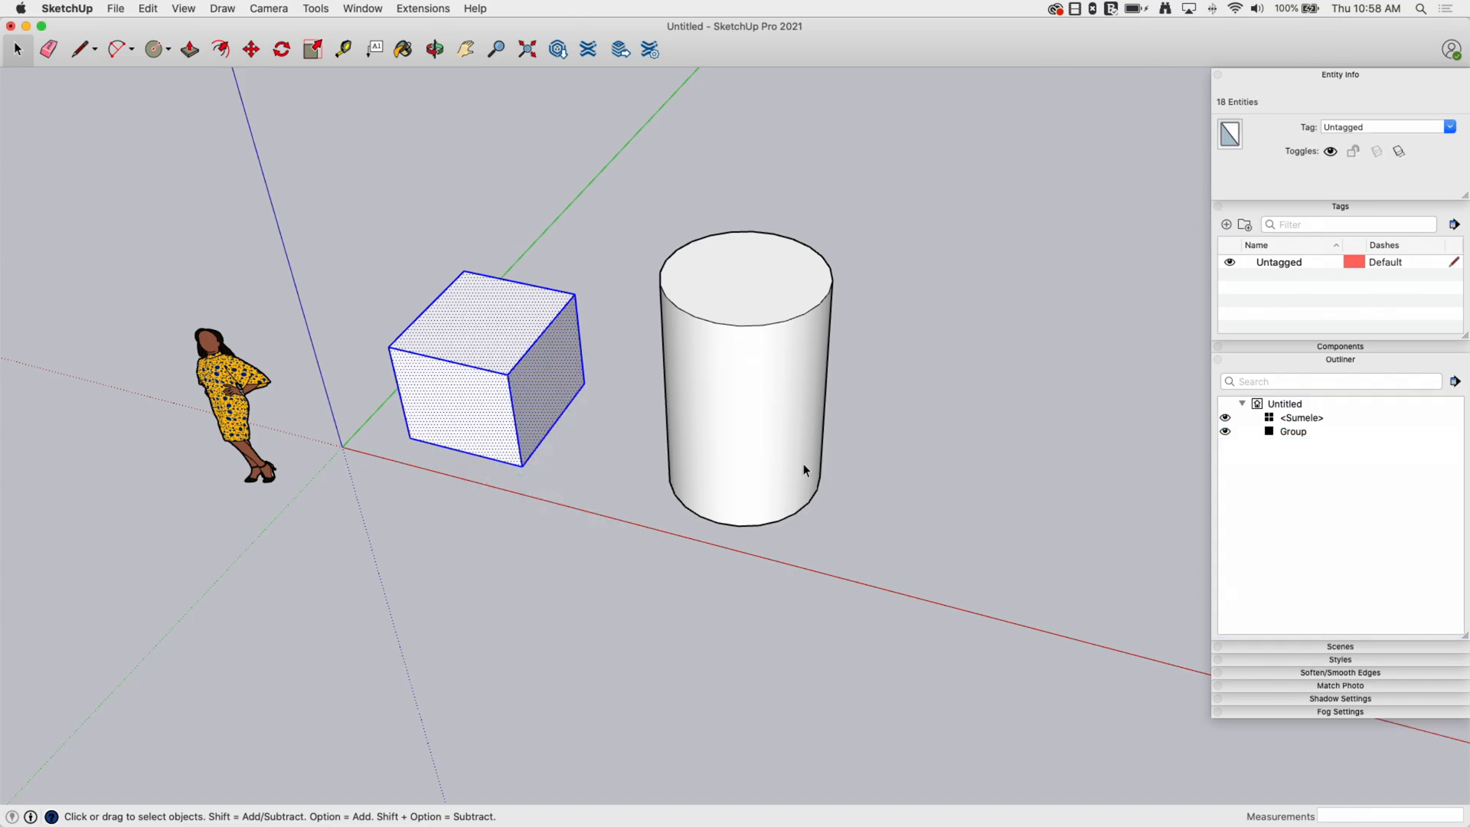
- Tag the cylinder group with a new 'Hide Me' tag, toggling its visibility off and on
click(740, 384)
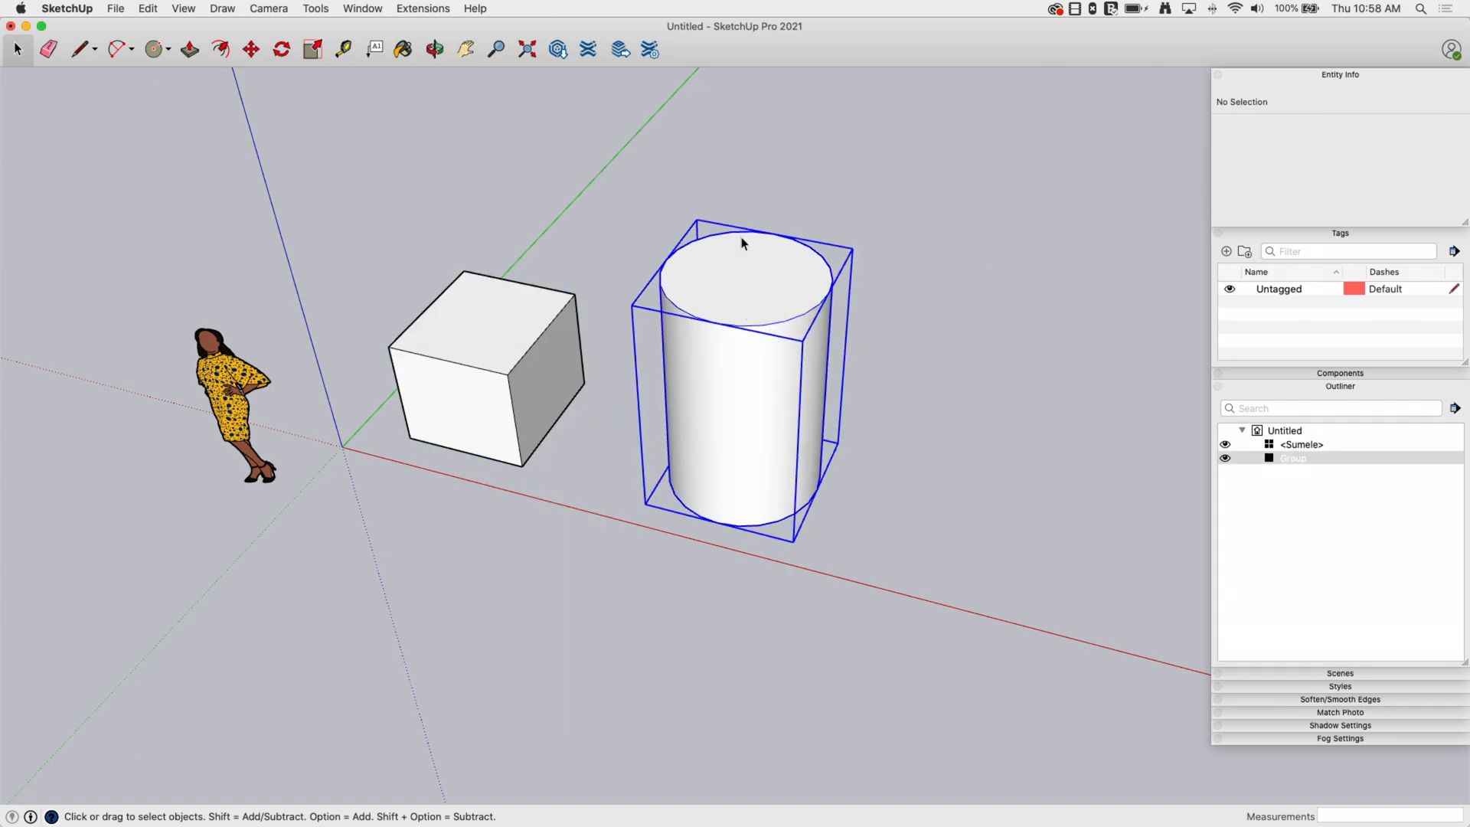
click(740, 375)
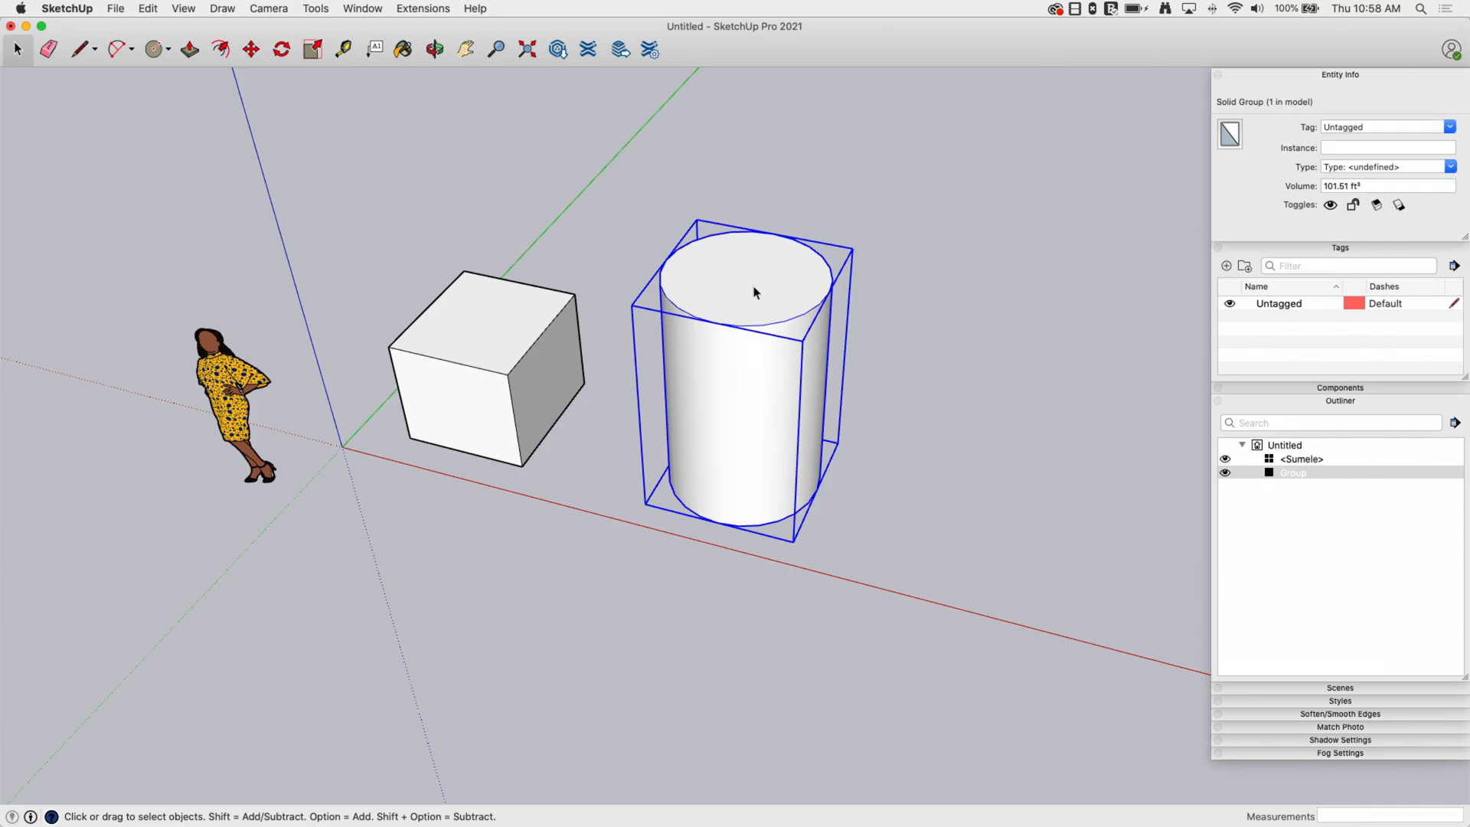
mouse_move(1280, 247)
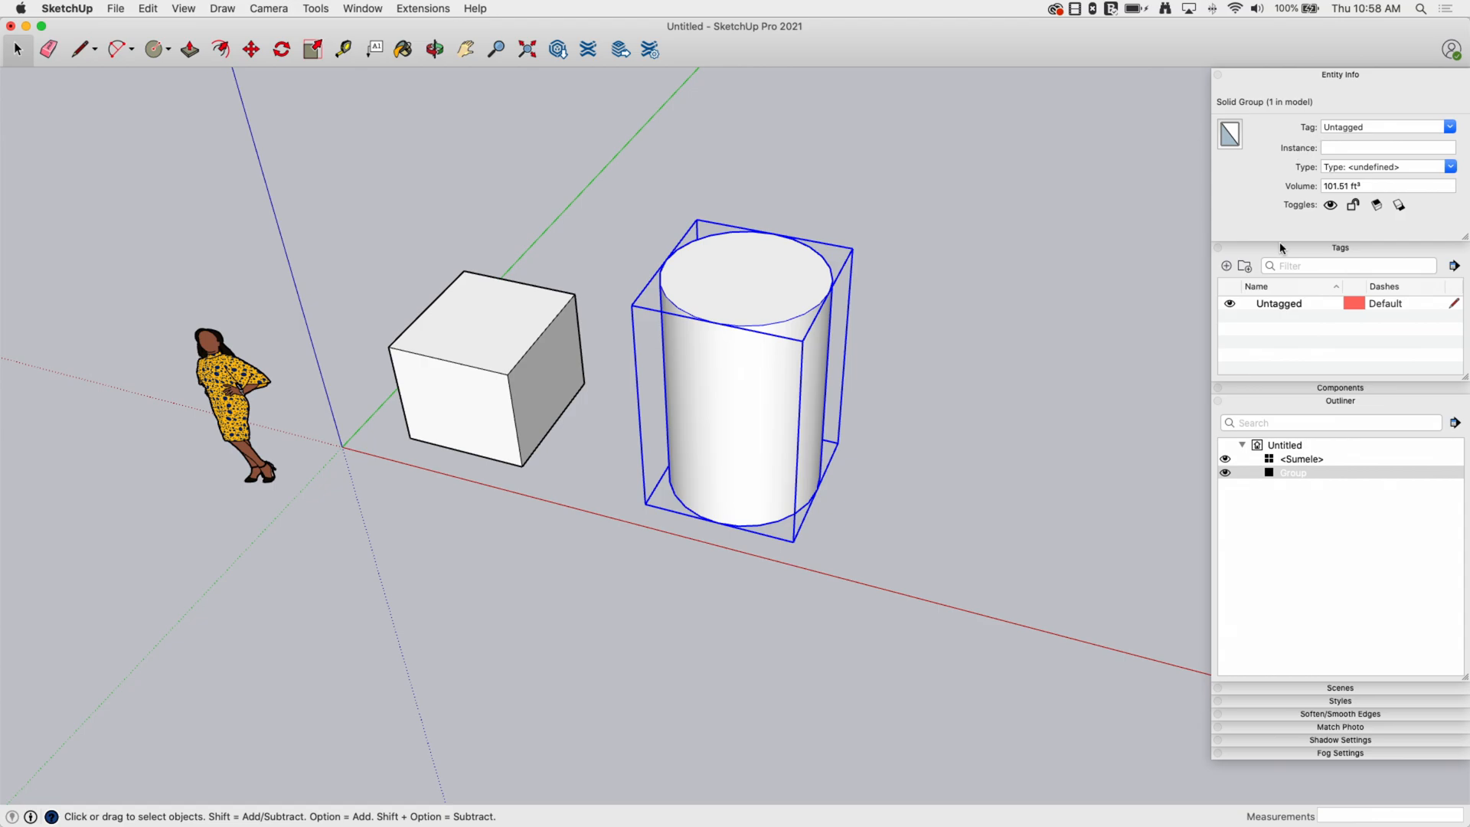
click(1224, 267)
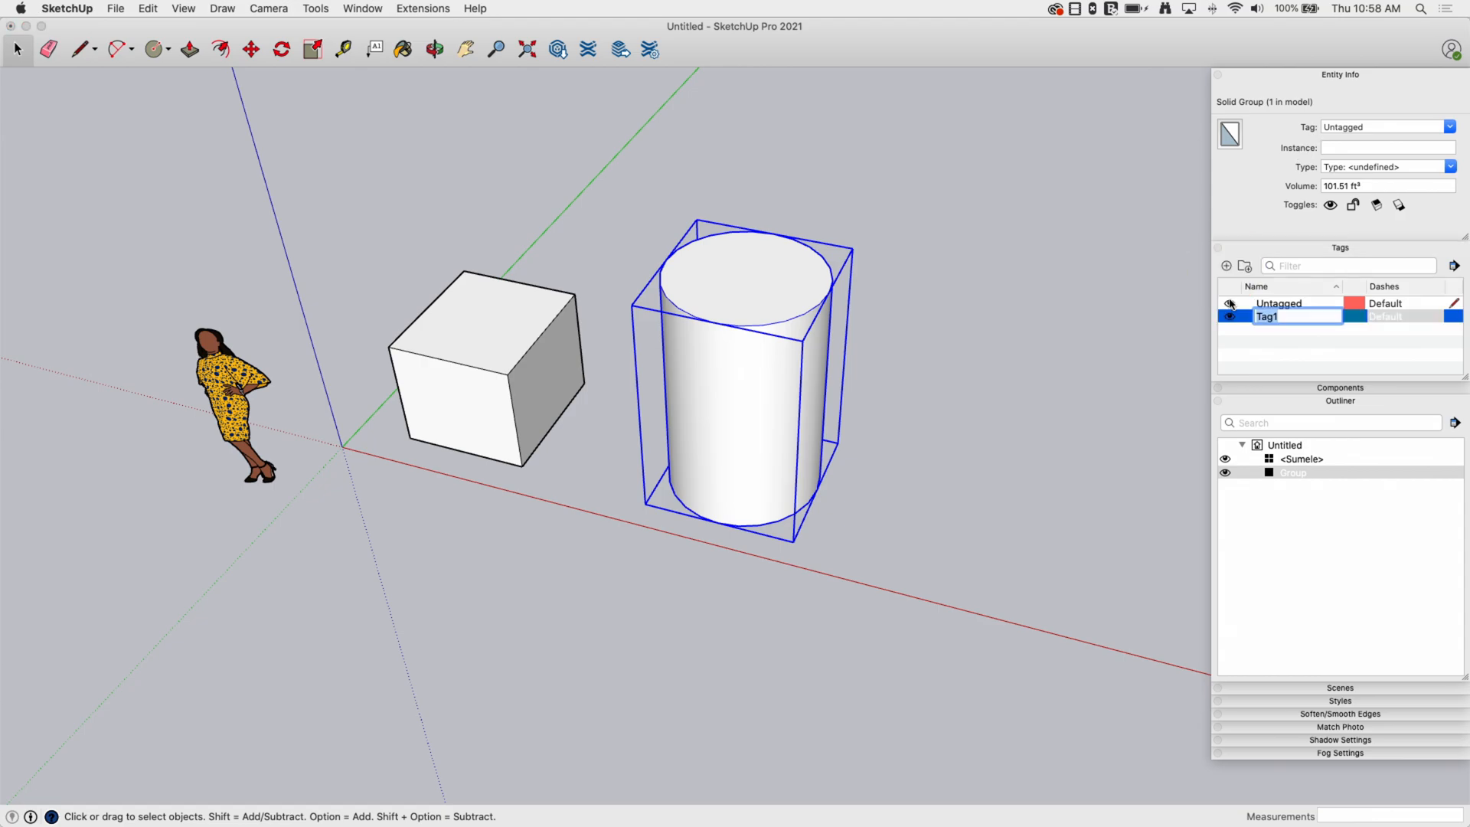
text(Hide Me)
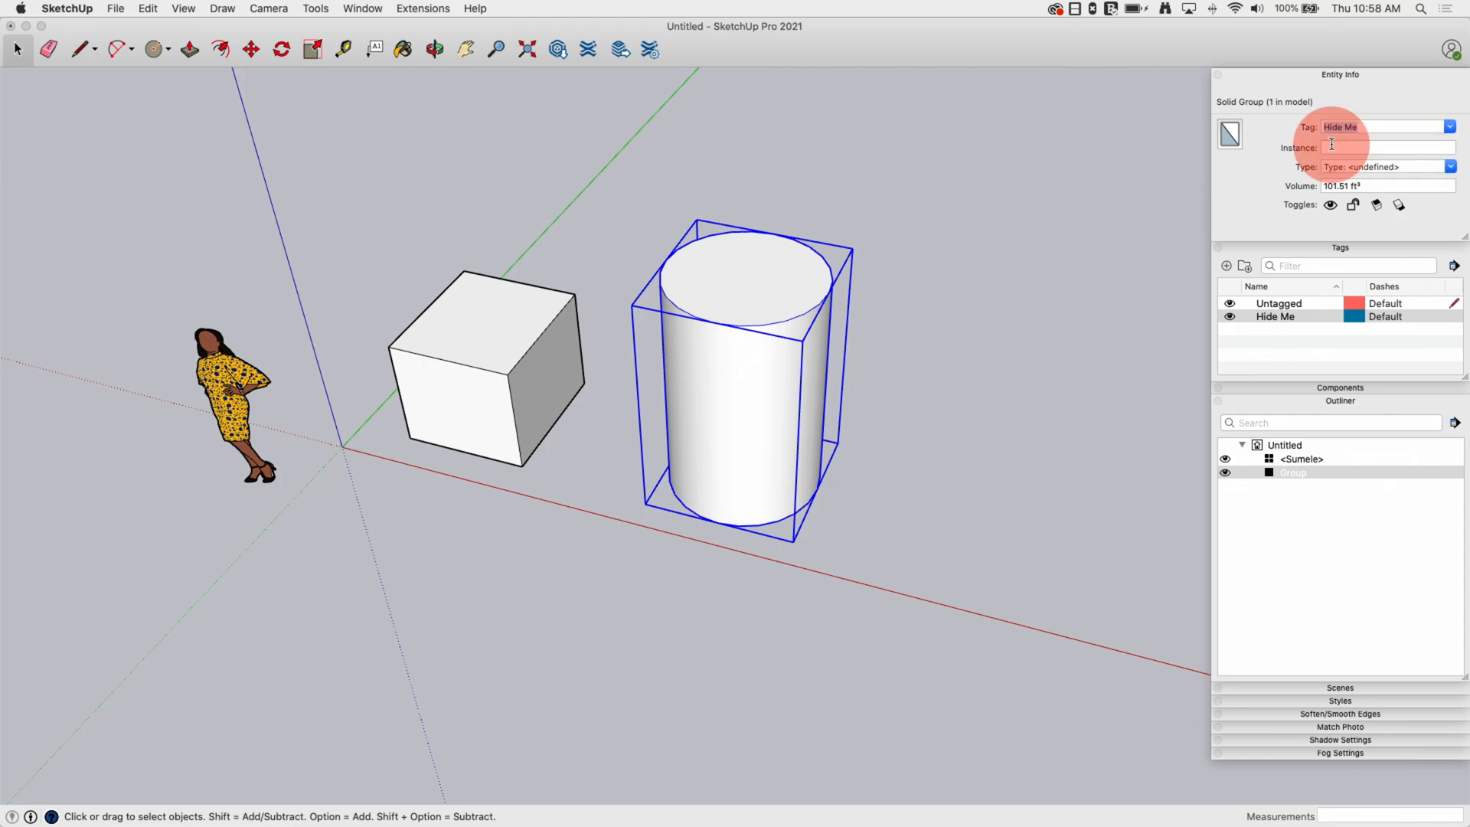
click(1228, 301)
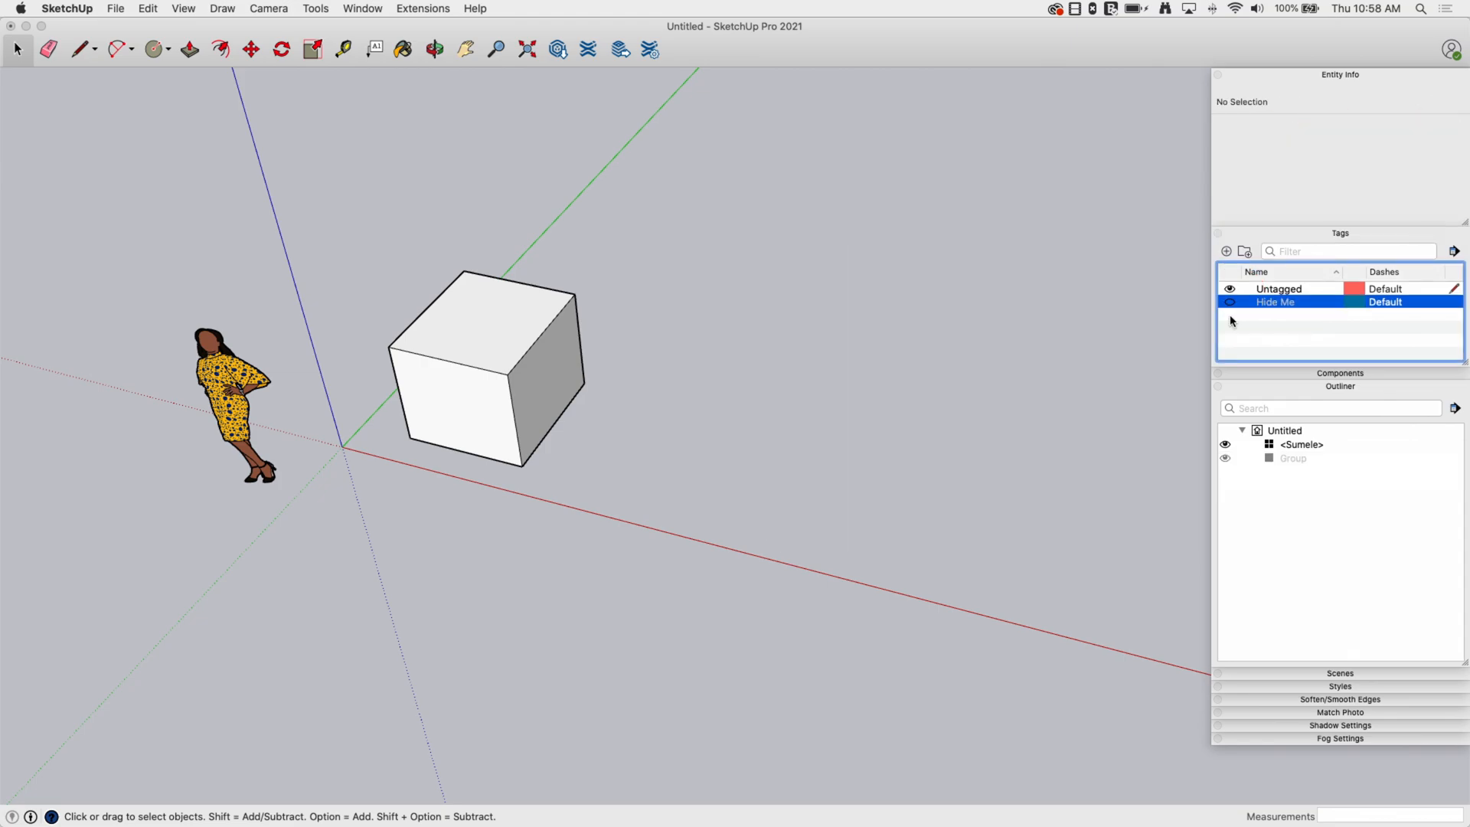
click(1228, 301)
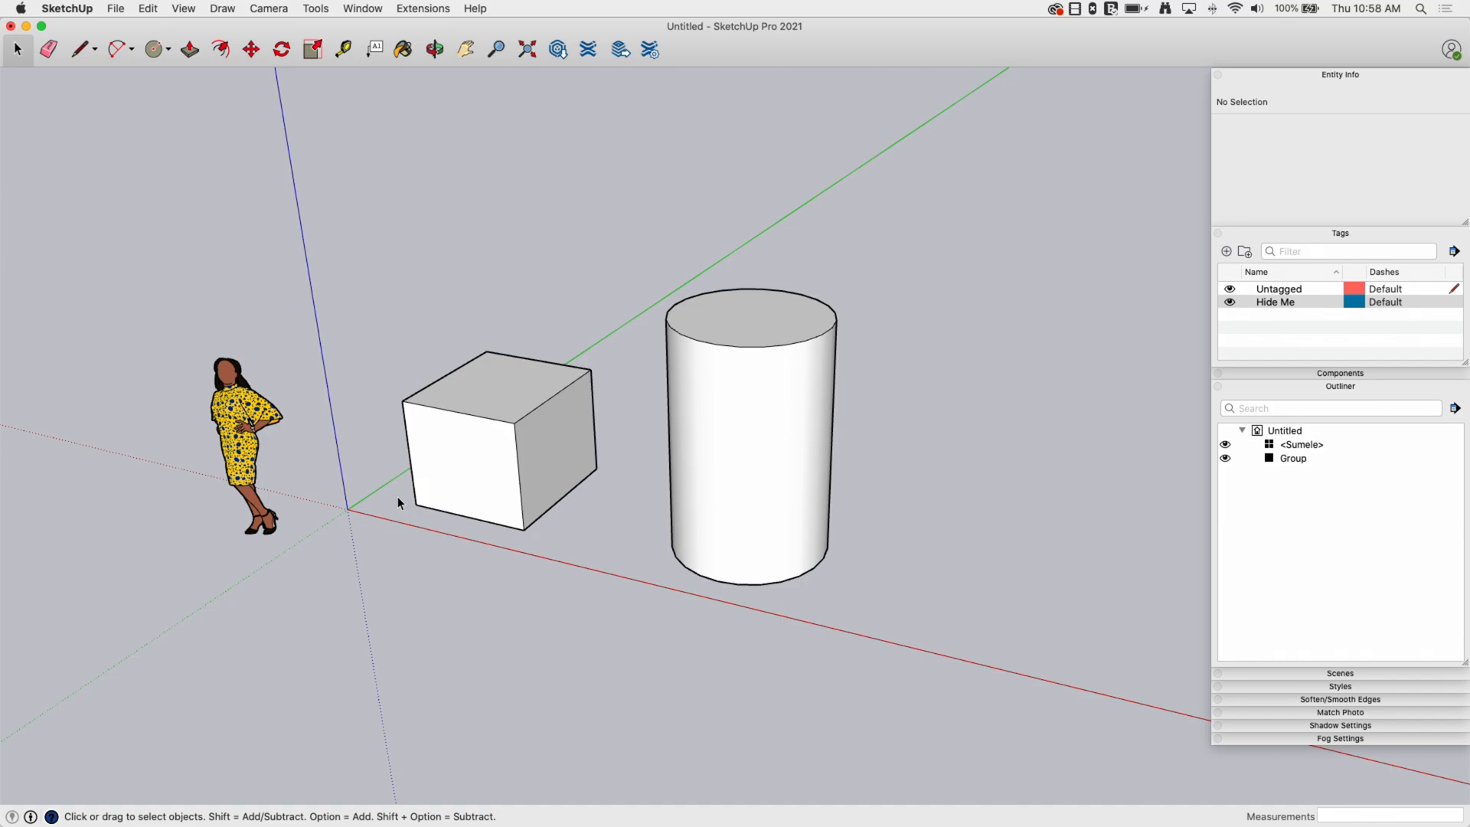
mouse_move(684, 458)
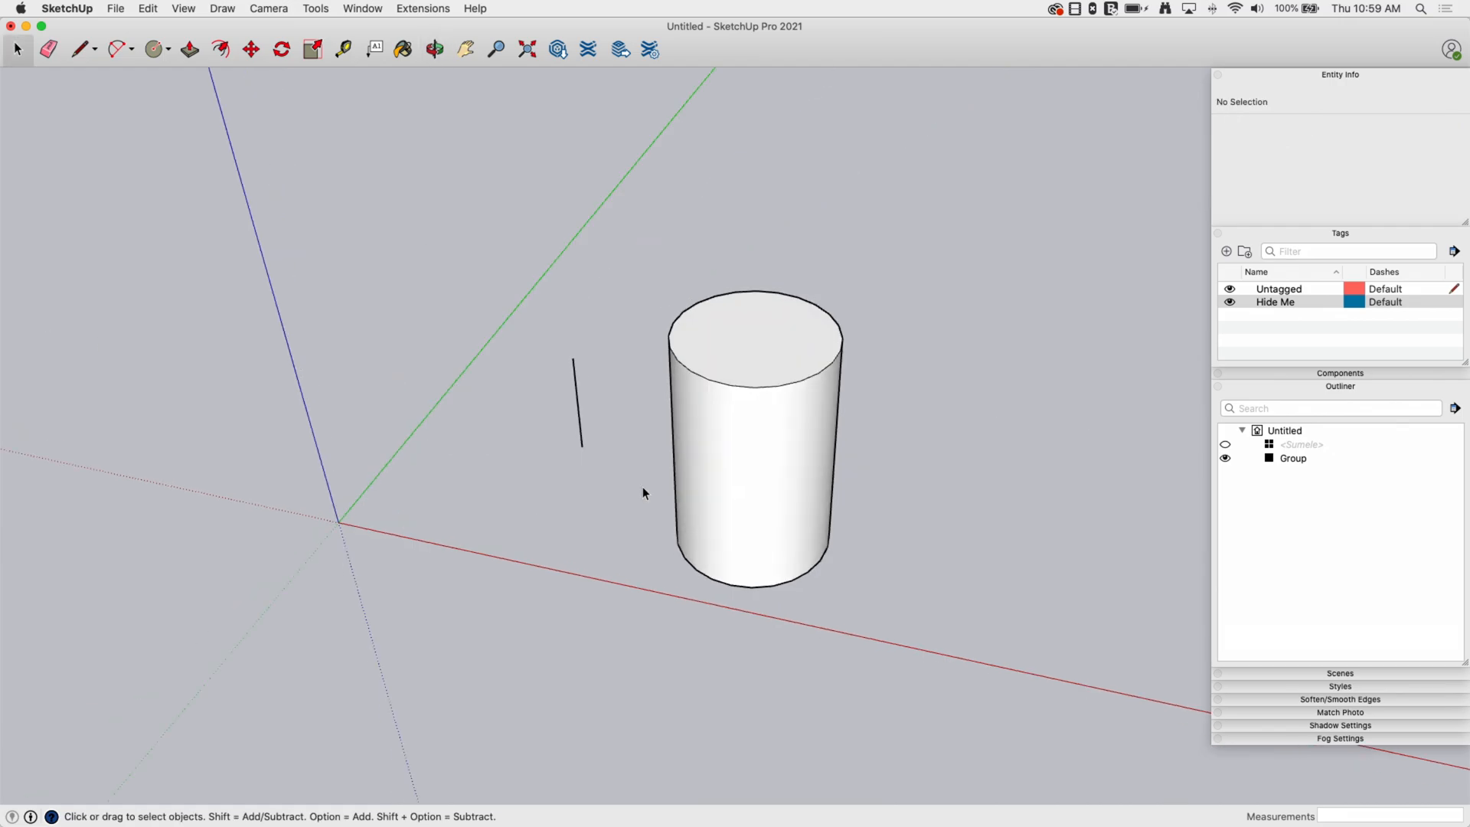
mouse_move(423, 461)
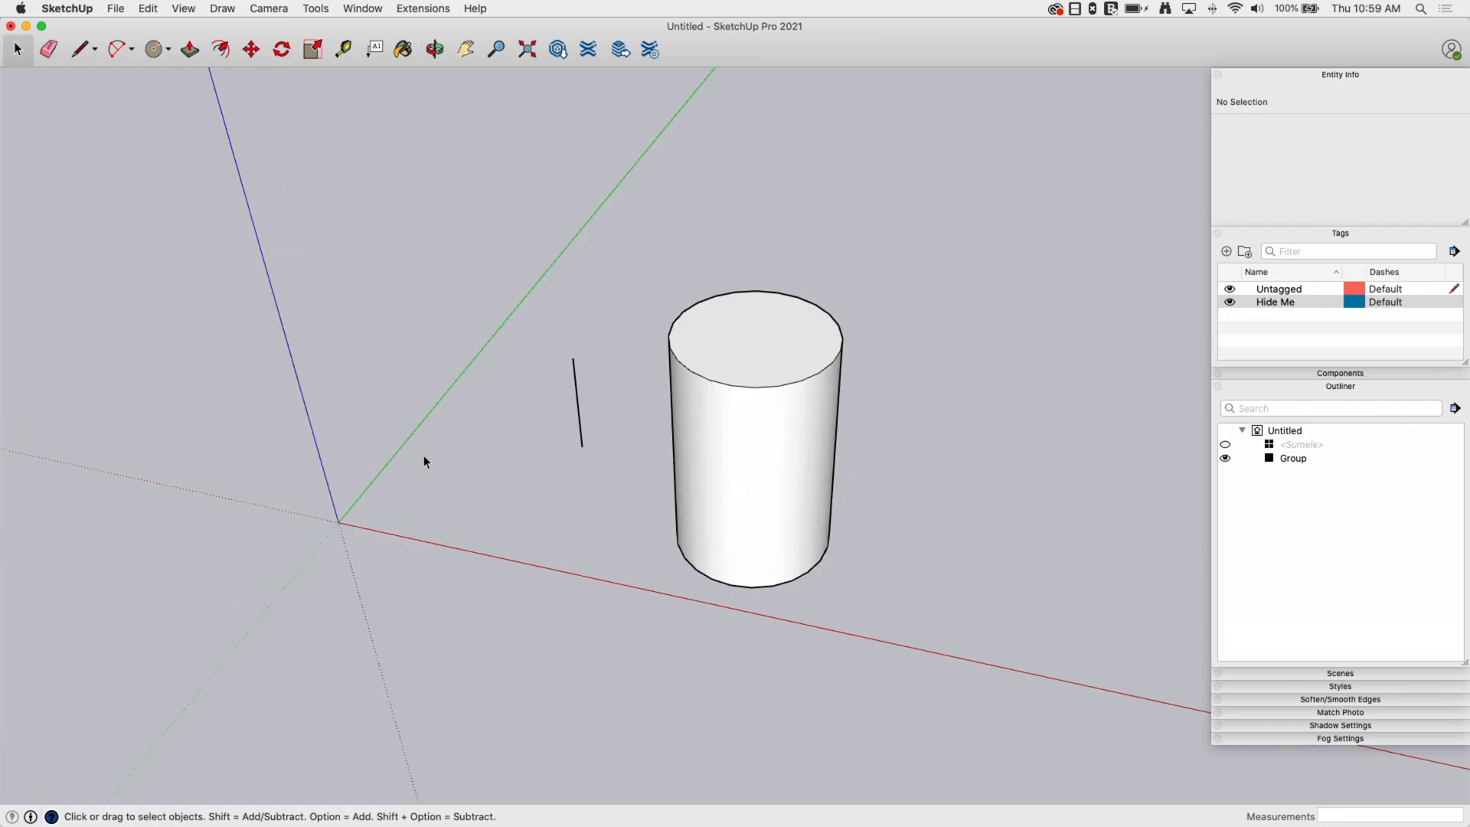
mouse_move(515, 593)
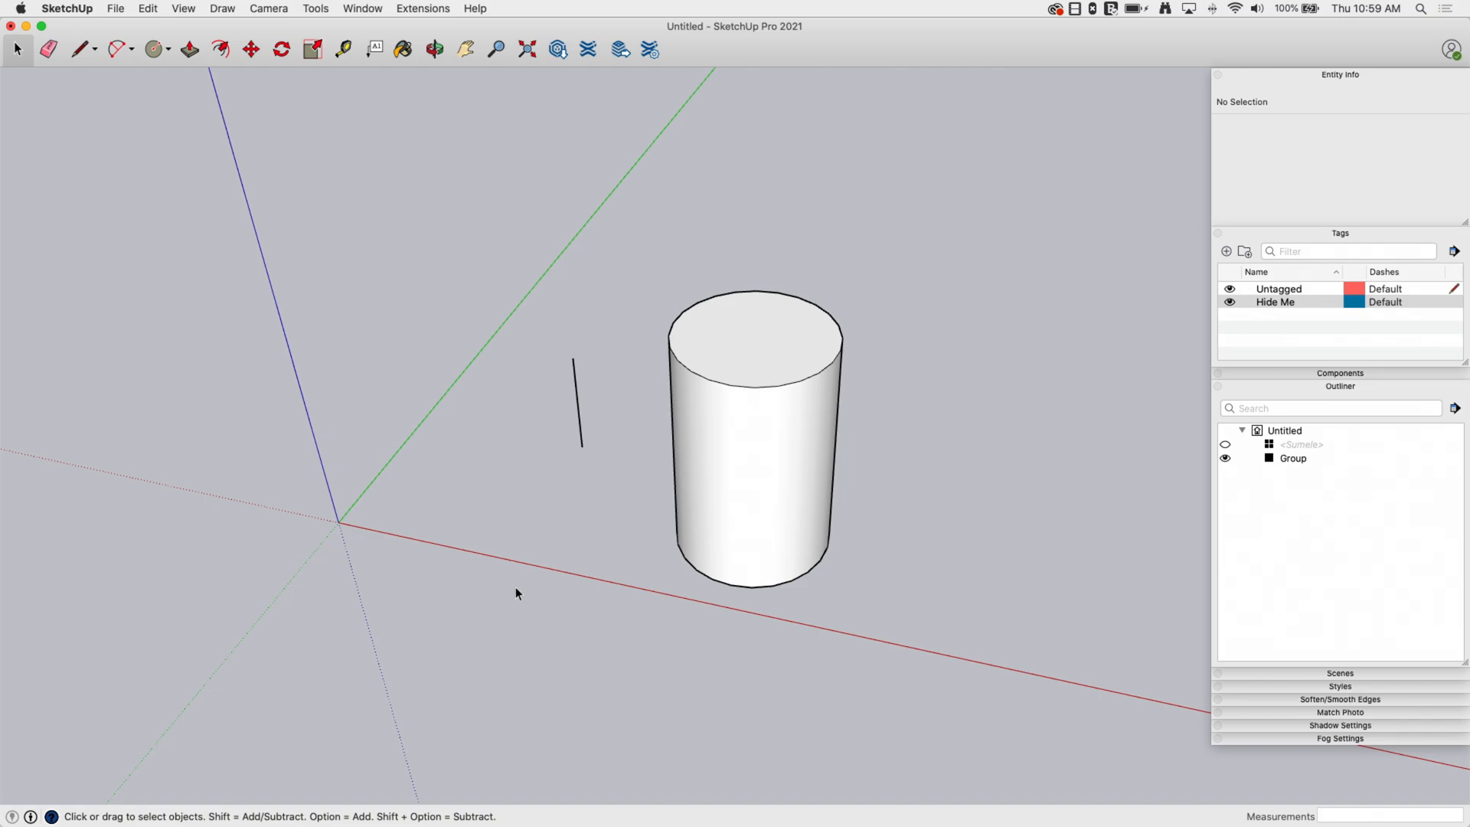
mouse_move(301, 86)
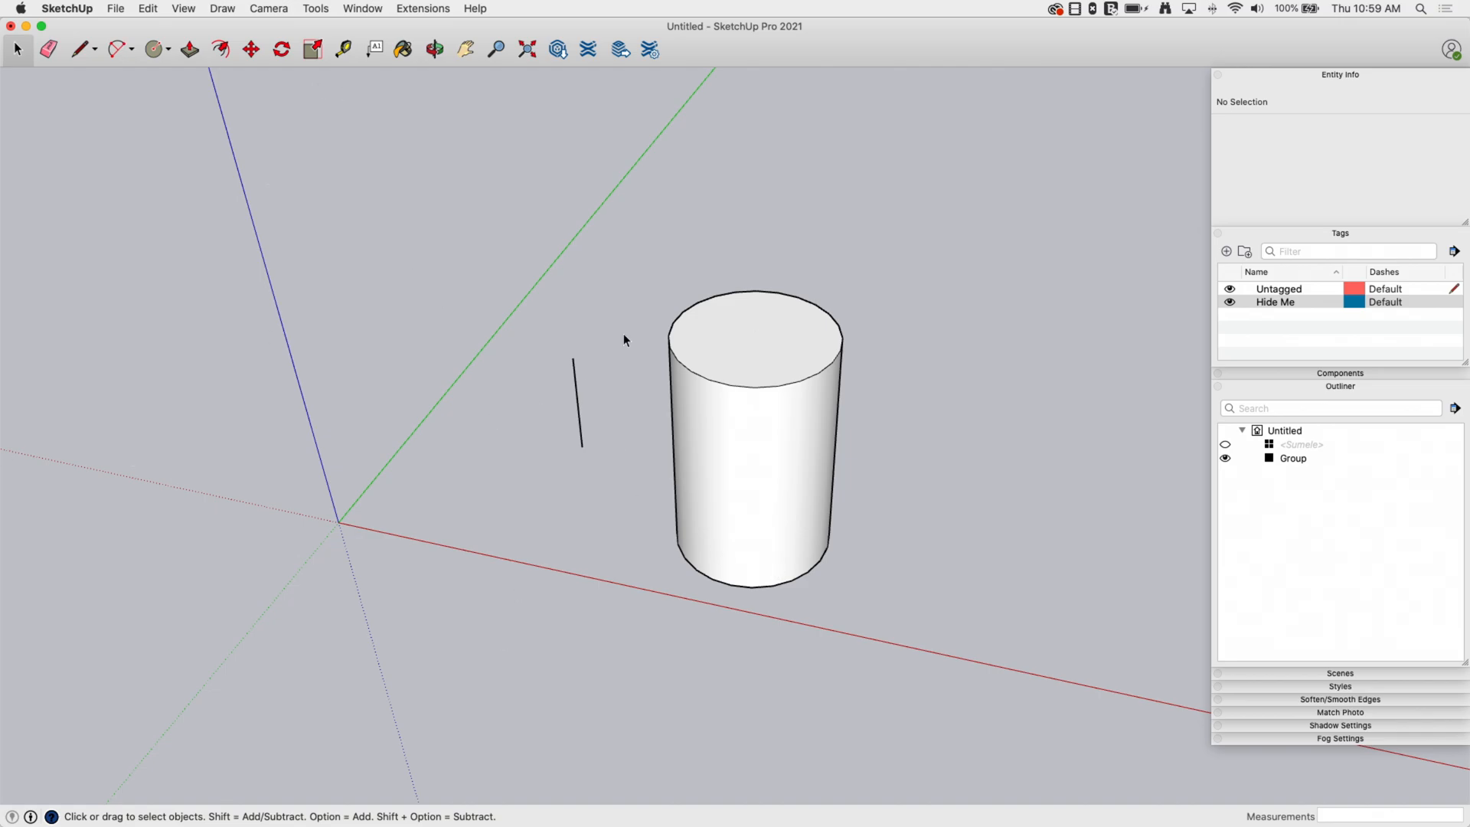
mouse_move(900, 284)
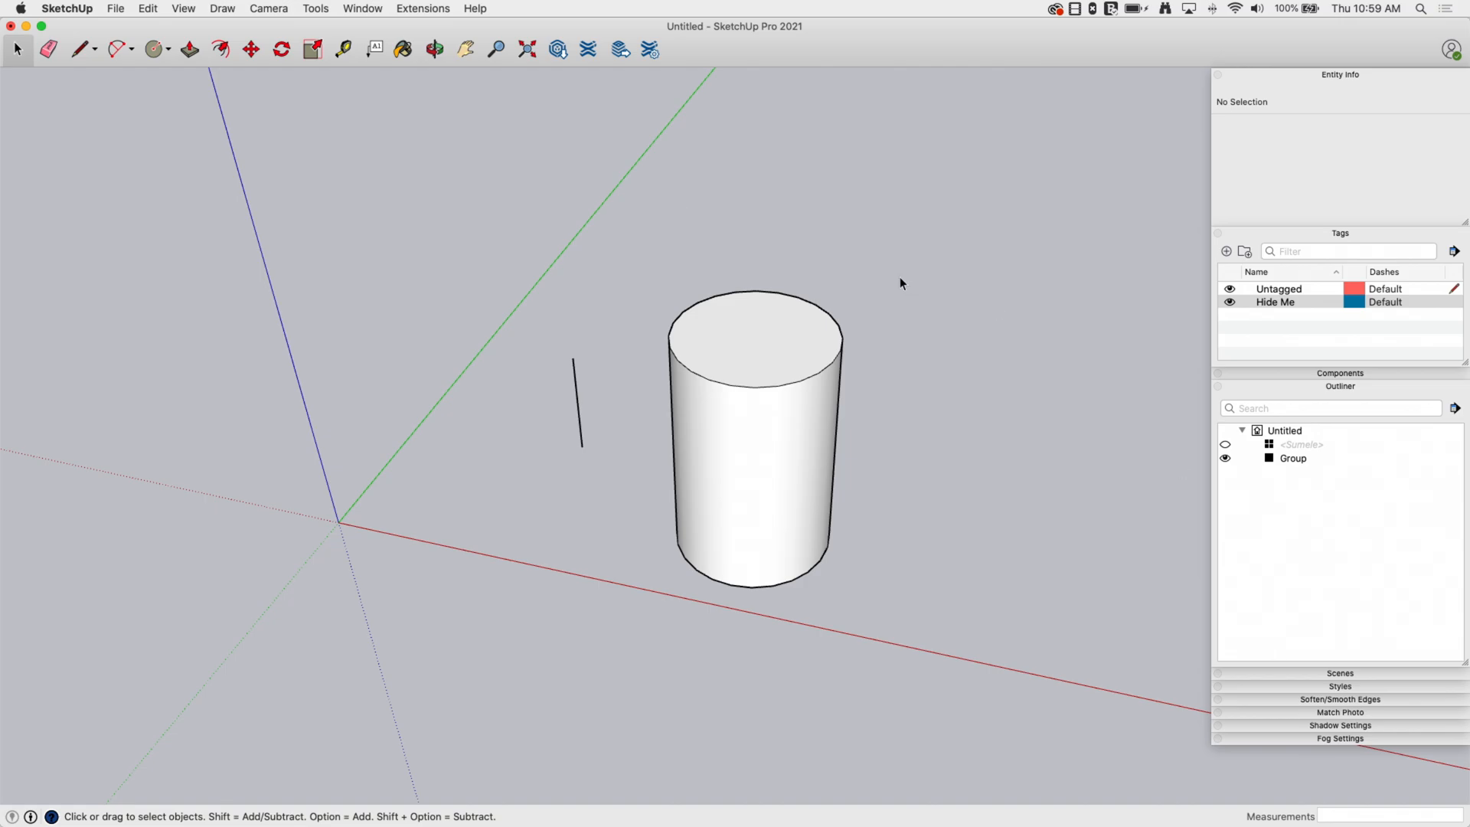
mouse_move(895, 273)
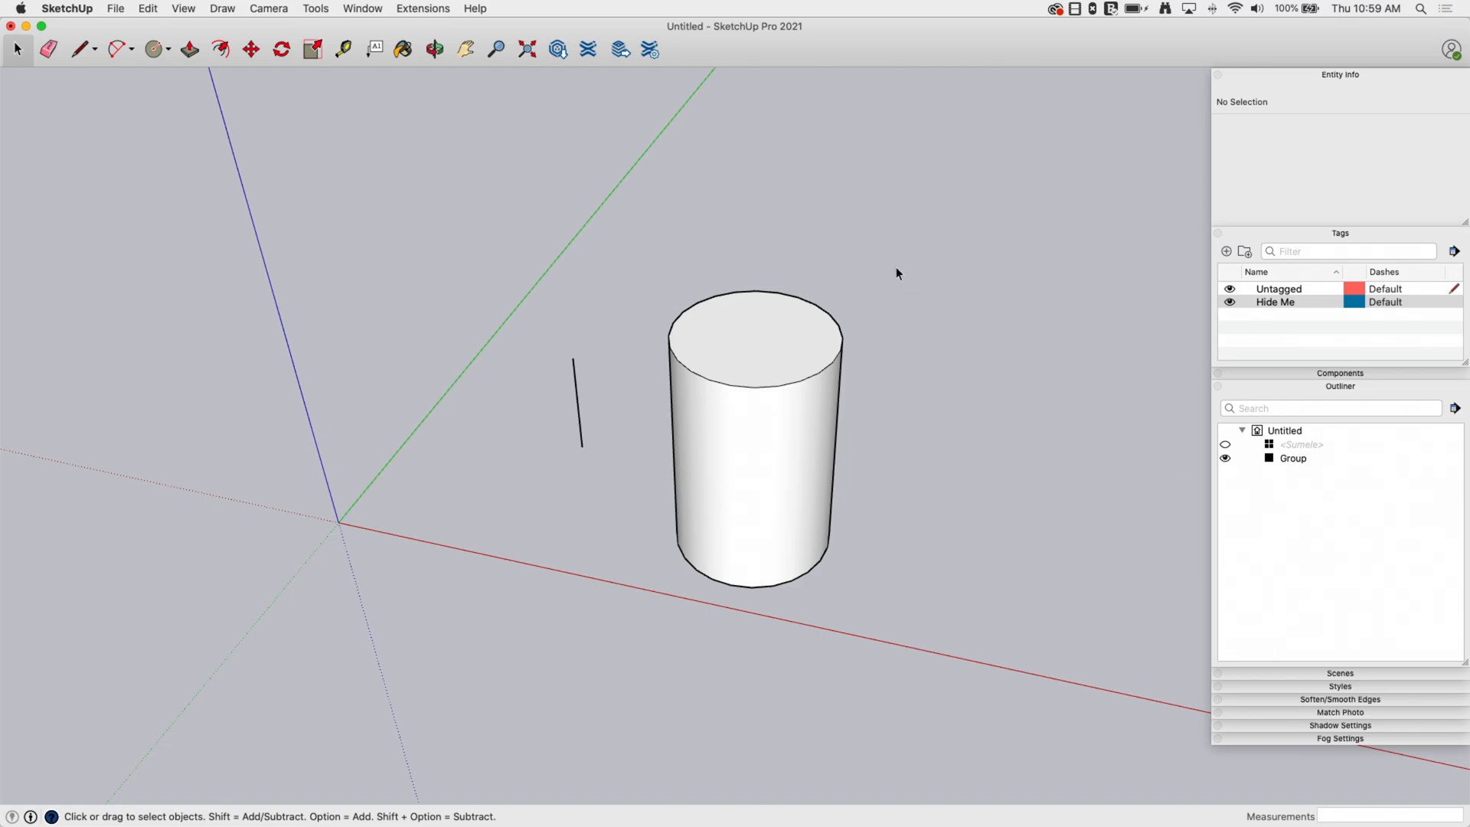
mouse_move(279, 242)
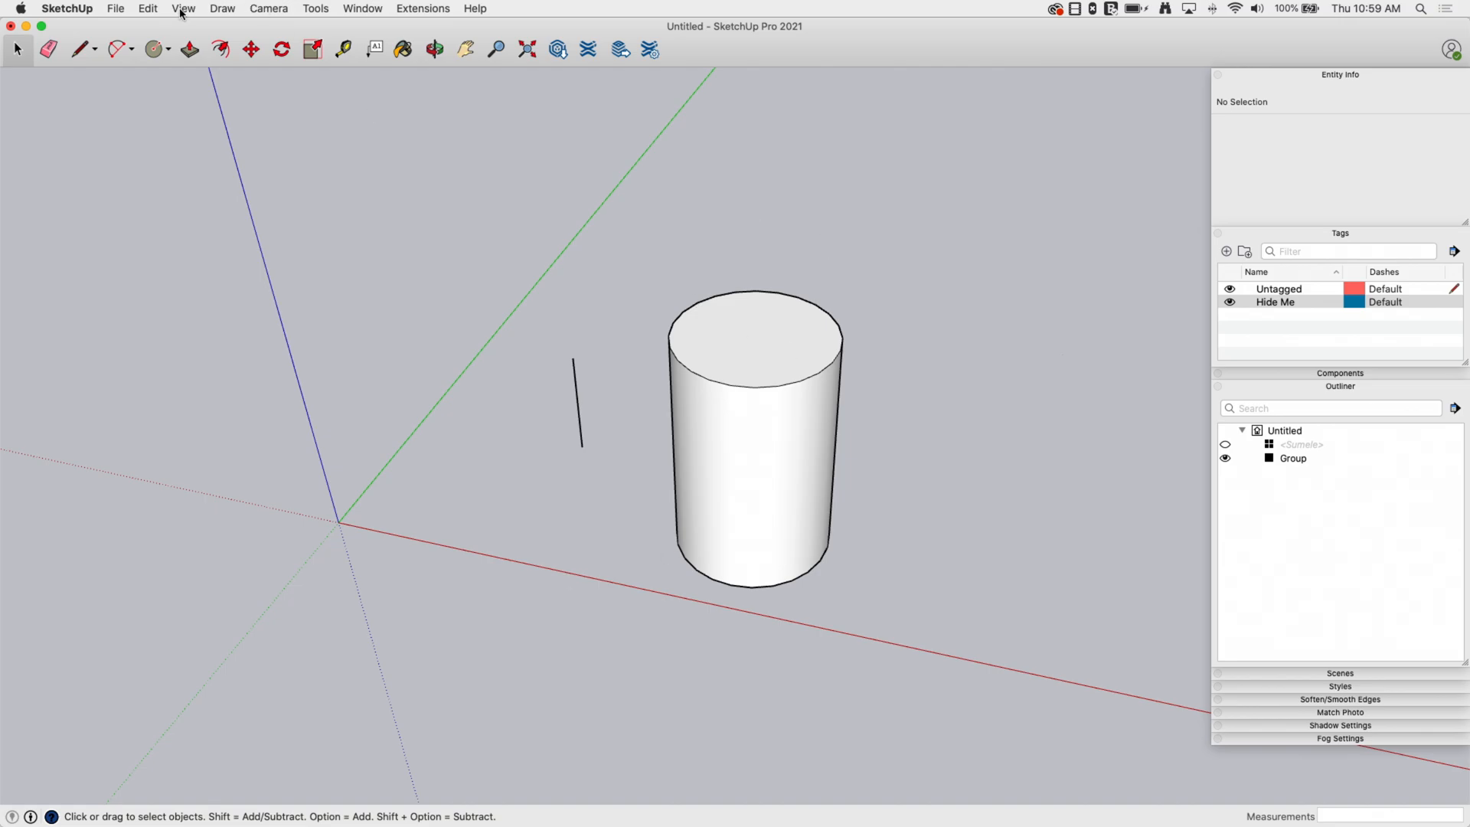
- Turn on View > Hidden Geometry, revealing the cube's hidden faces and cylinder's soft edges
click(184, 8)
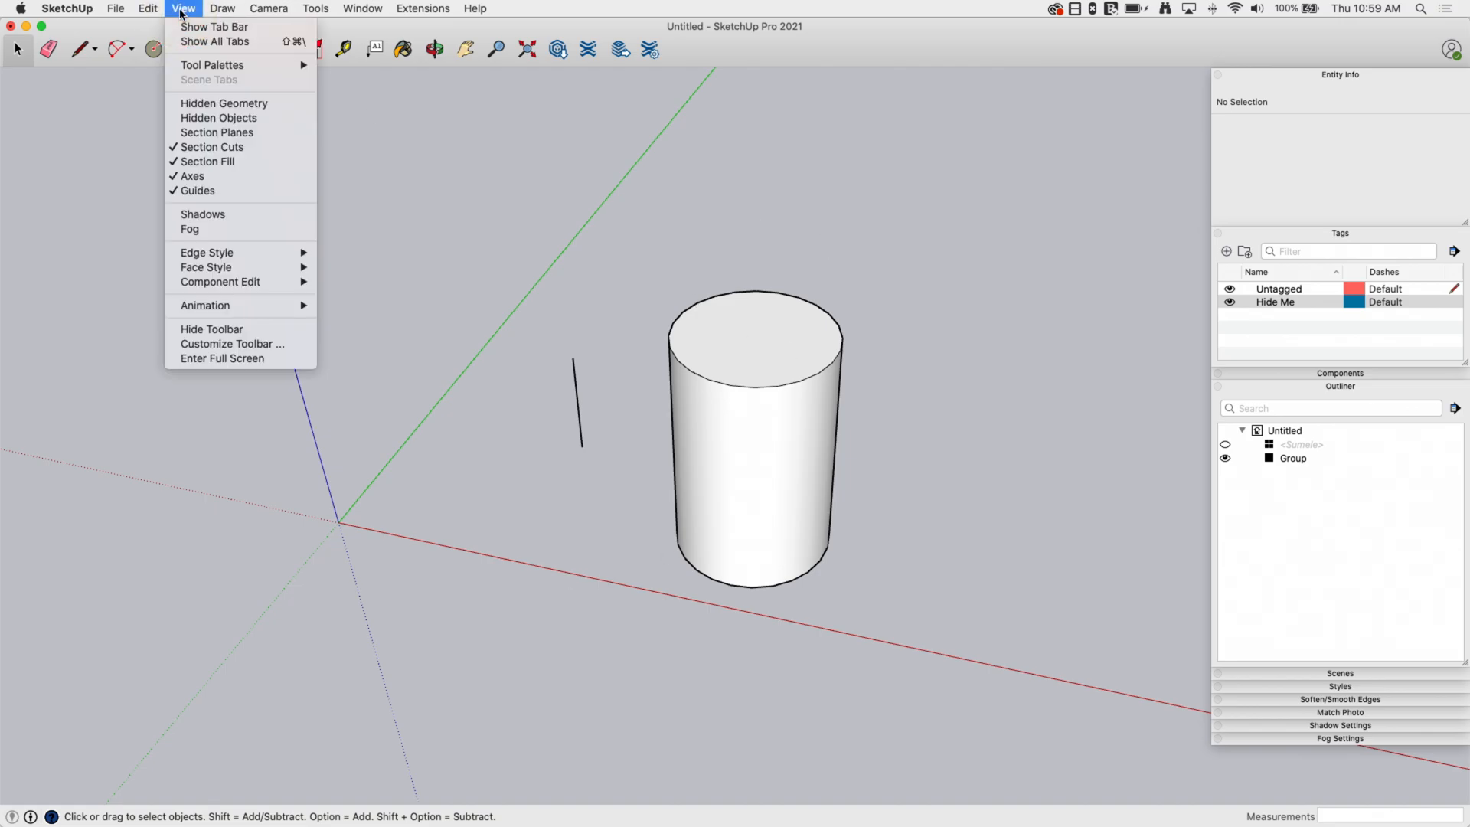
mouse_move(222, 104)
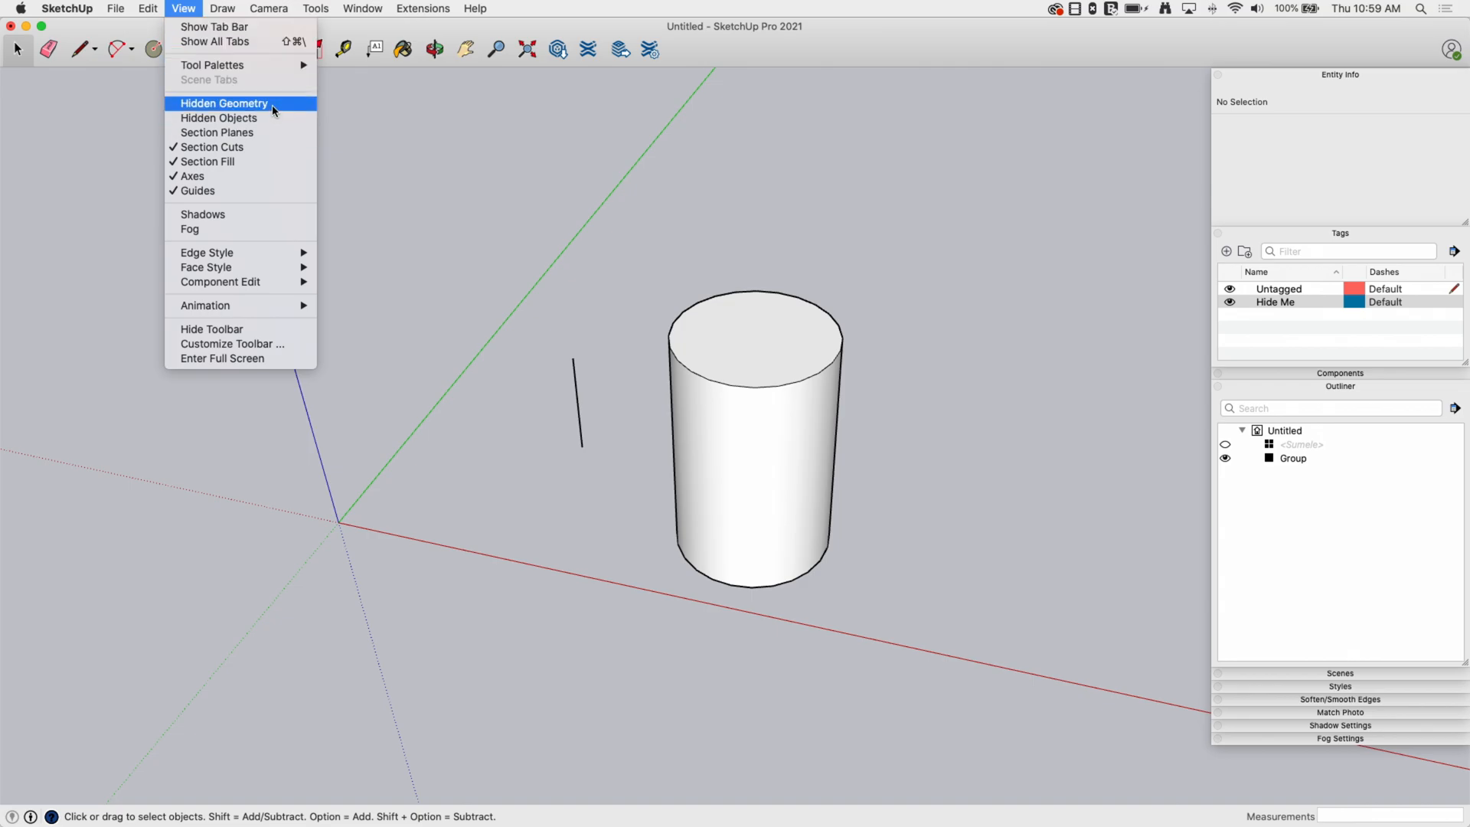
mouse_move(240, 118)
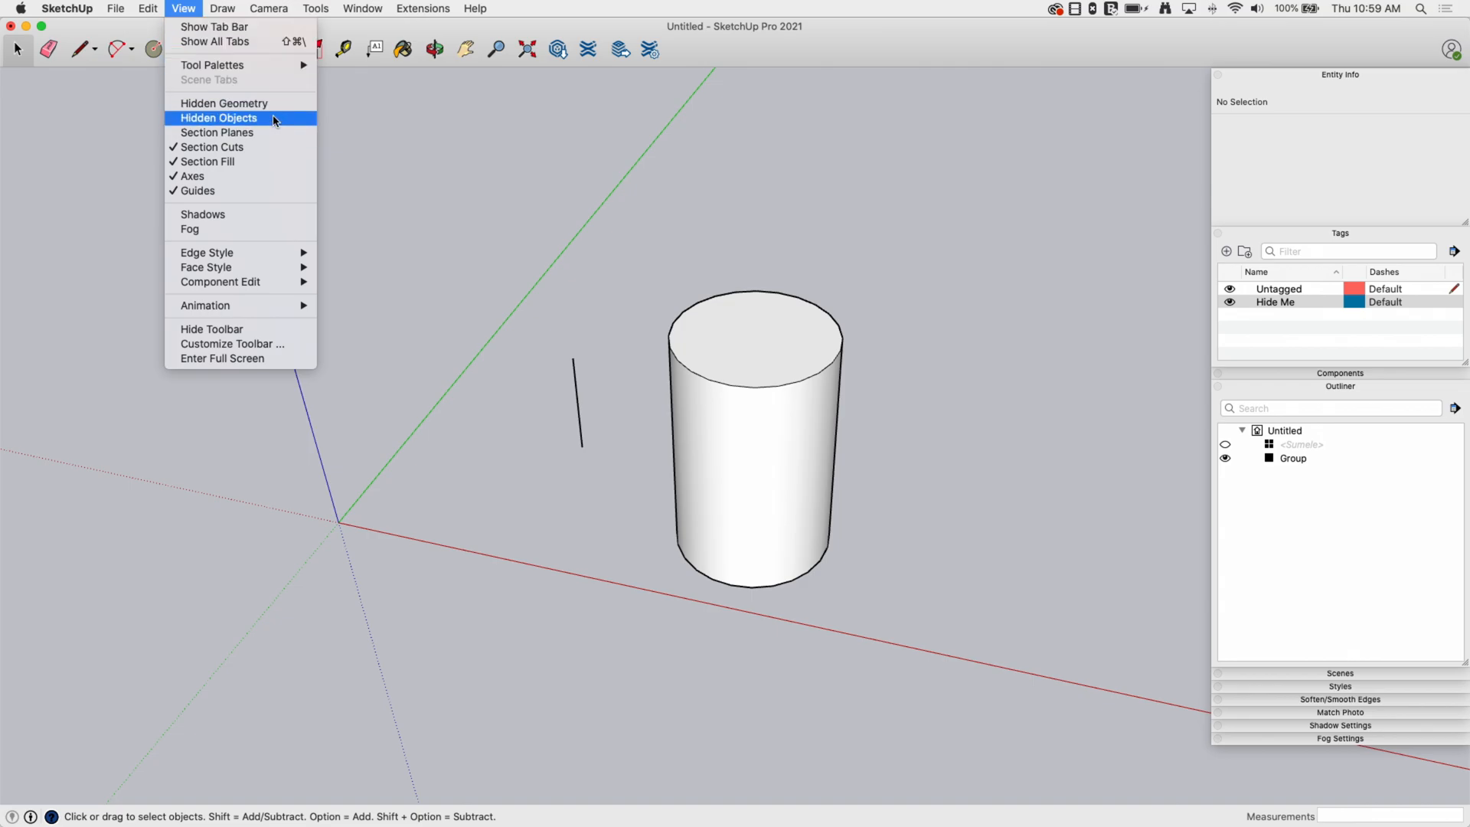
click(219, 118)
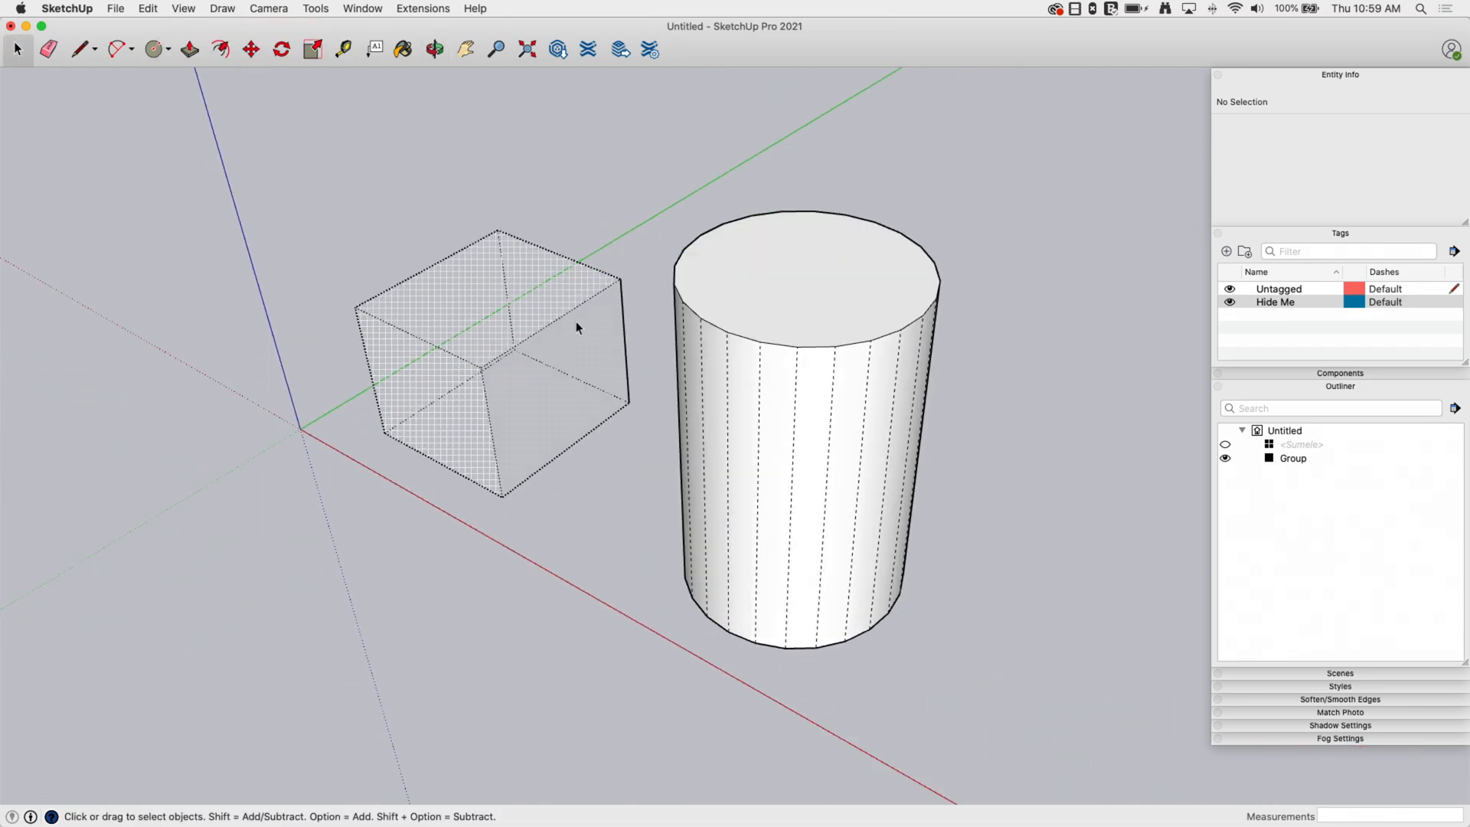
click(433, 49)
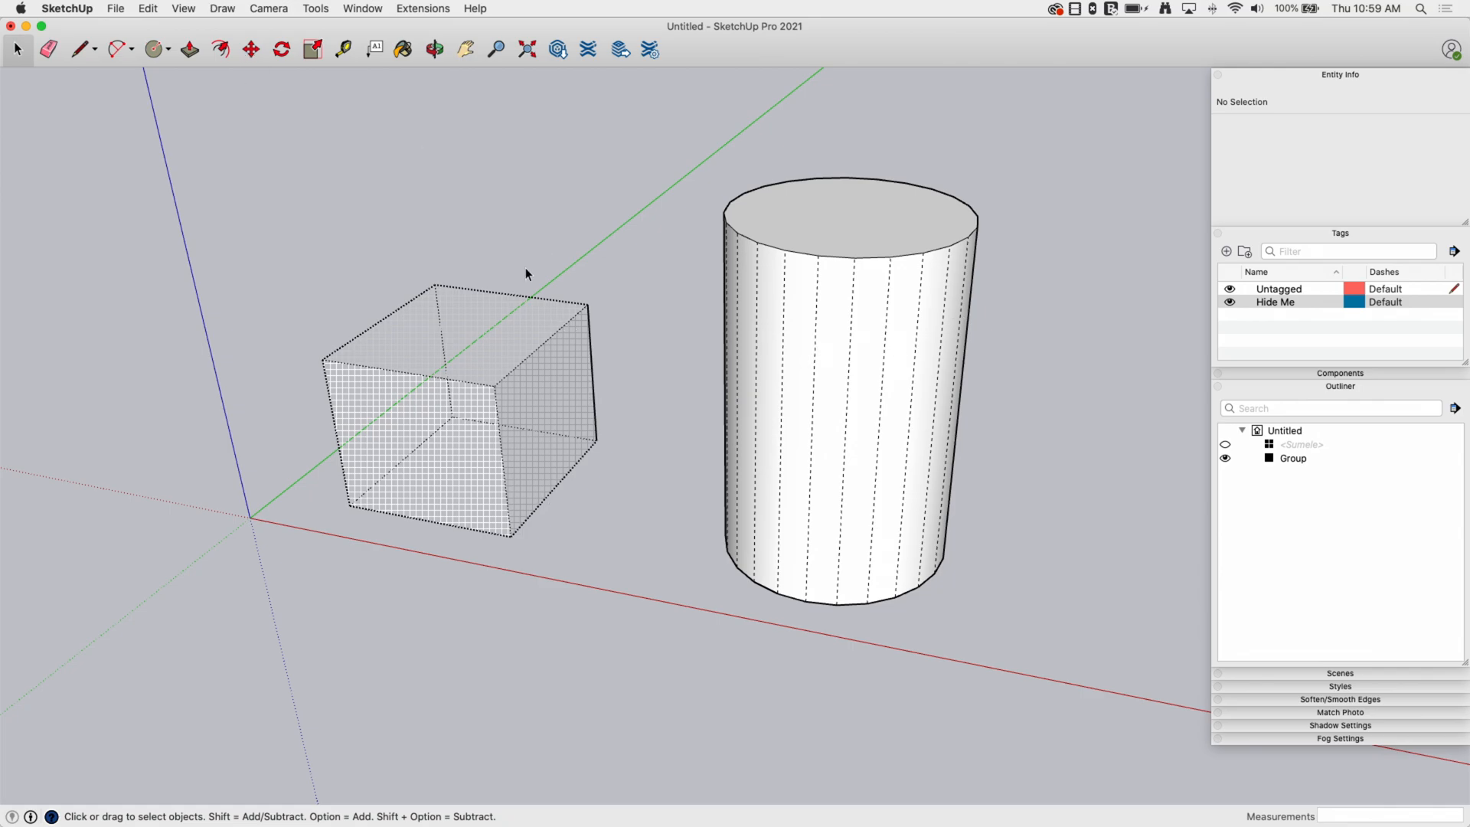
right_click(552, 383)
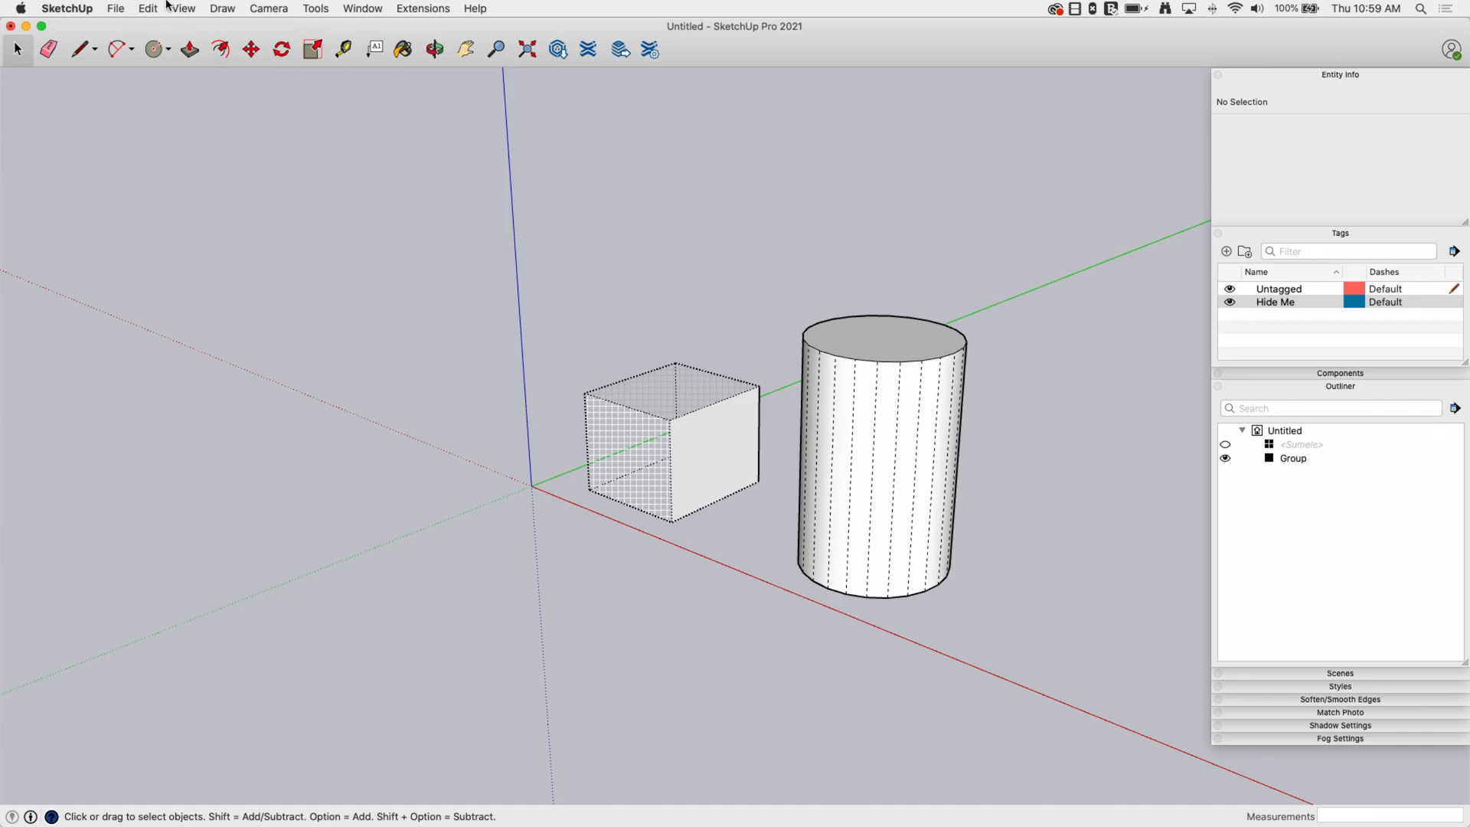
- Turn on View > Hidden Objects, then select and right-click the hidden person figure
click(183, 8)
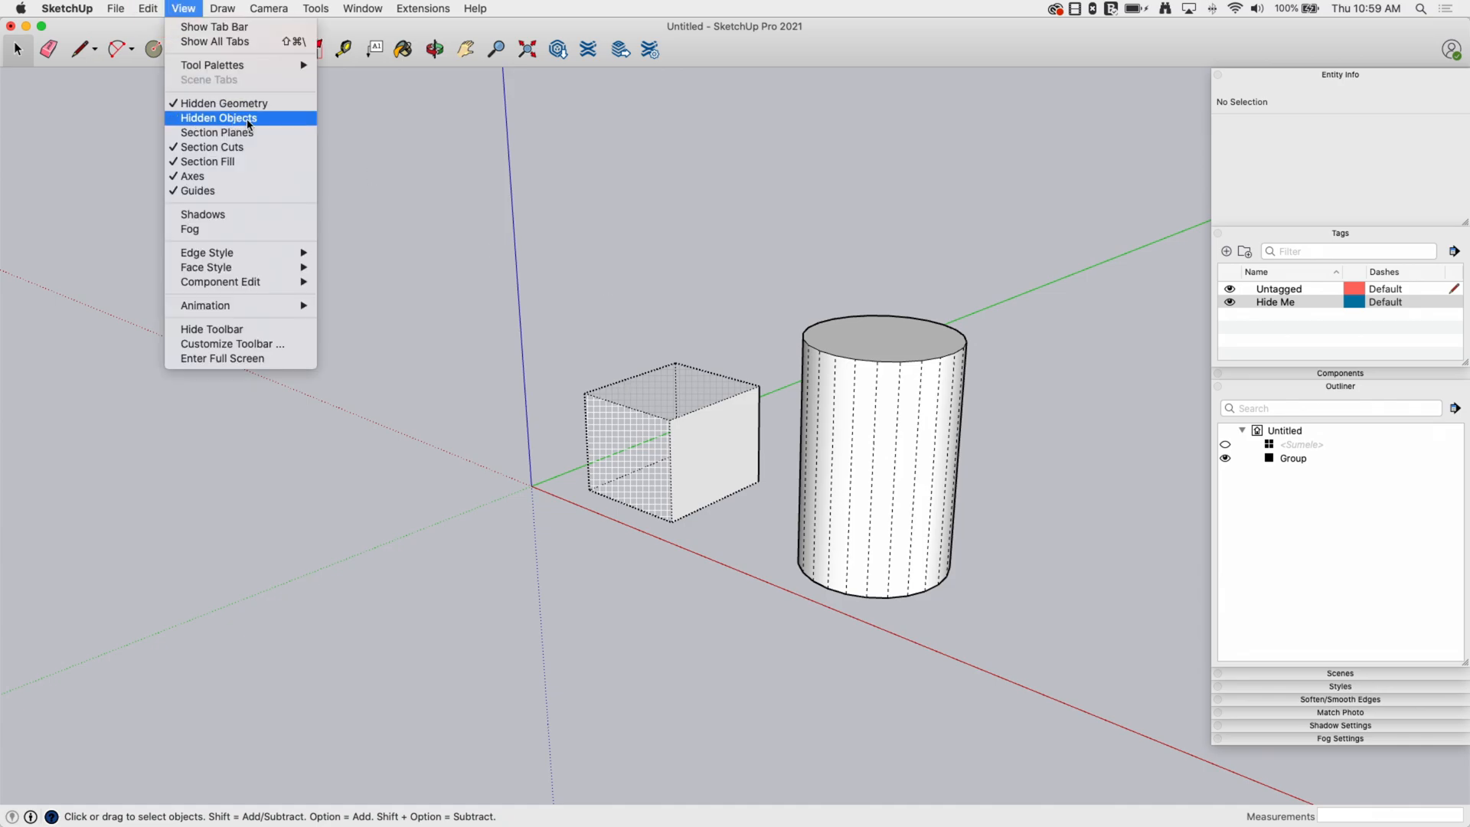
click(218, 117)
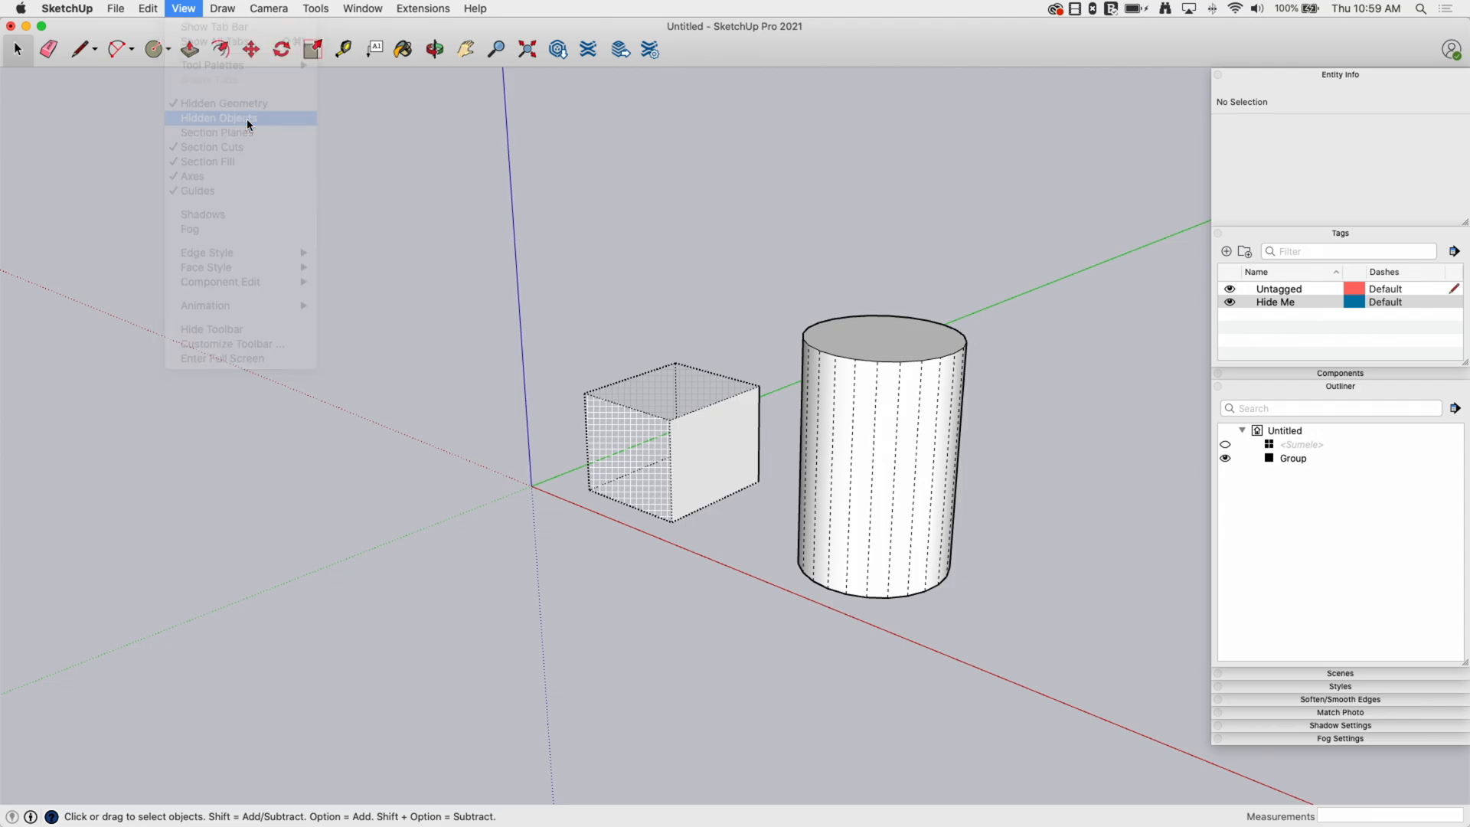
click(218, 118)
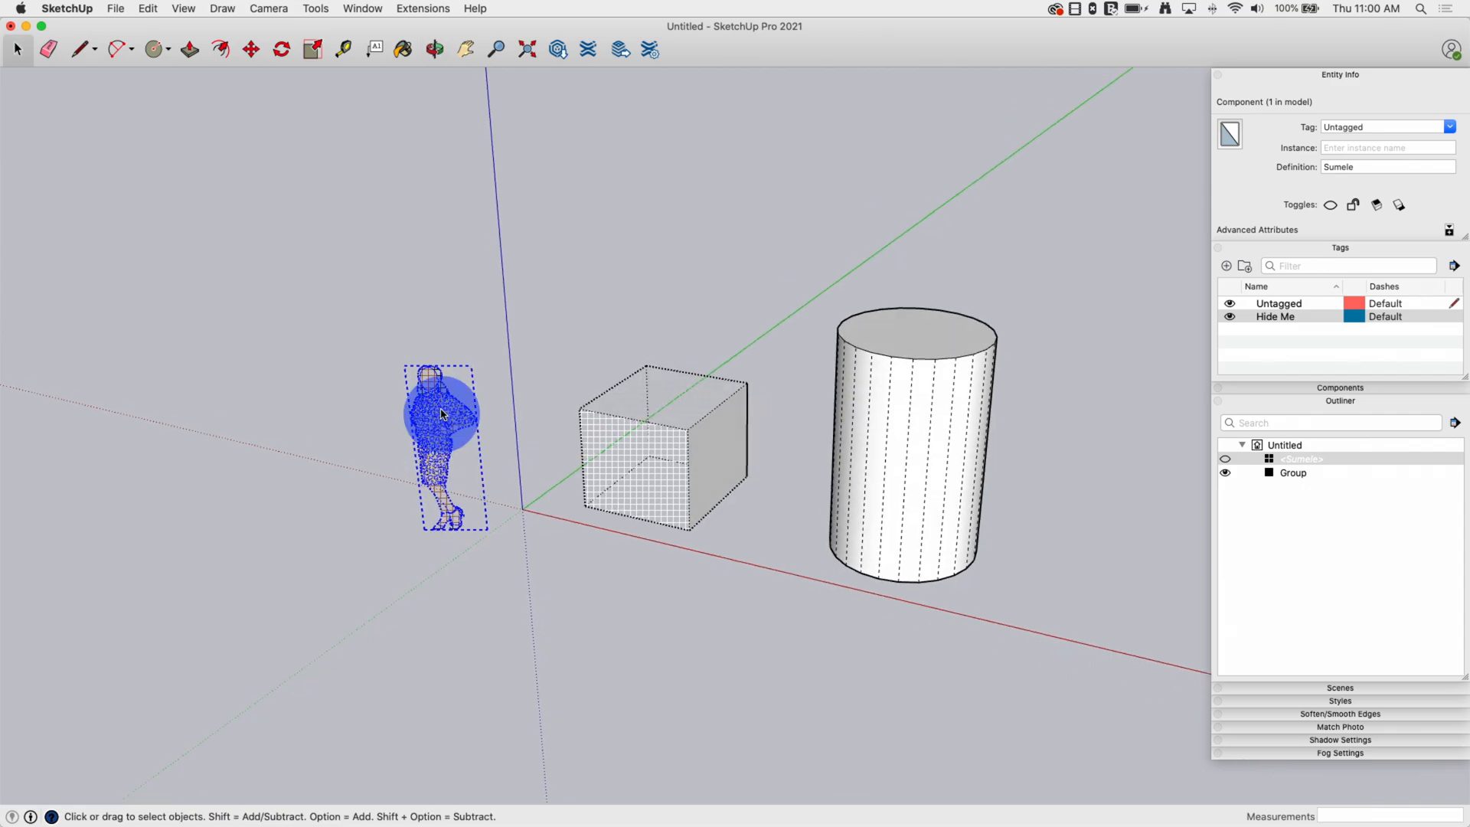
right_click(441, 415)
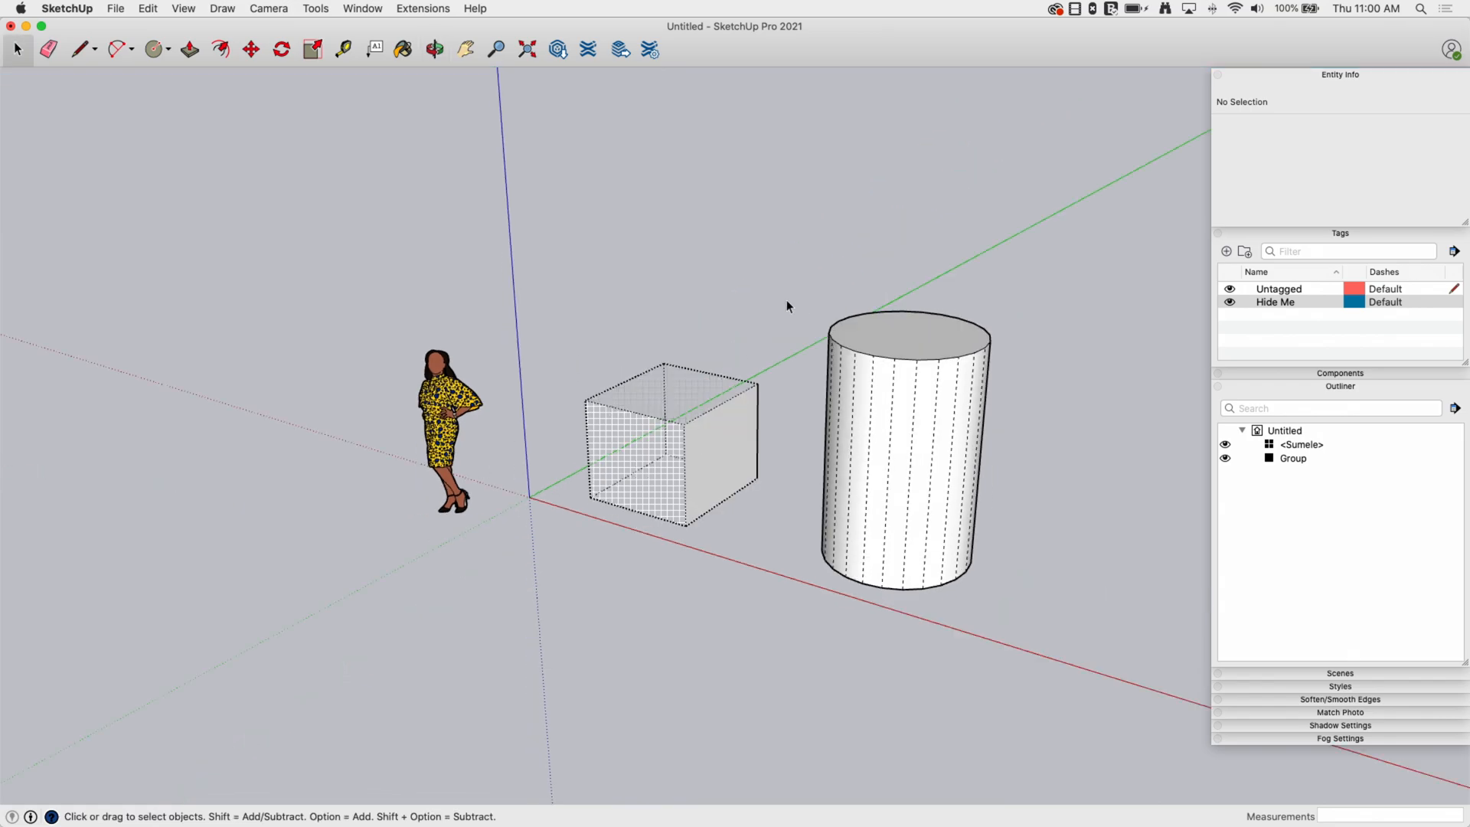
- Unhide the cube's faces, turn off View > Hidden Geometry, and select the cube
click(651, 445)
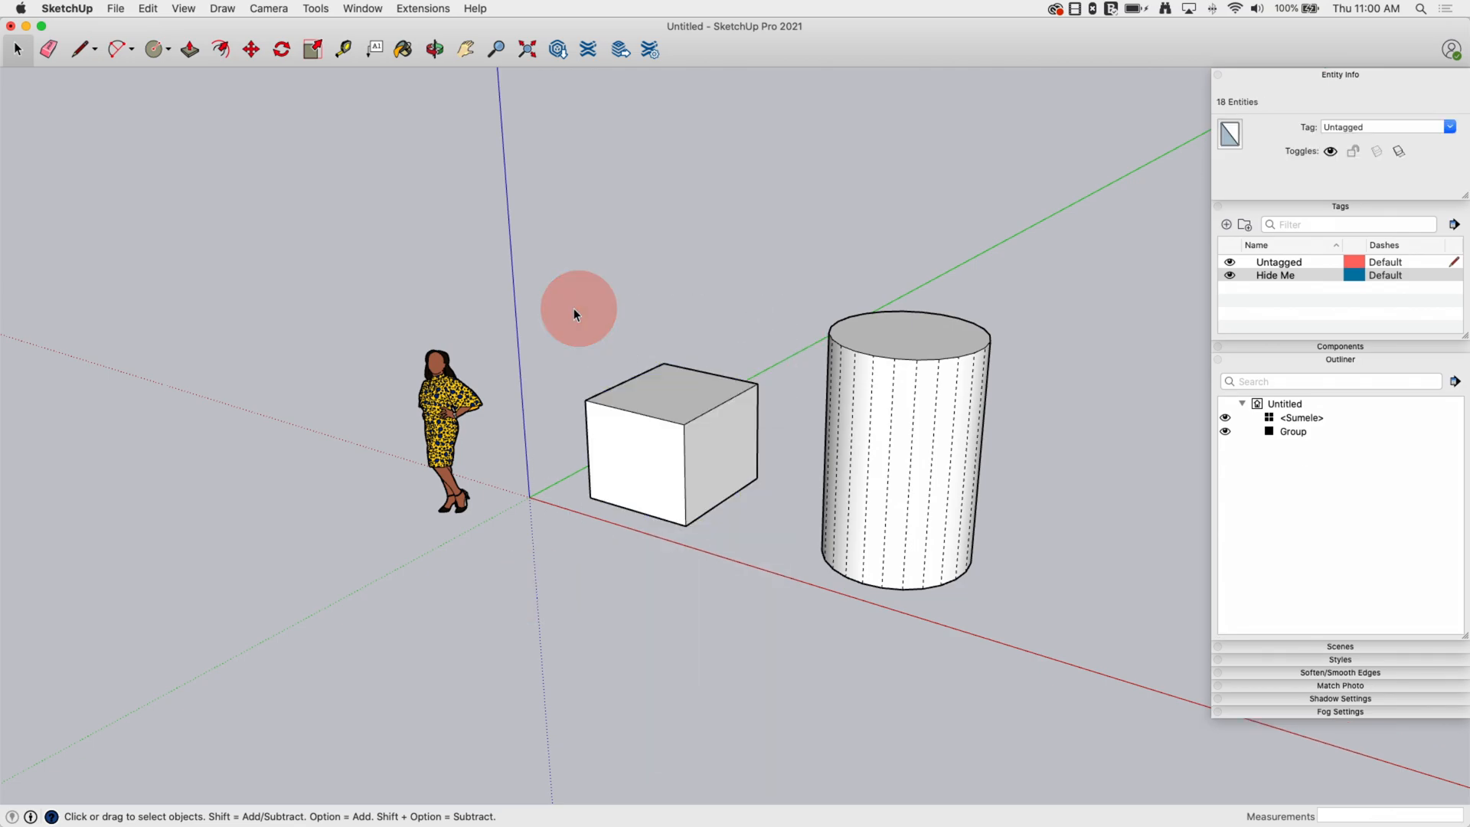
click(183, 8)
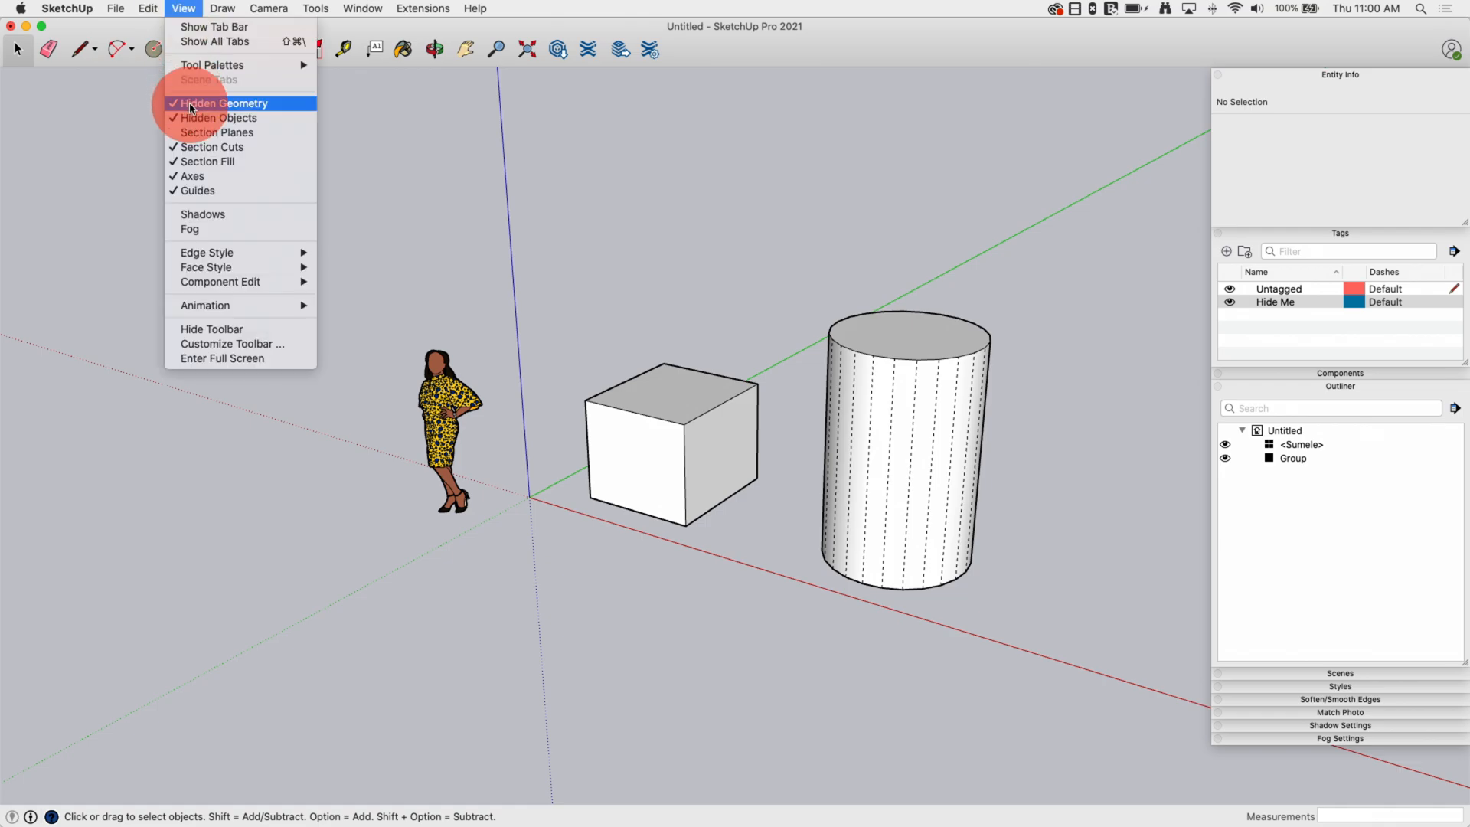
click(225, 104)
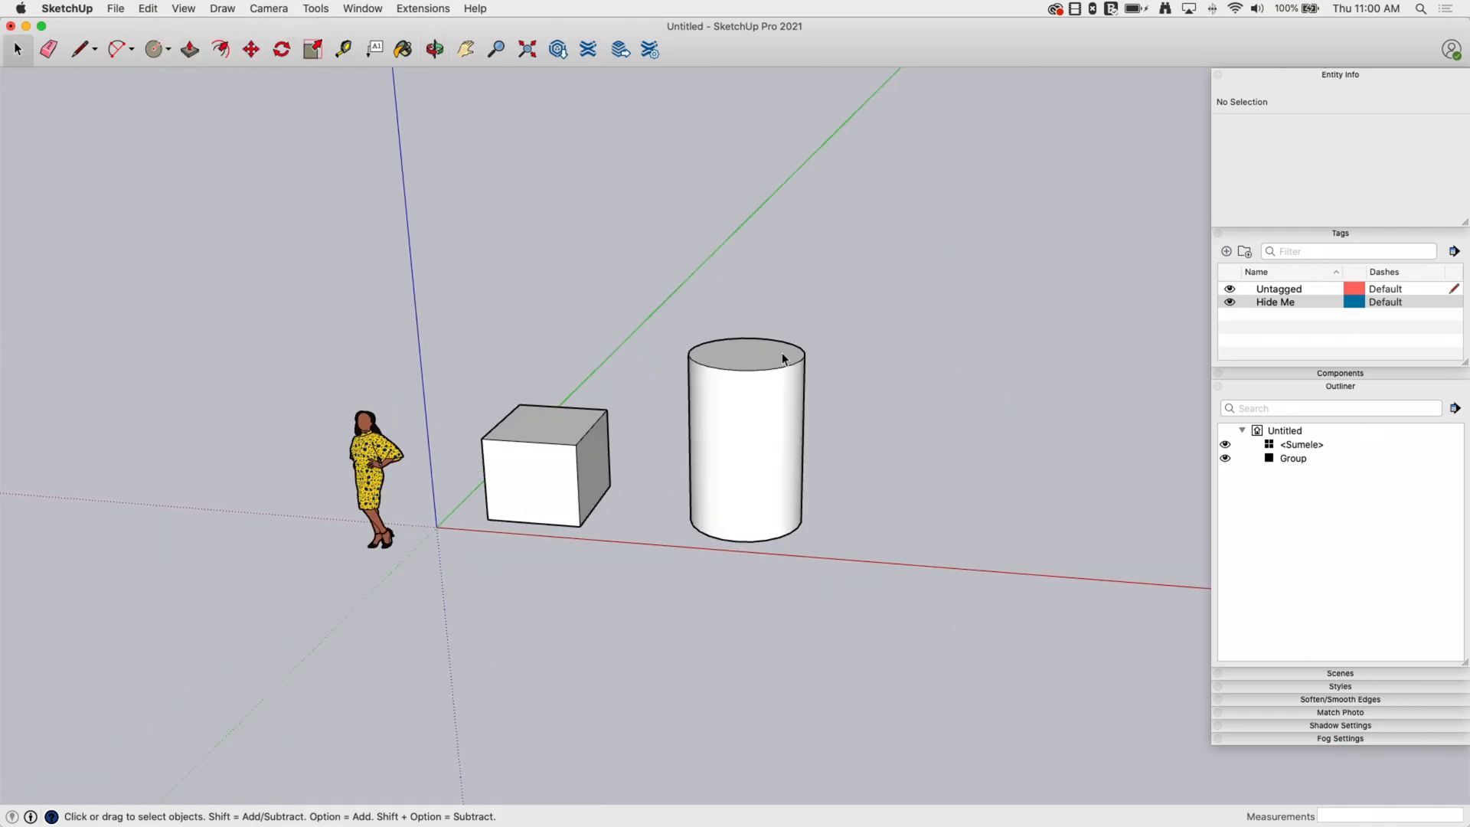
click(744, 441)
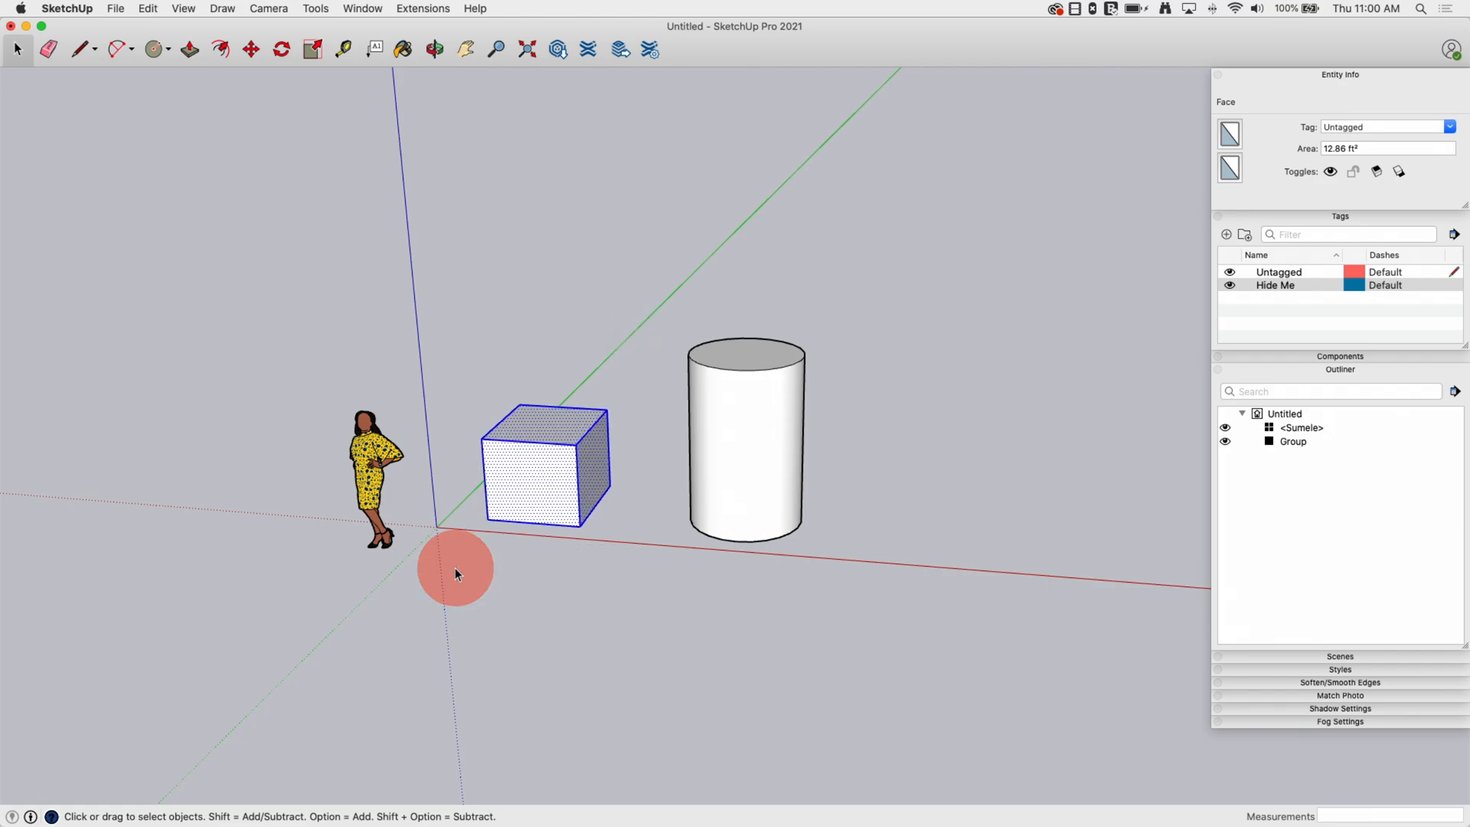
- Group the cube, then group the cube and cylinder groups into one parent group
right_click(543, 459)
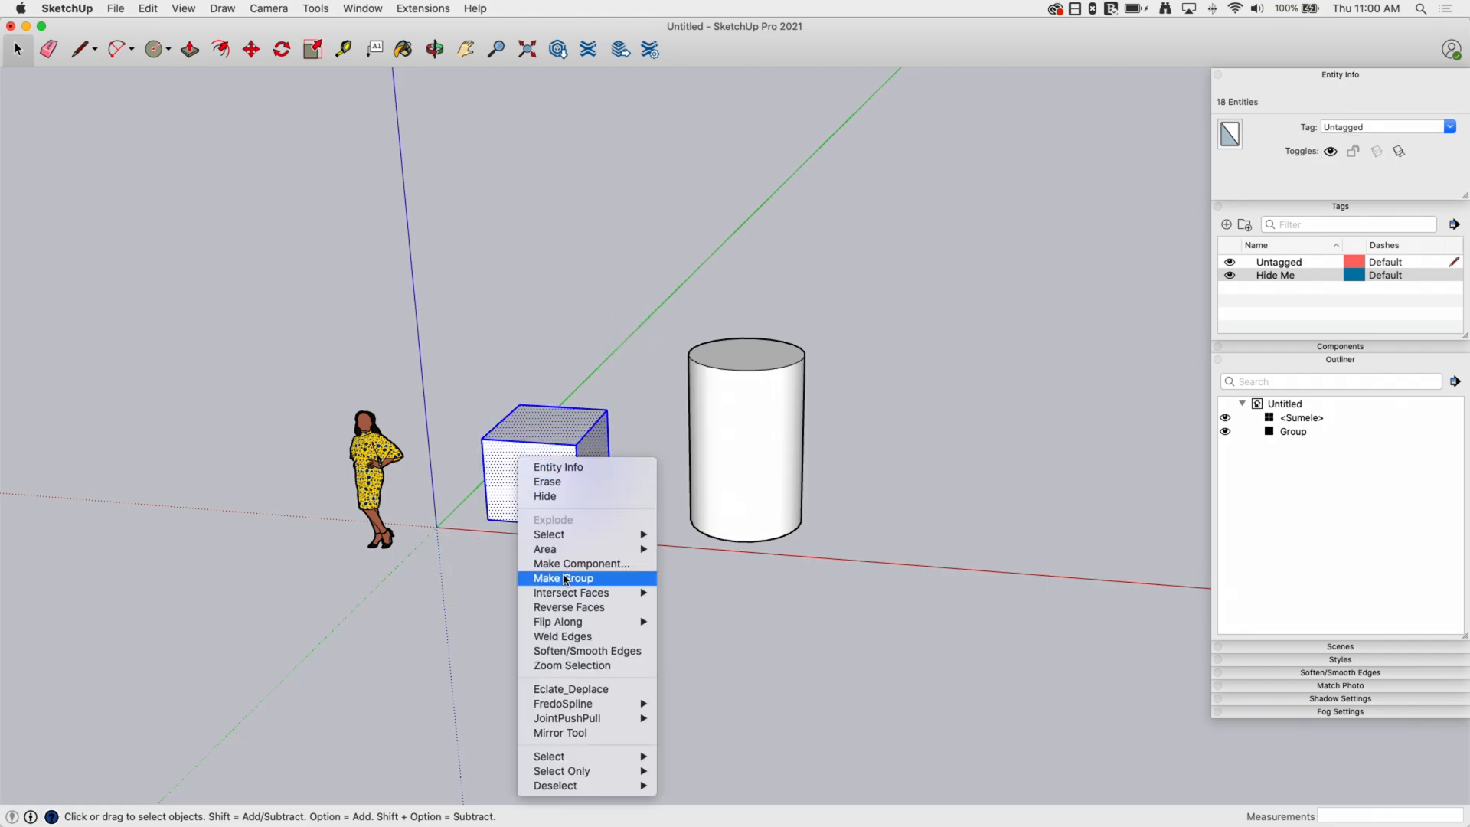
click(561, 577)
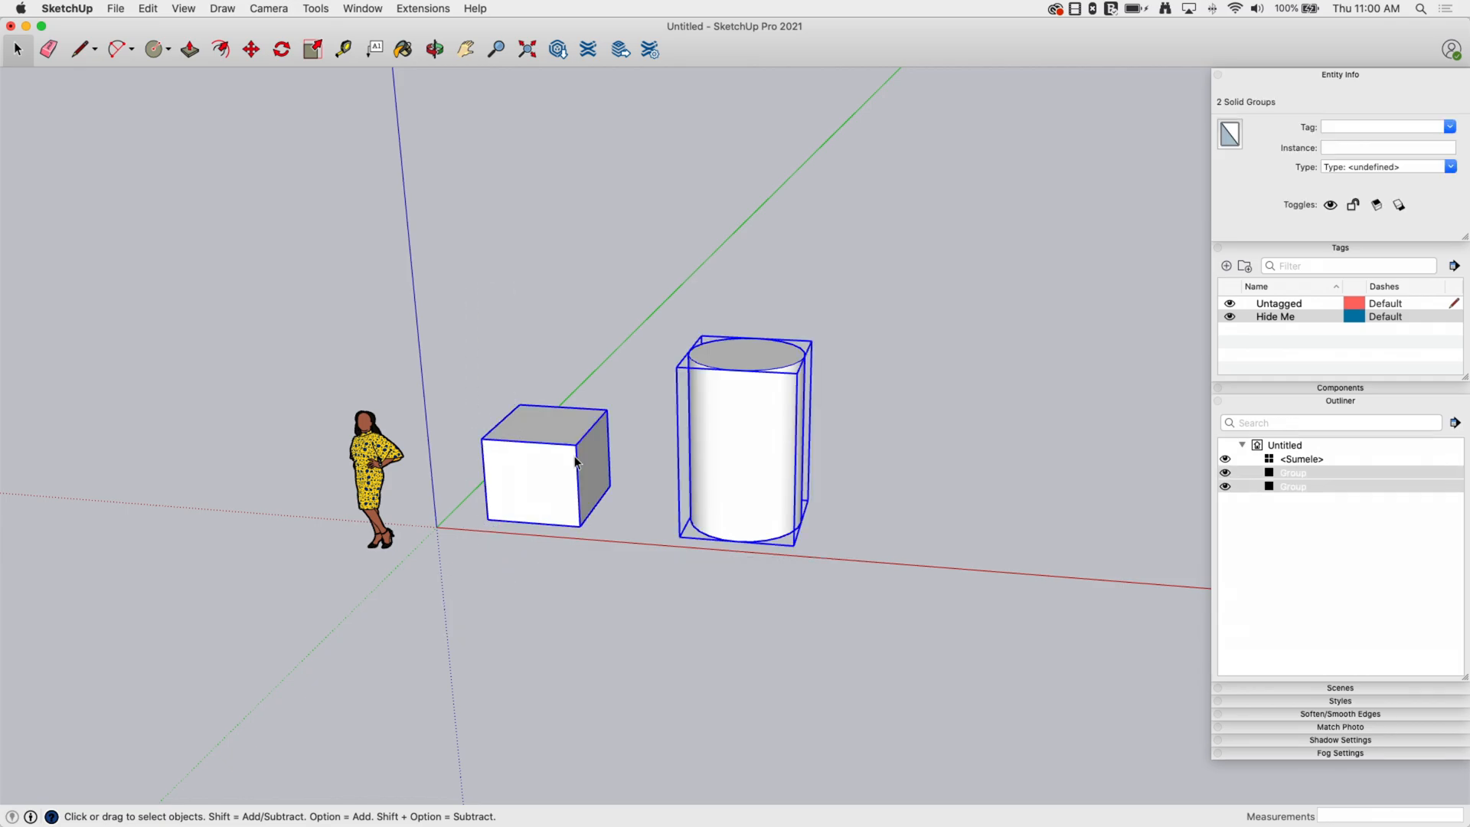
right_click(575, 460)
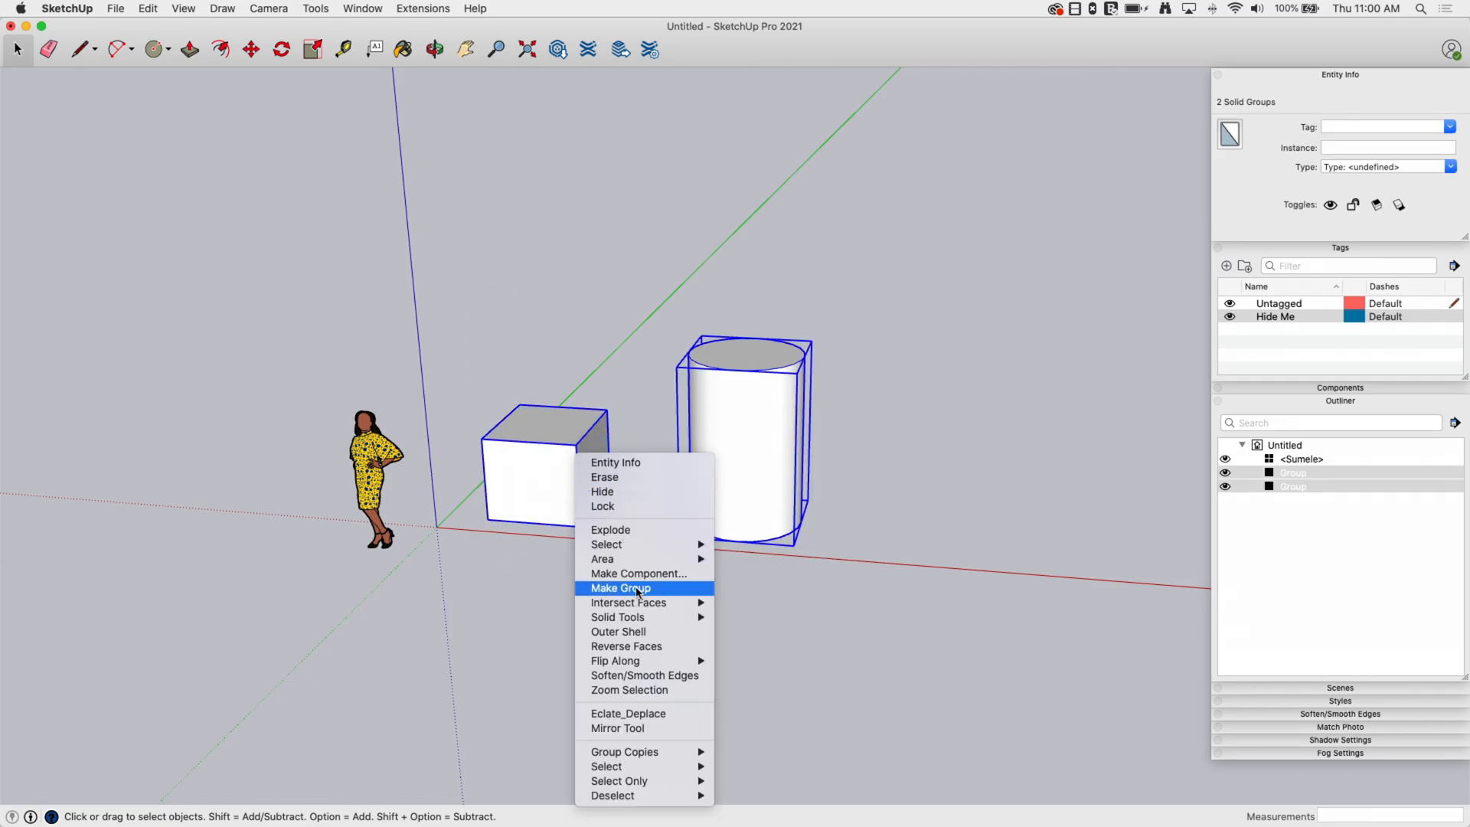
click(619, 588)
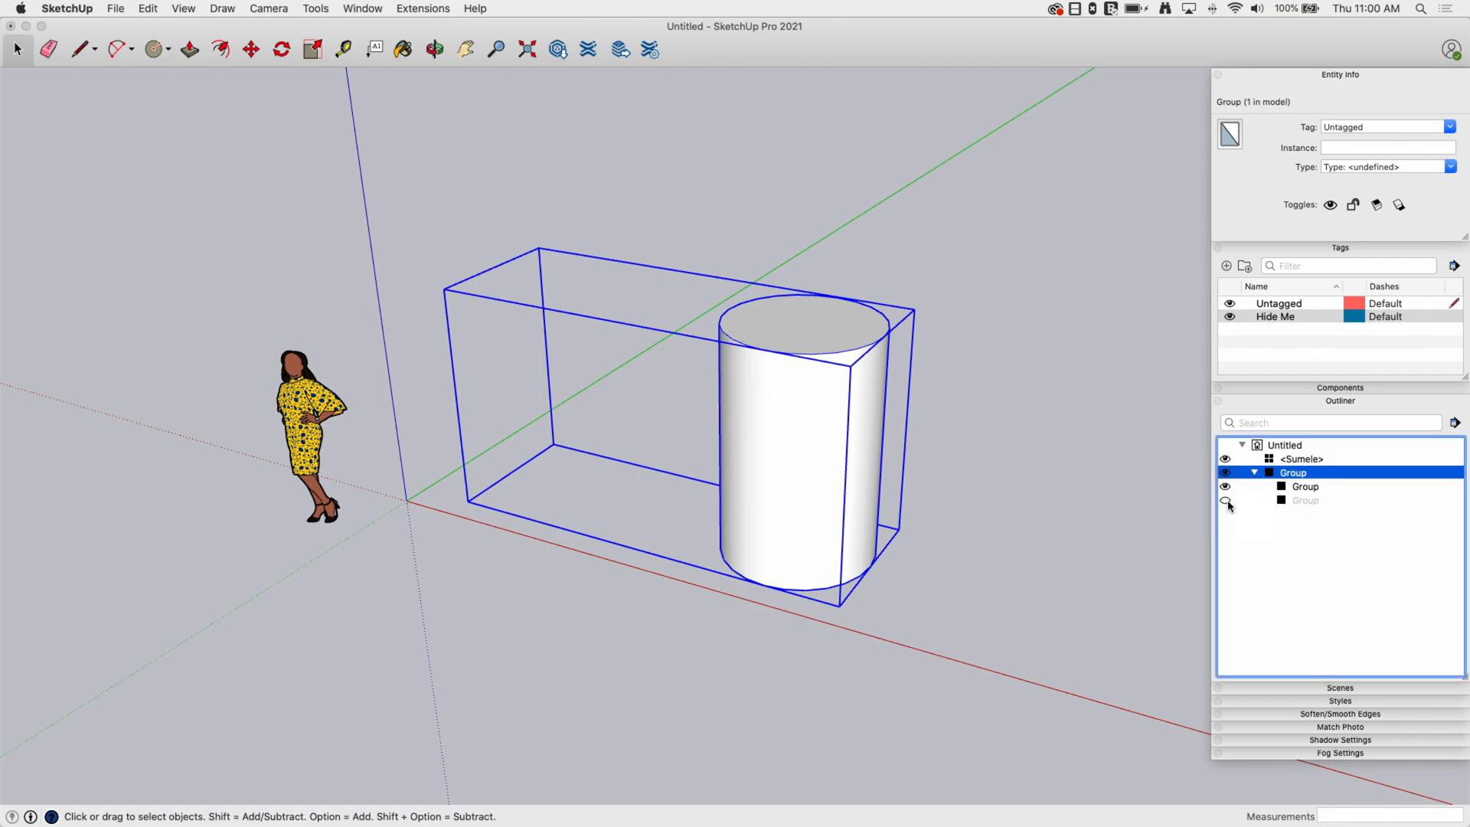
- Briefly show the nested cube group, hide it again inside the parent group, and close
click(1229, 486)
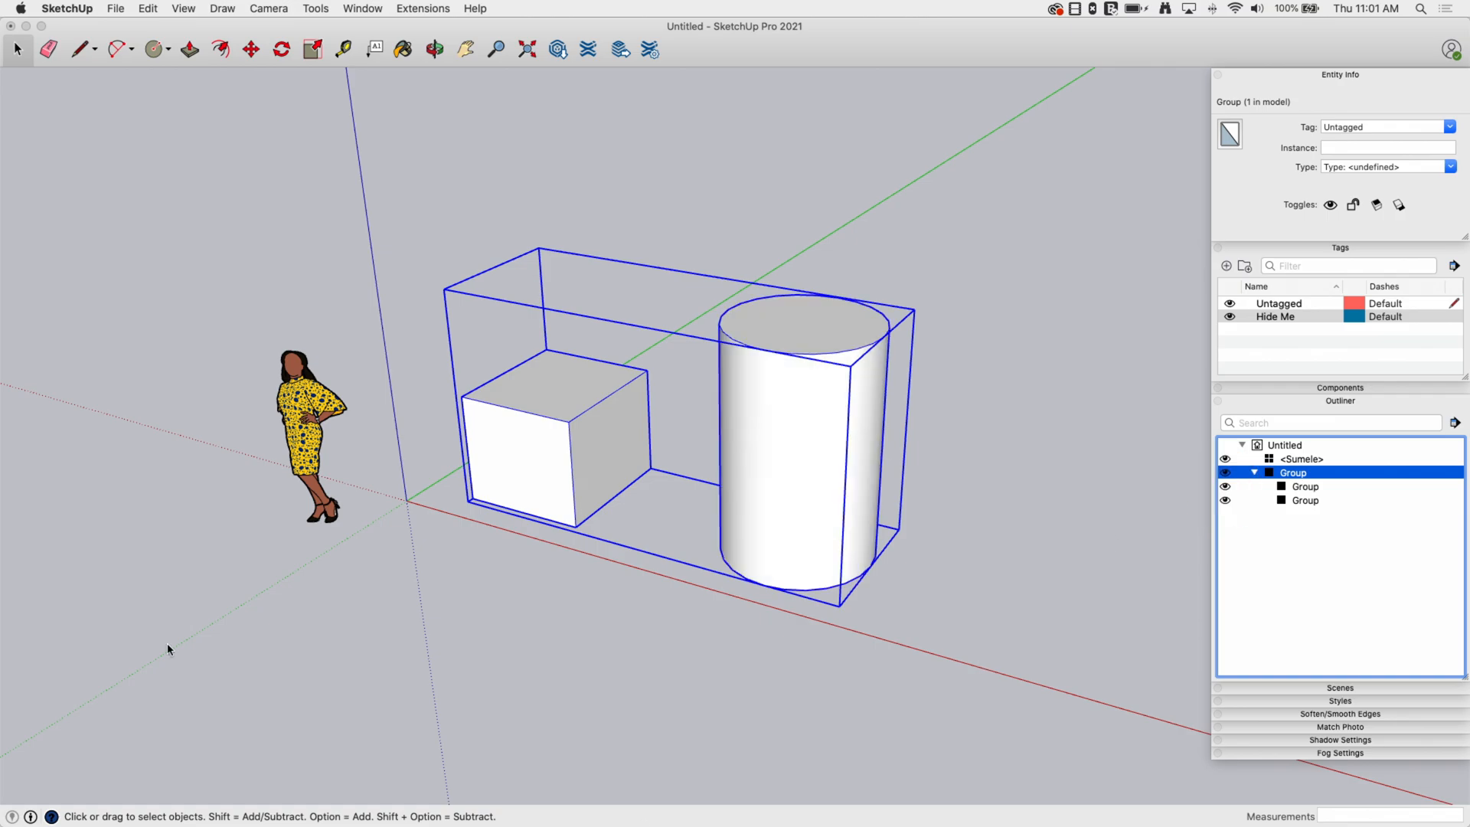
mouse_move(871, 277)
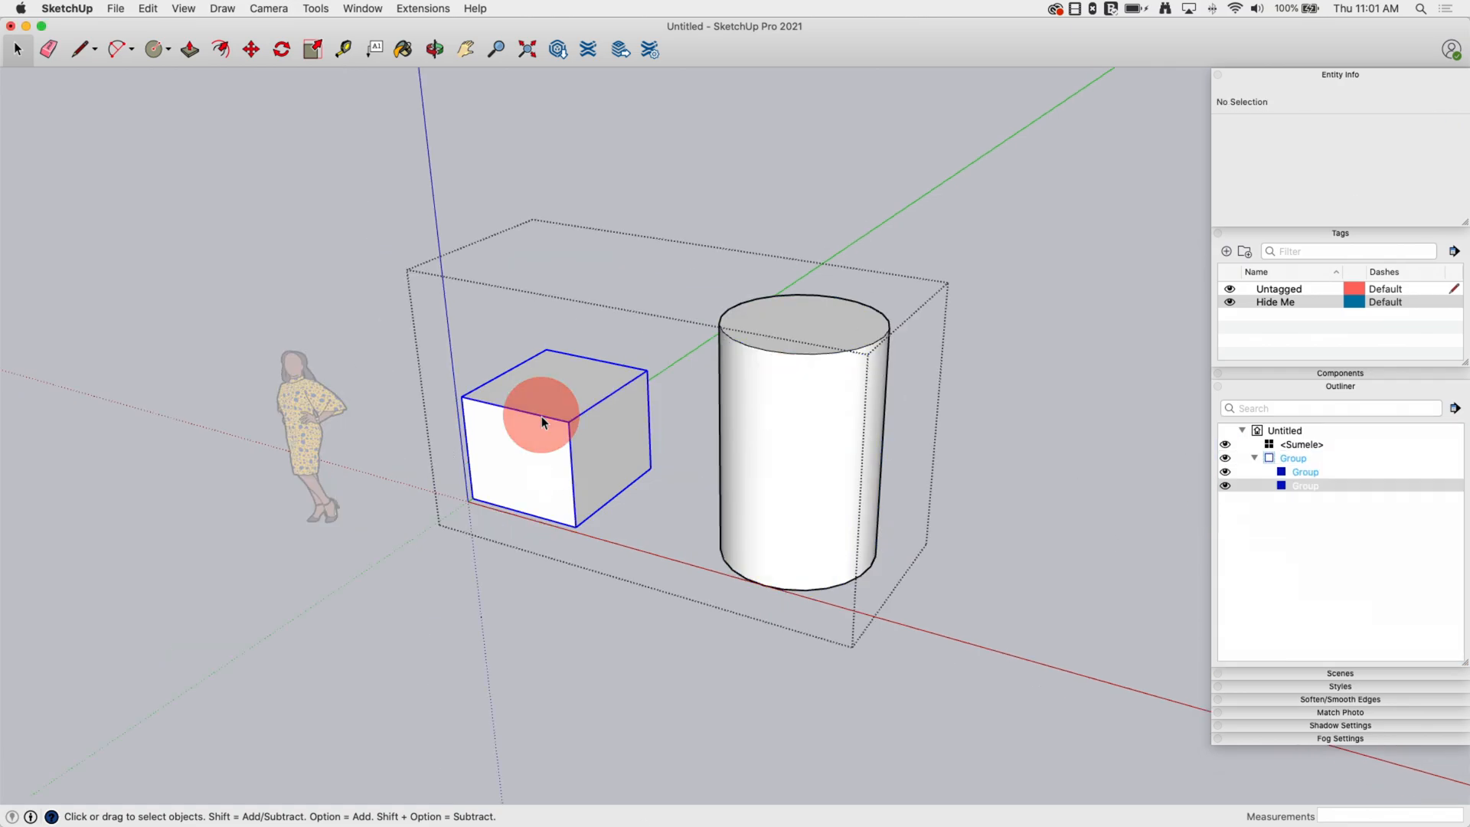
right_click(542, 420)
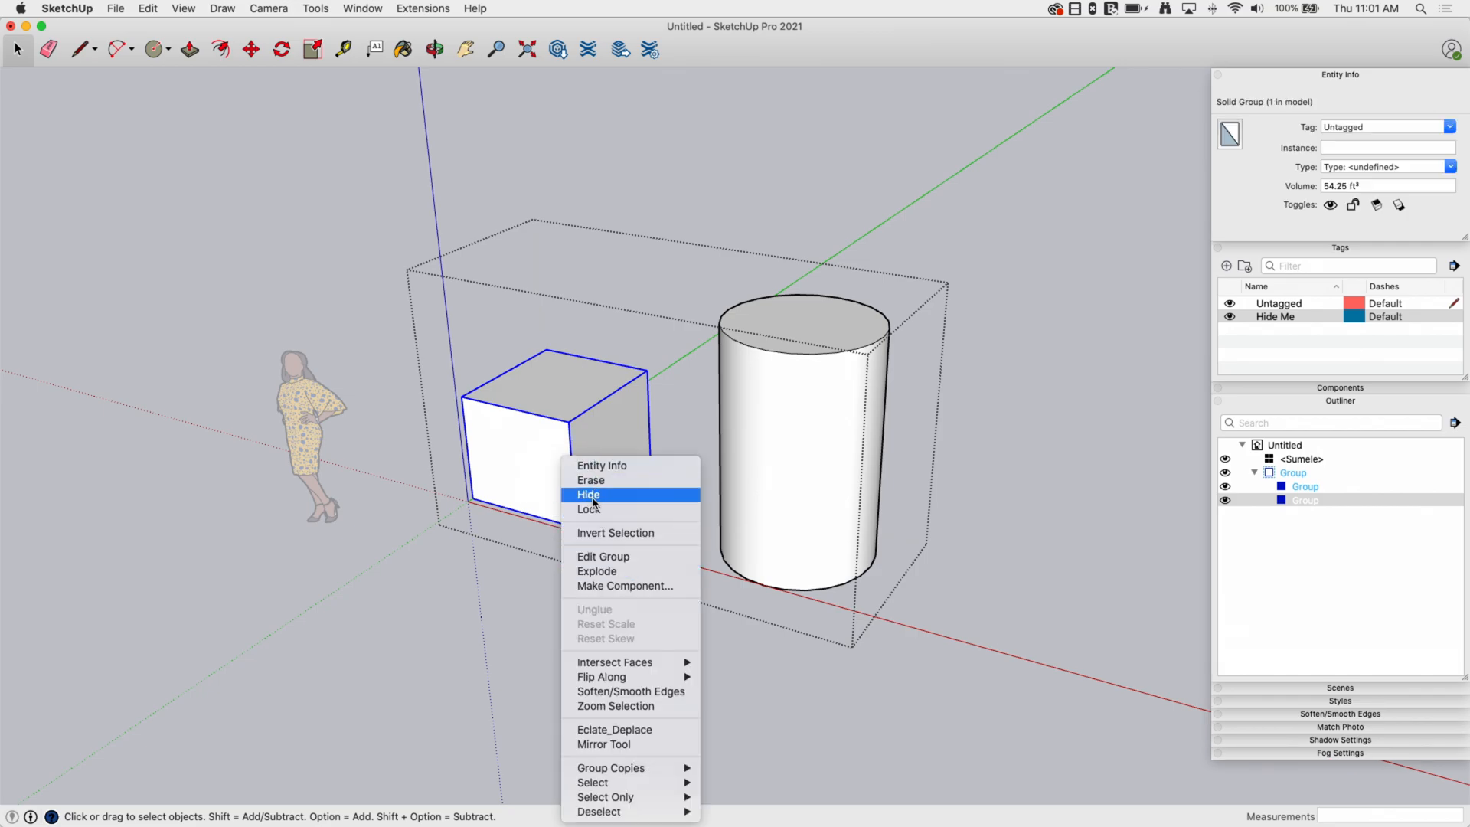
click(588, 494)
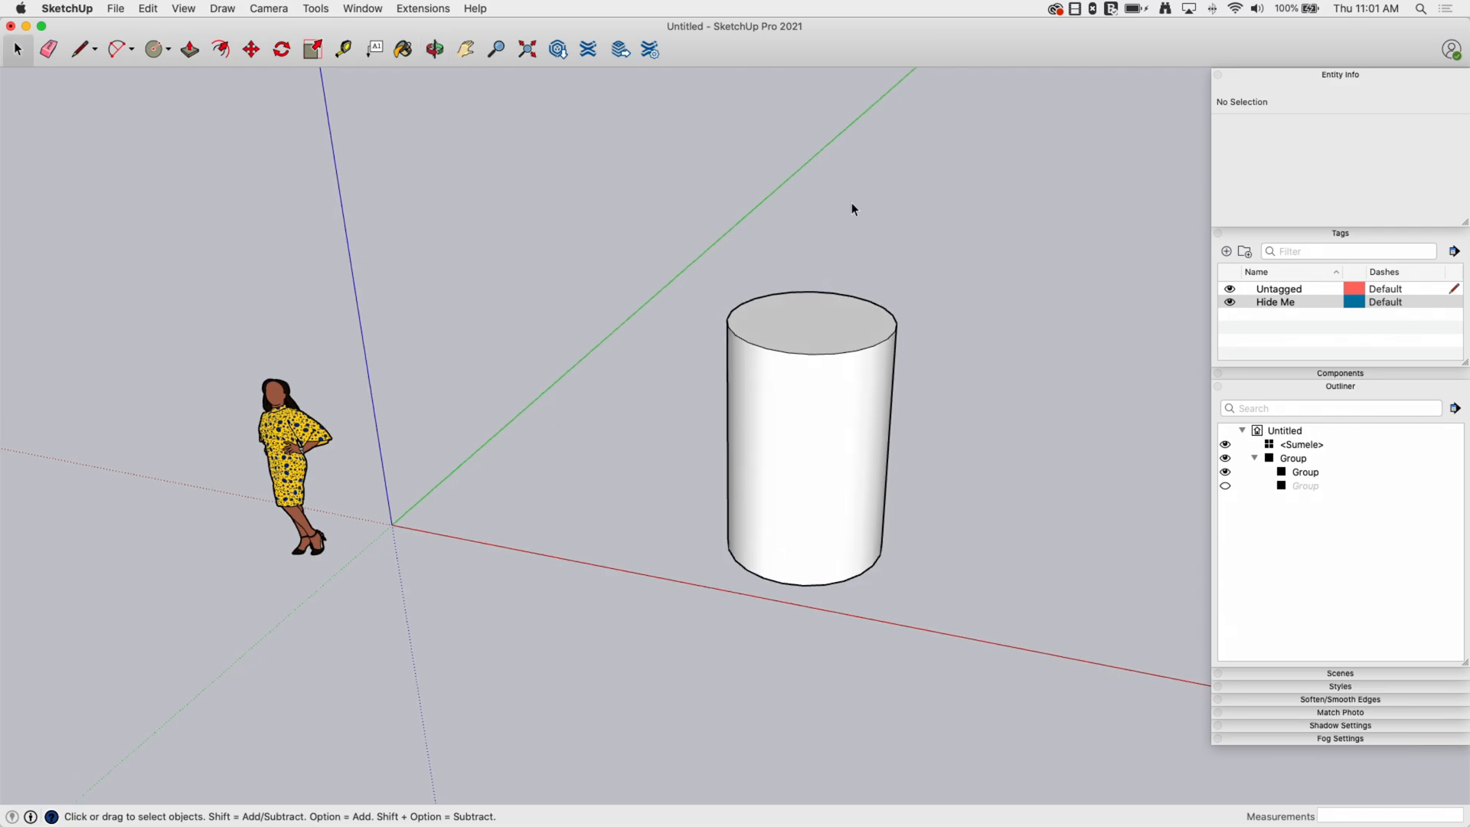
mouse_move(443, 522)
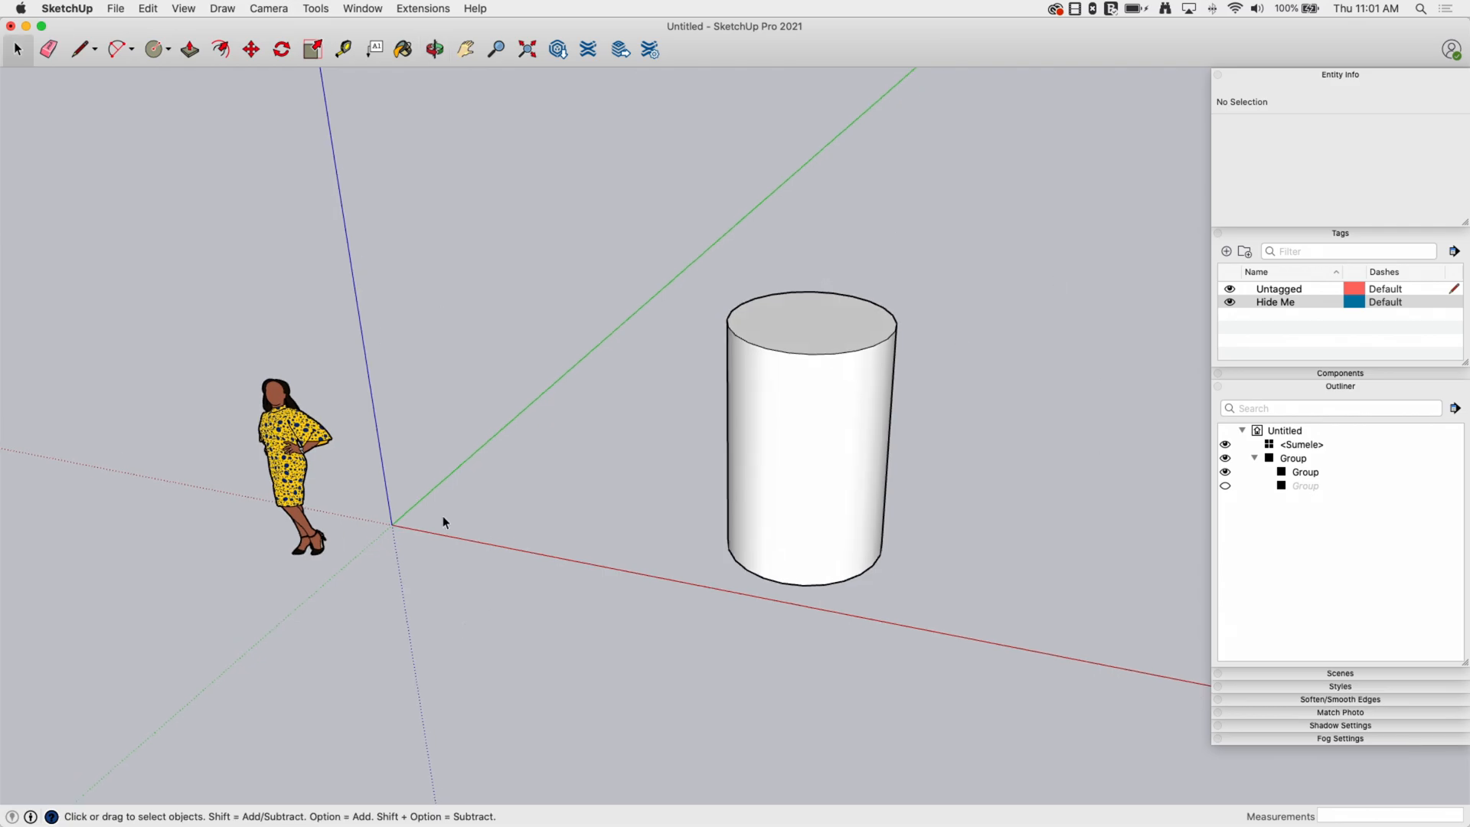
click(146, 9)
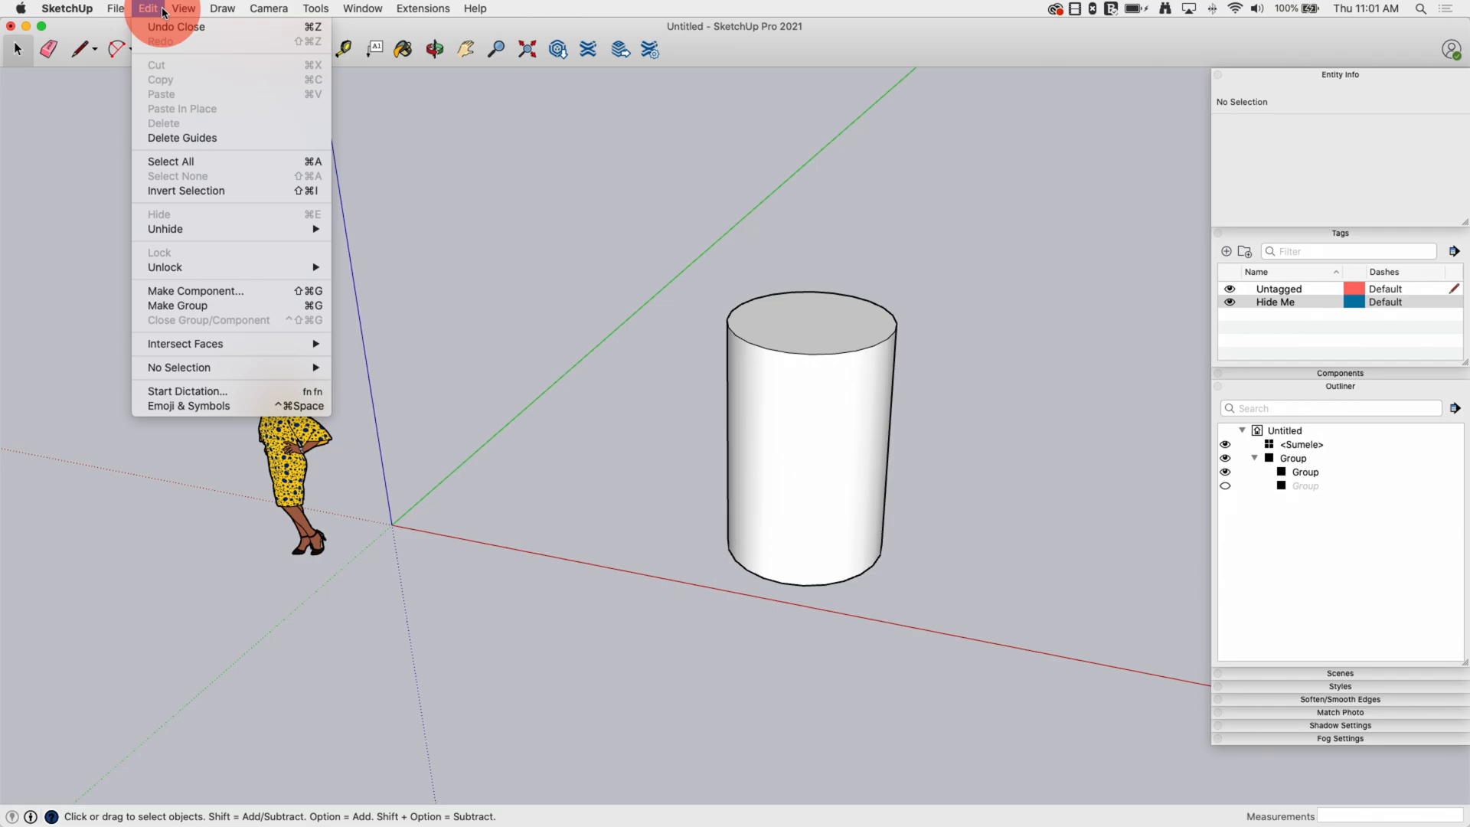
mouse_move(165, 228)
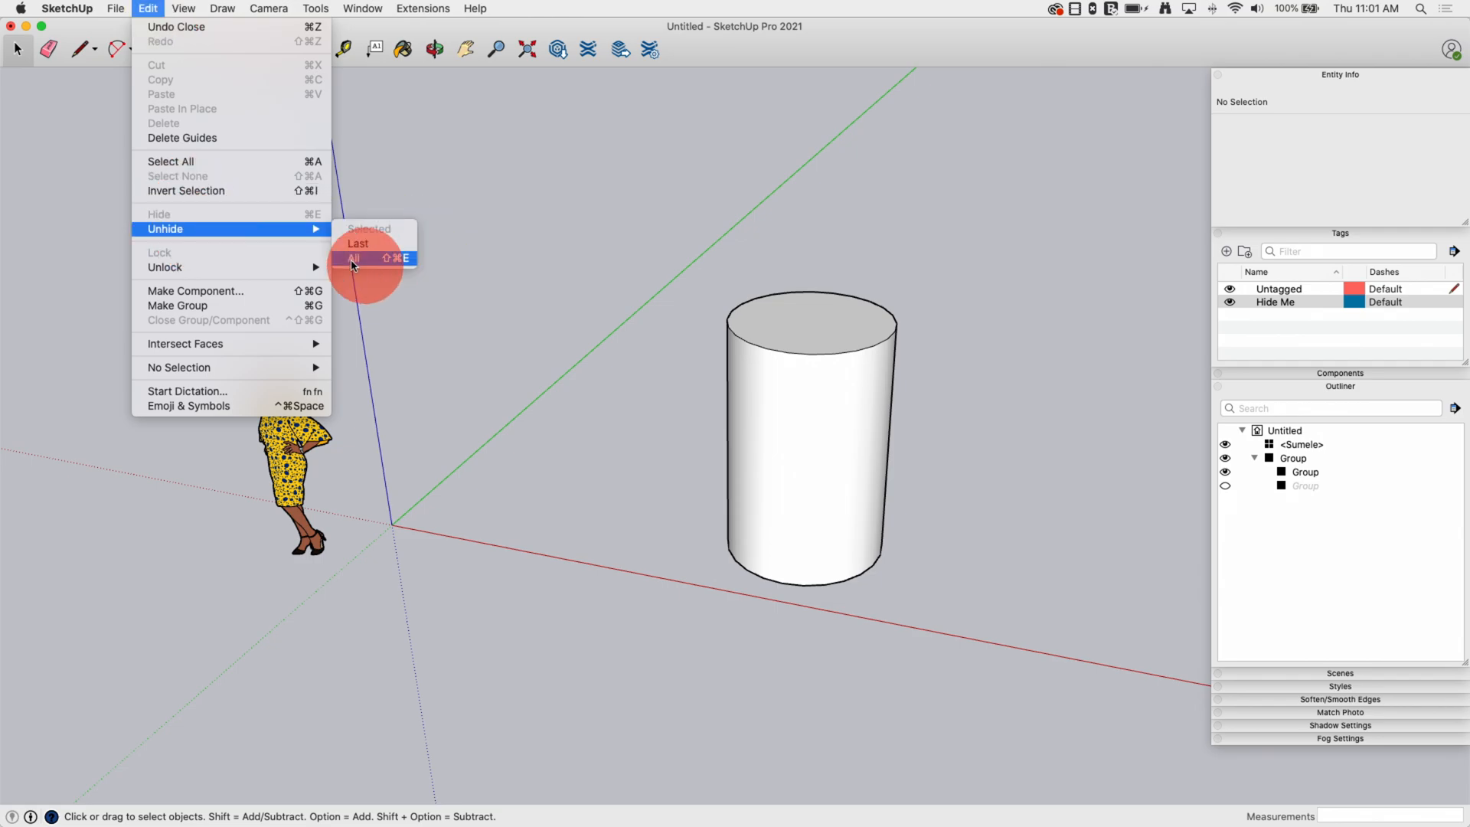
click(354, 258)
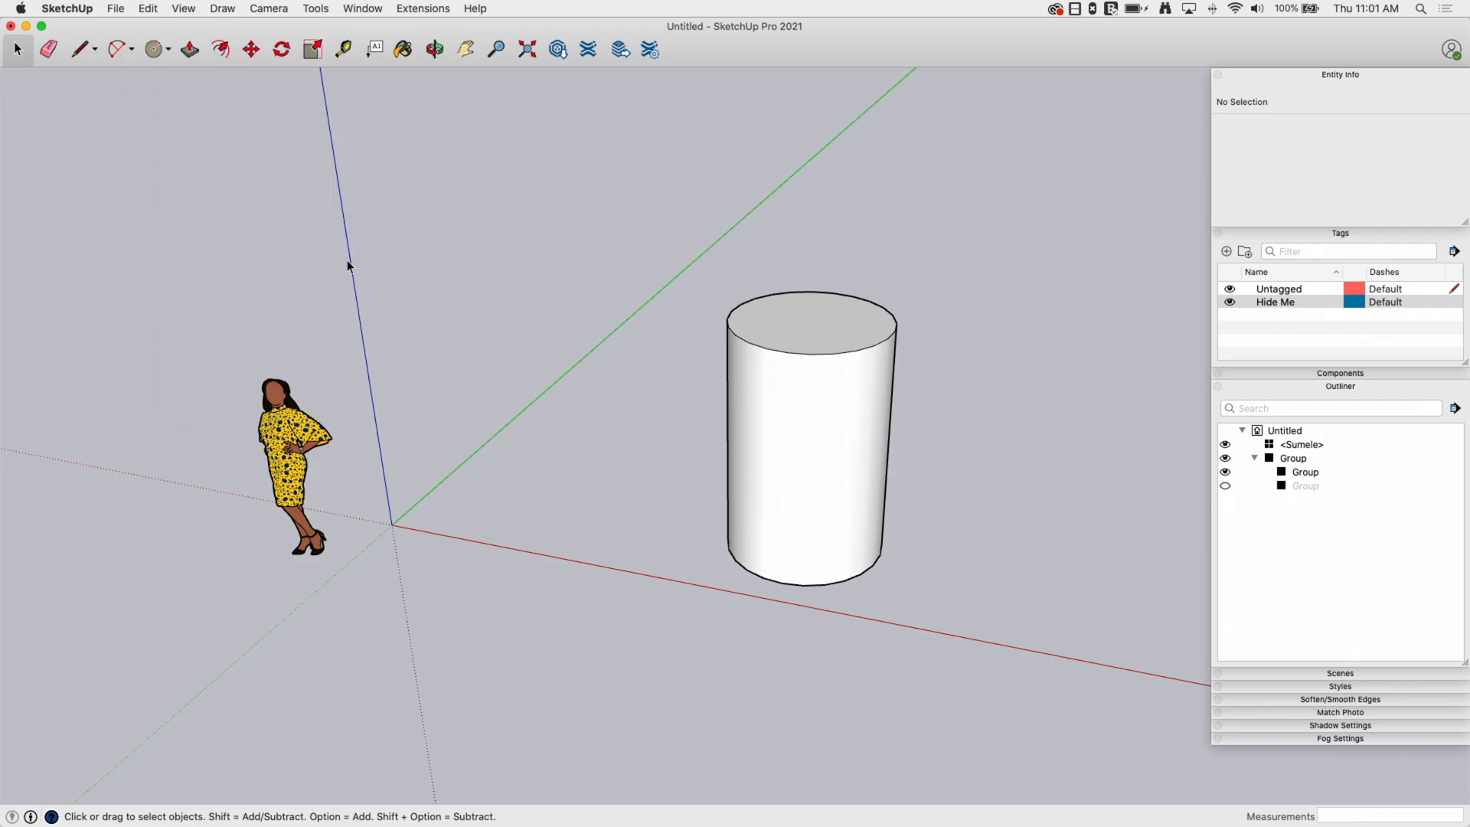
mouse_move(363, 579)
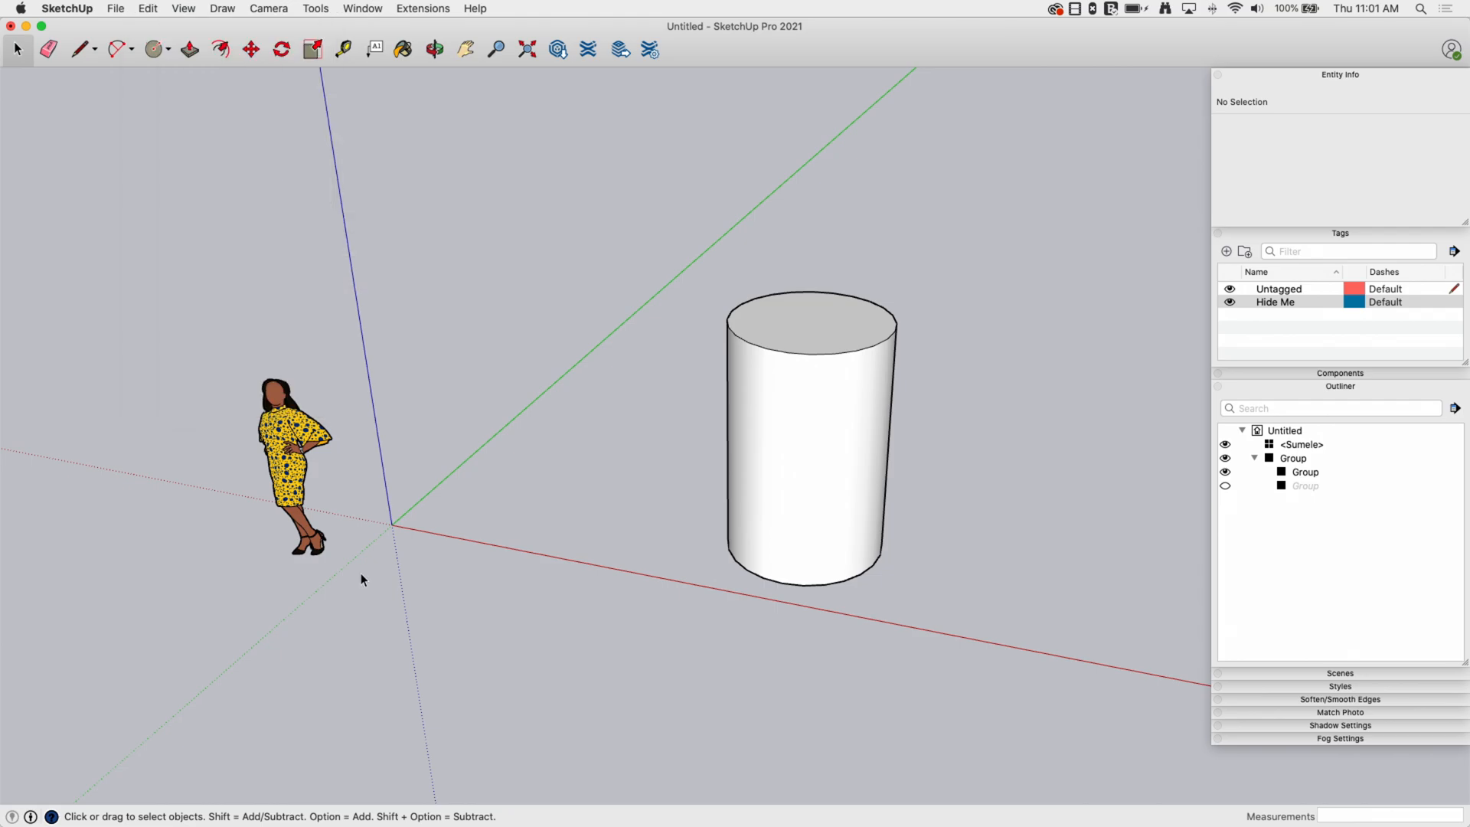
mouse_move(947, 230)
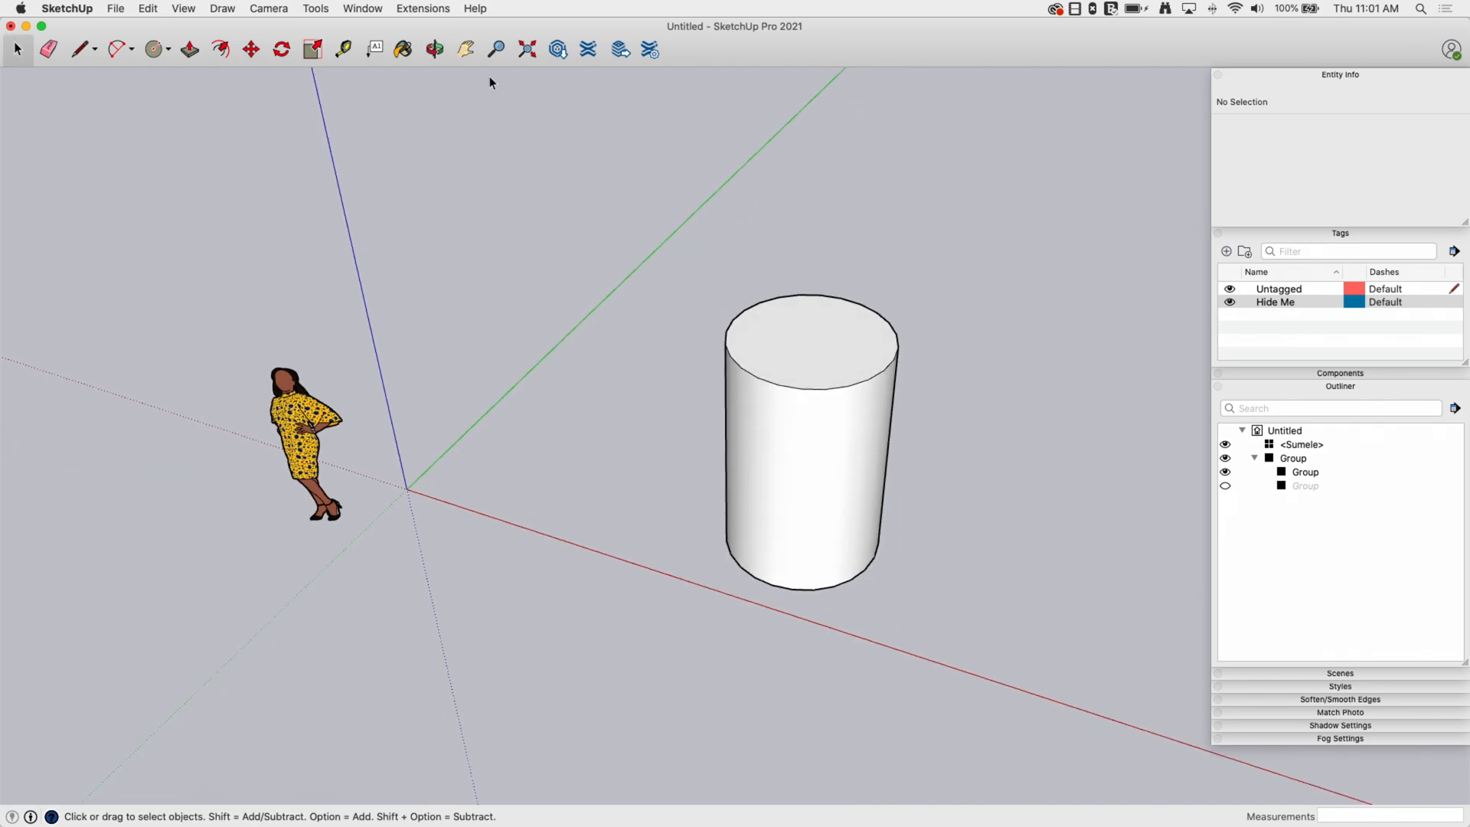
mouse_move(247, 328)
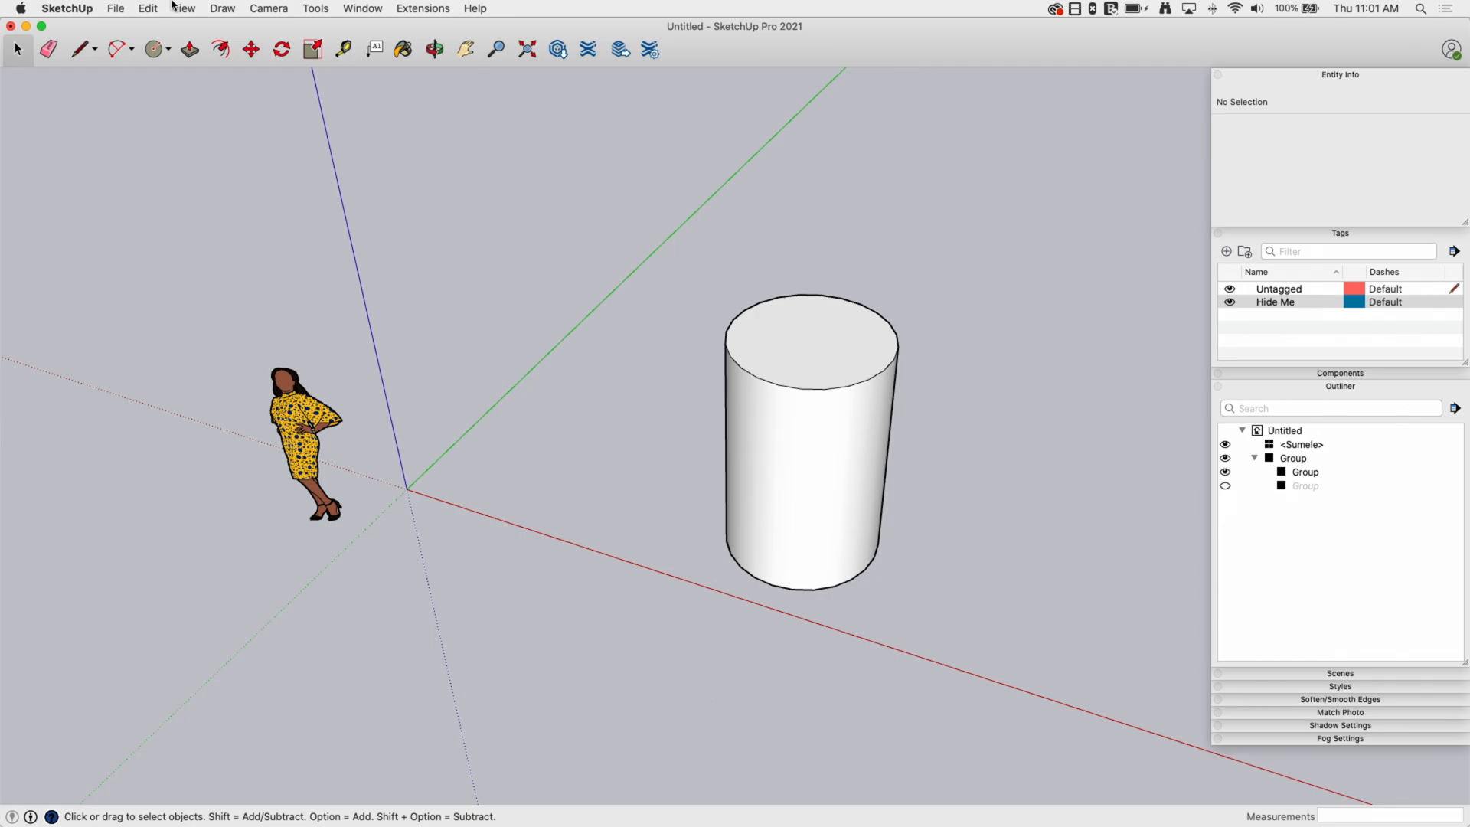
click(147, 8)
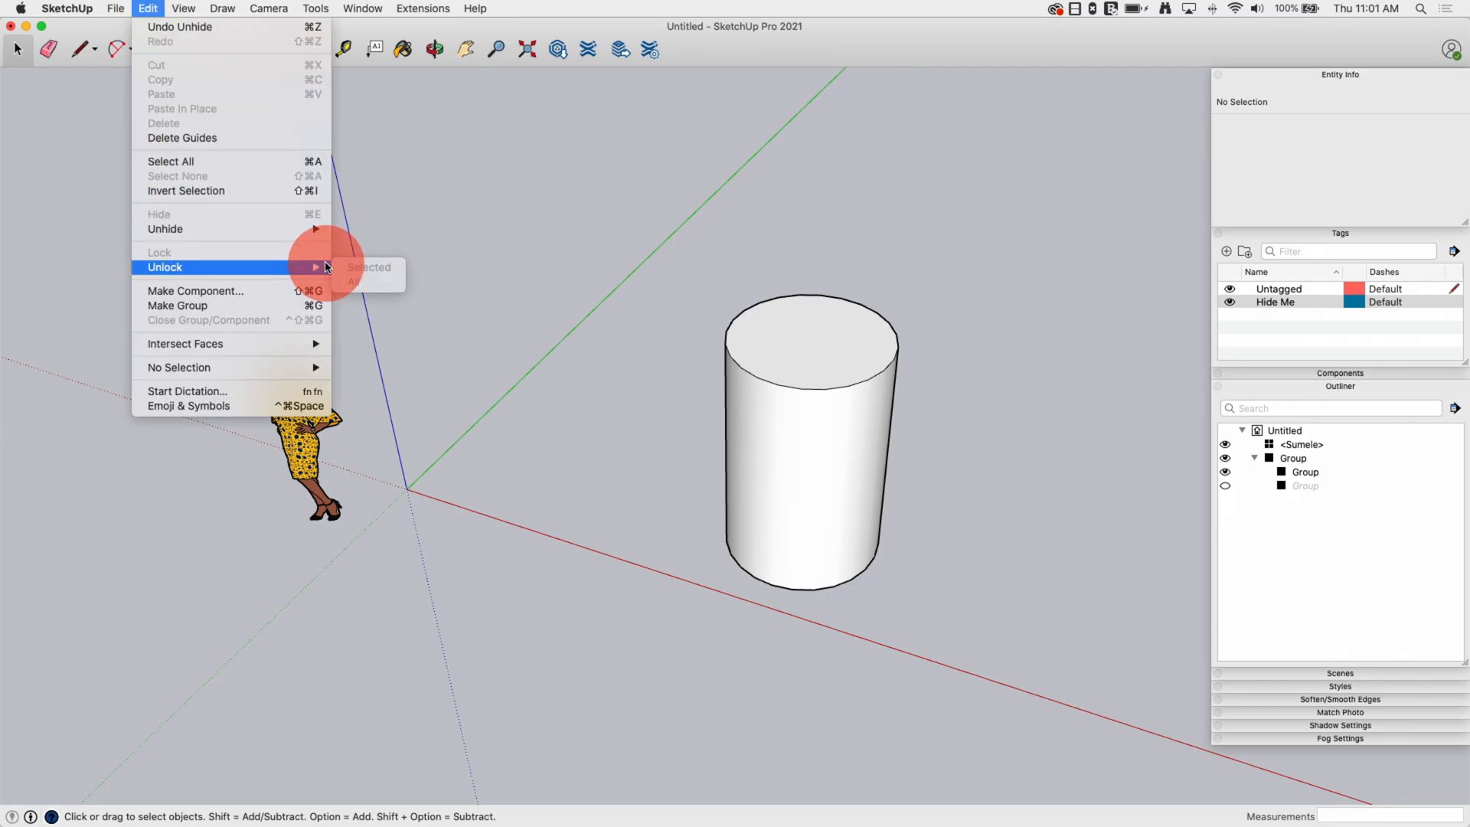
mouse_move(165, 229)
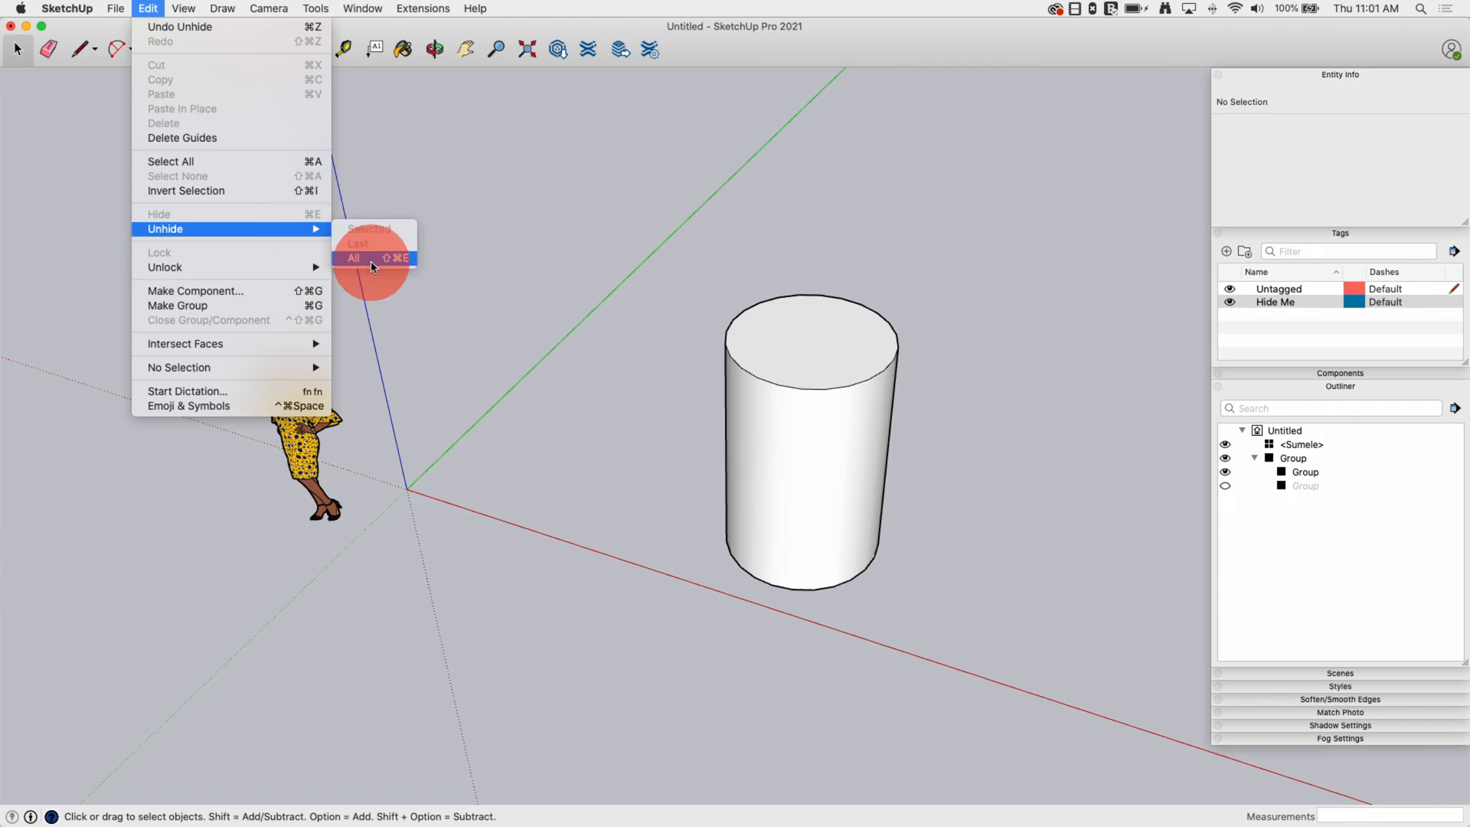
mouse_move(467, 263)
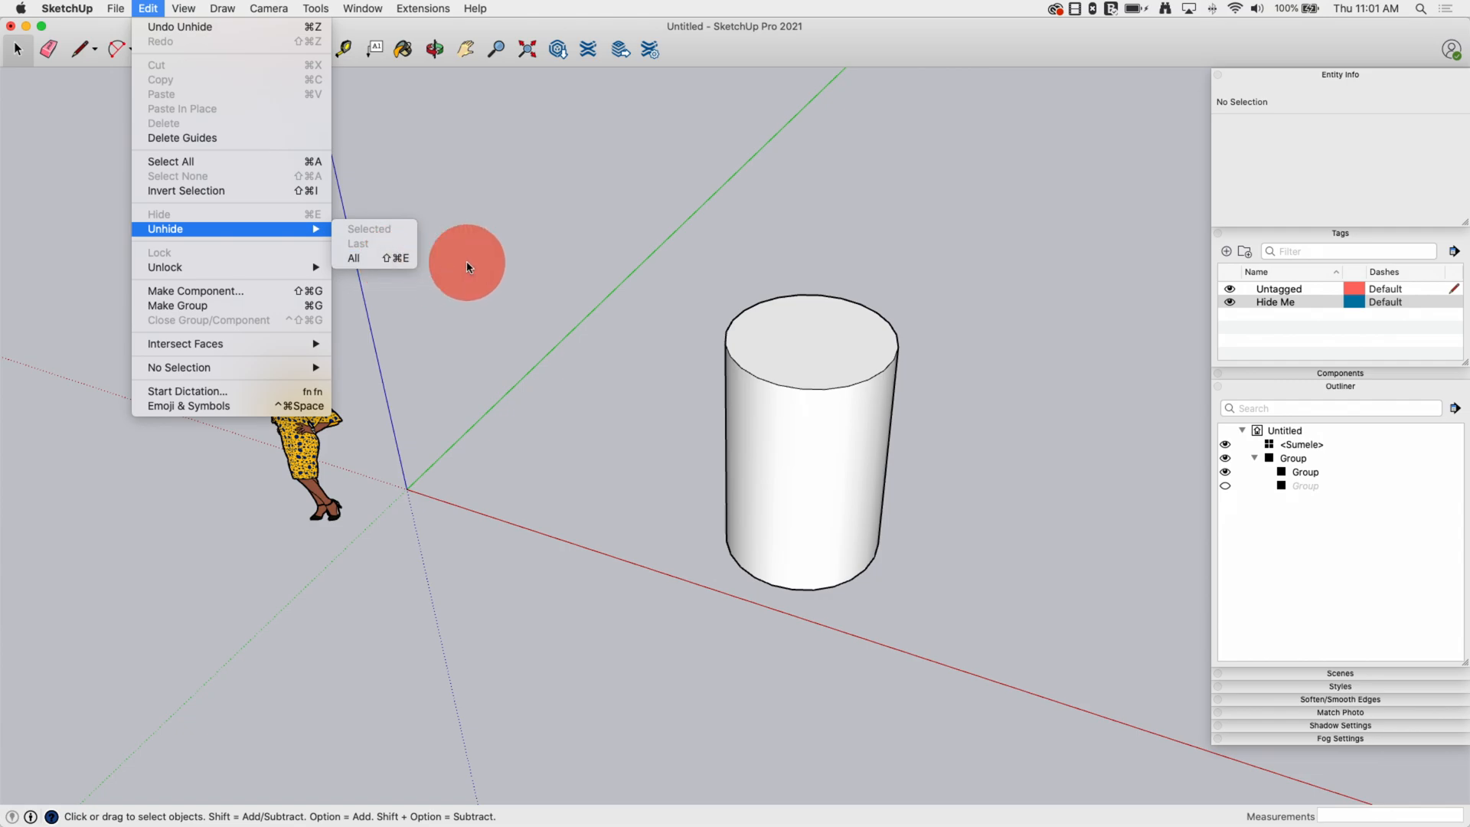
mouse_move(354, 258)
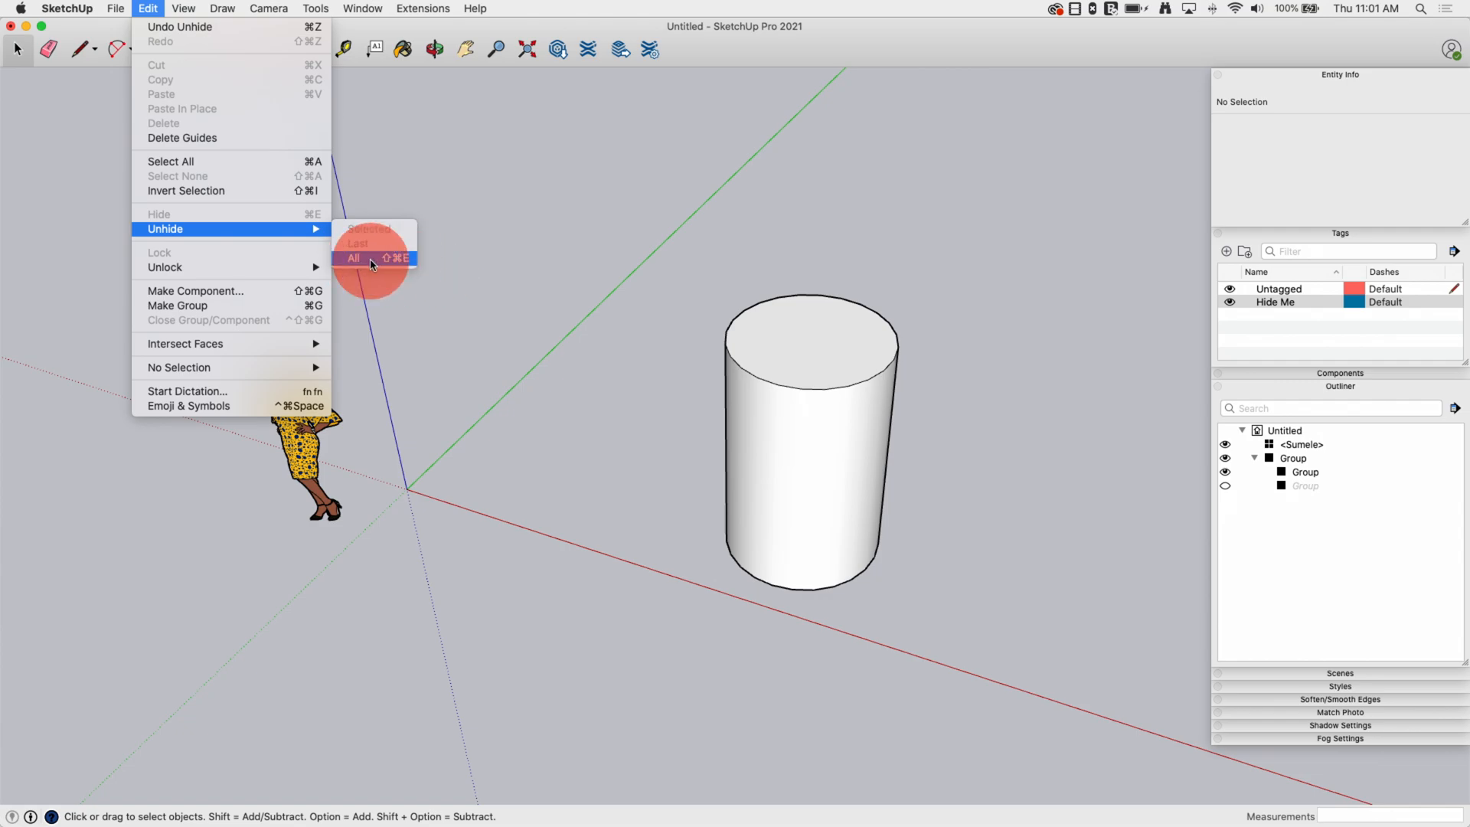
click(354, 258)
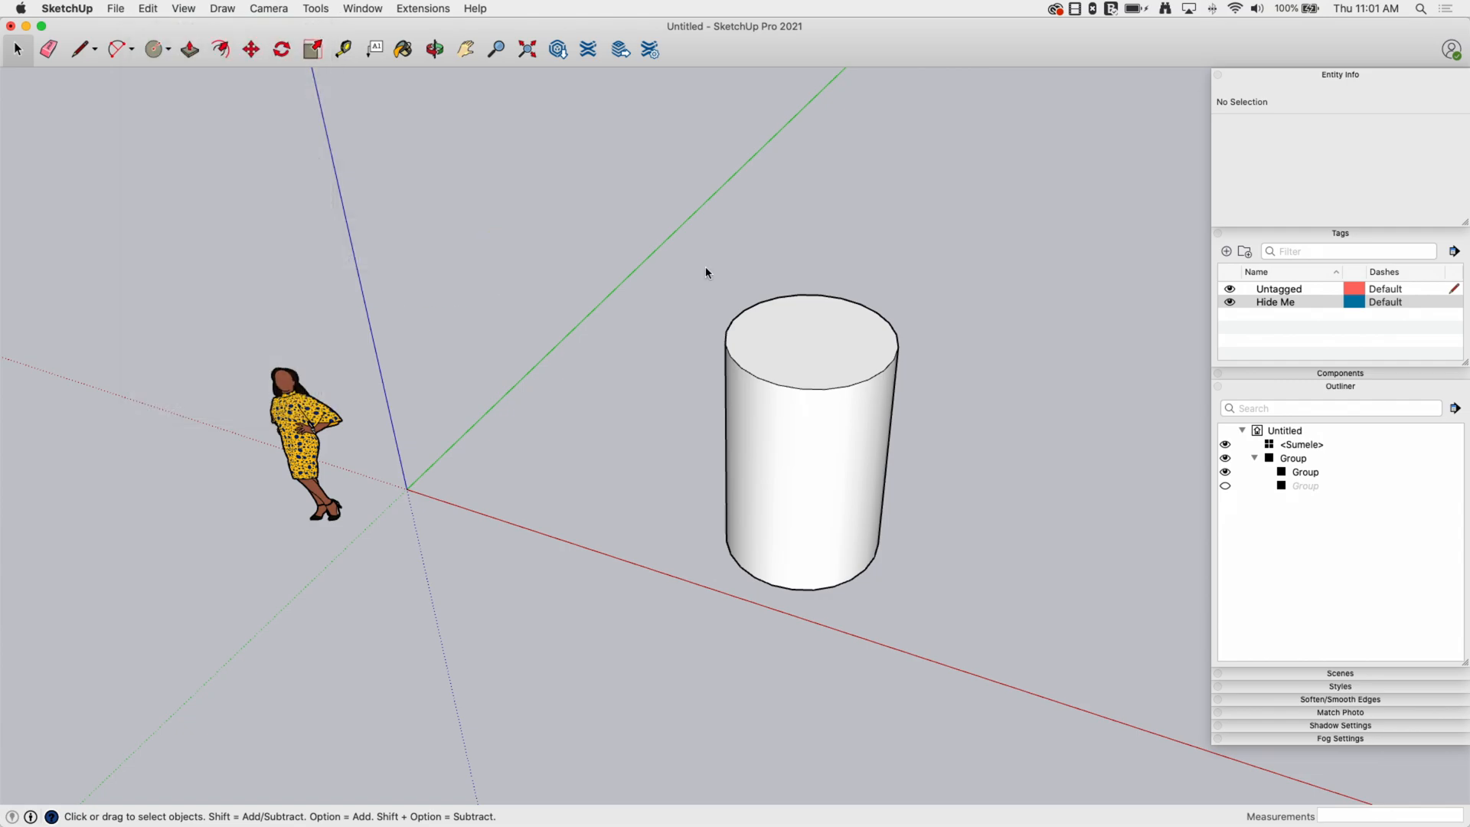
mouse_move(938, 750)
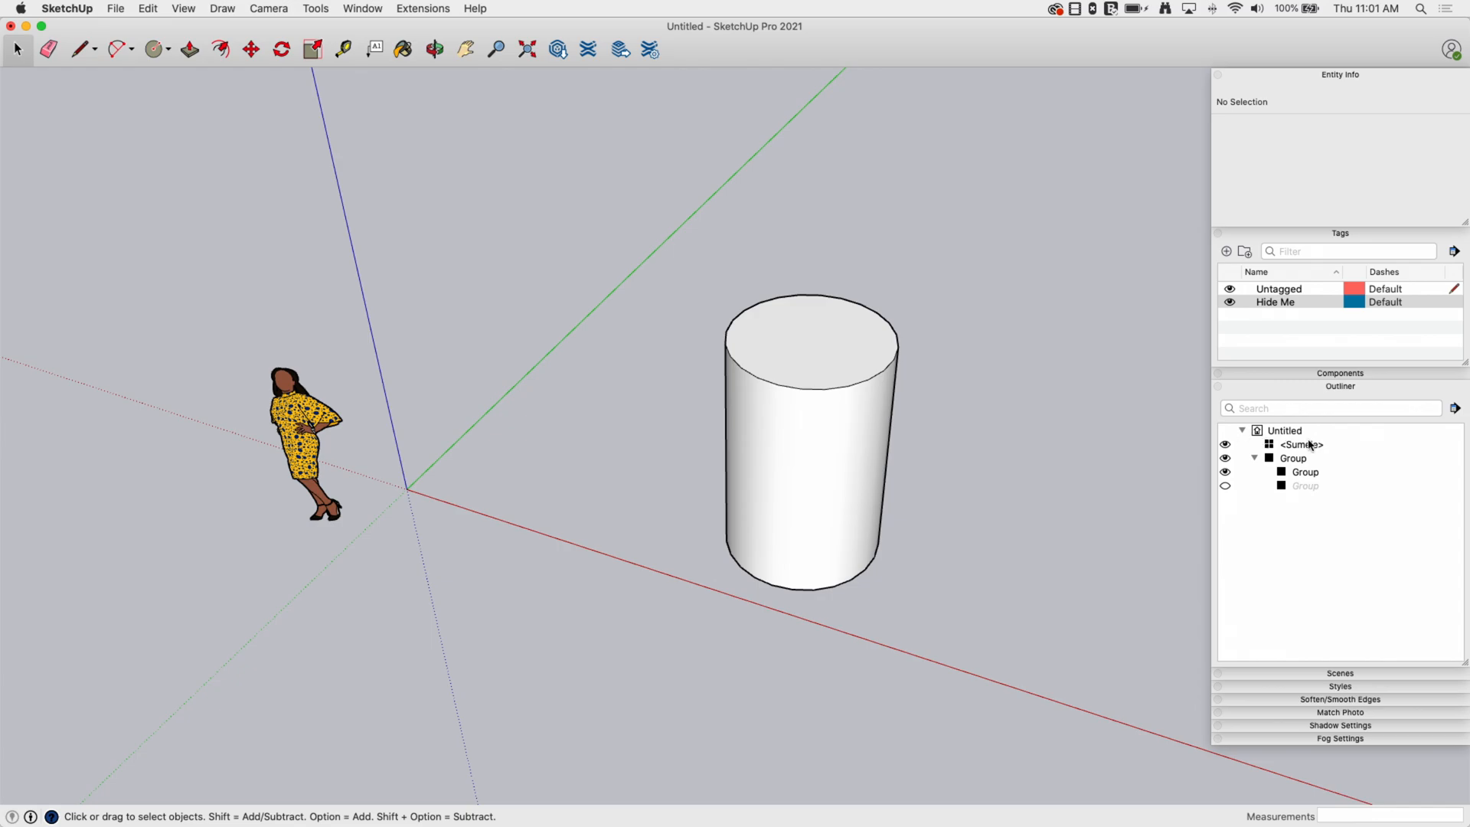
mouse_move(494, 209)
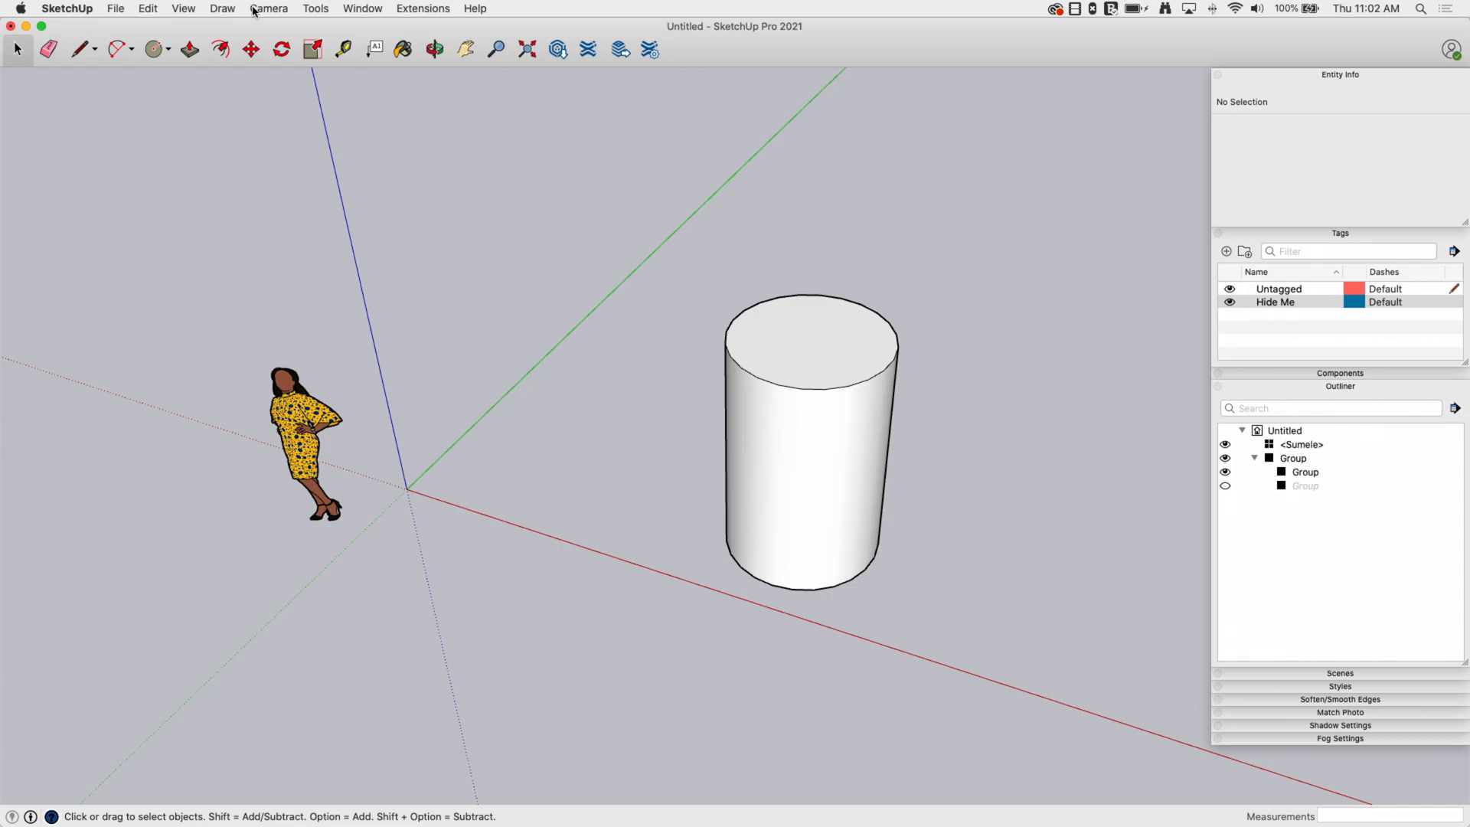
- Enable View > Hidden Objects and restore the nested cube with Edit > Unhide > All
click(184, 8)
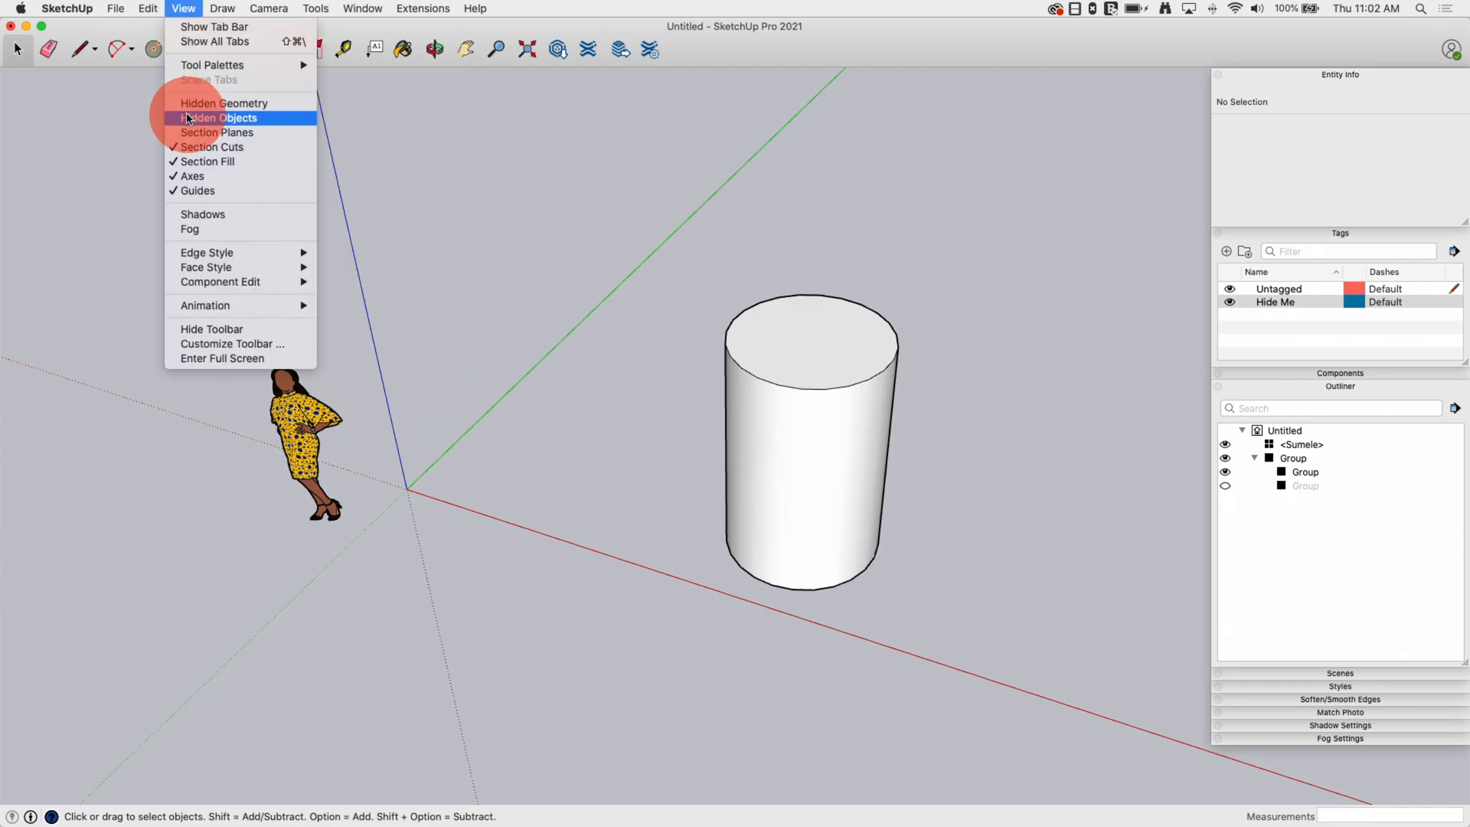
click(217, 117)
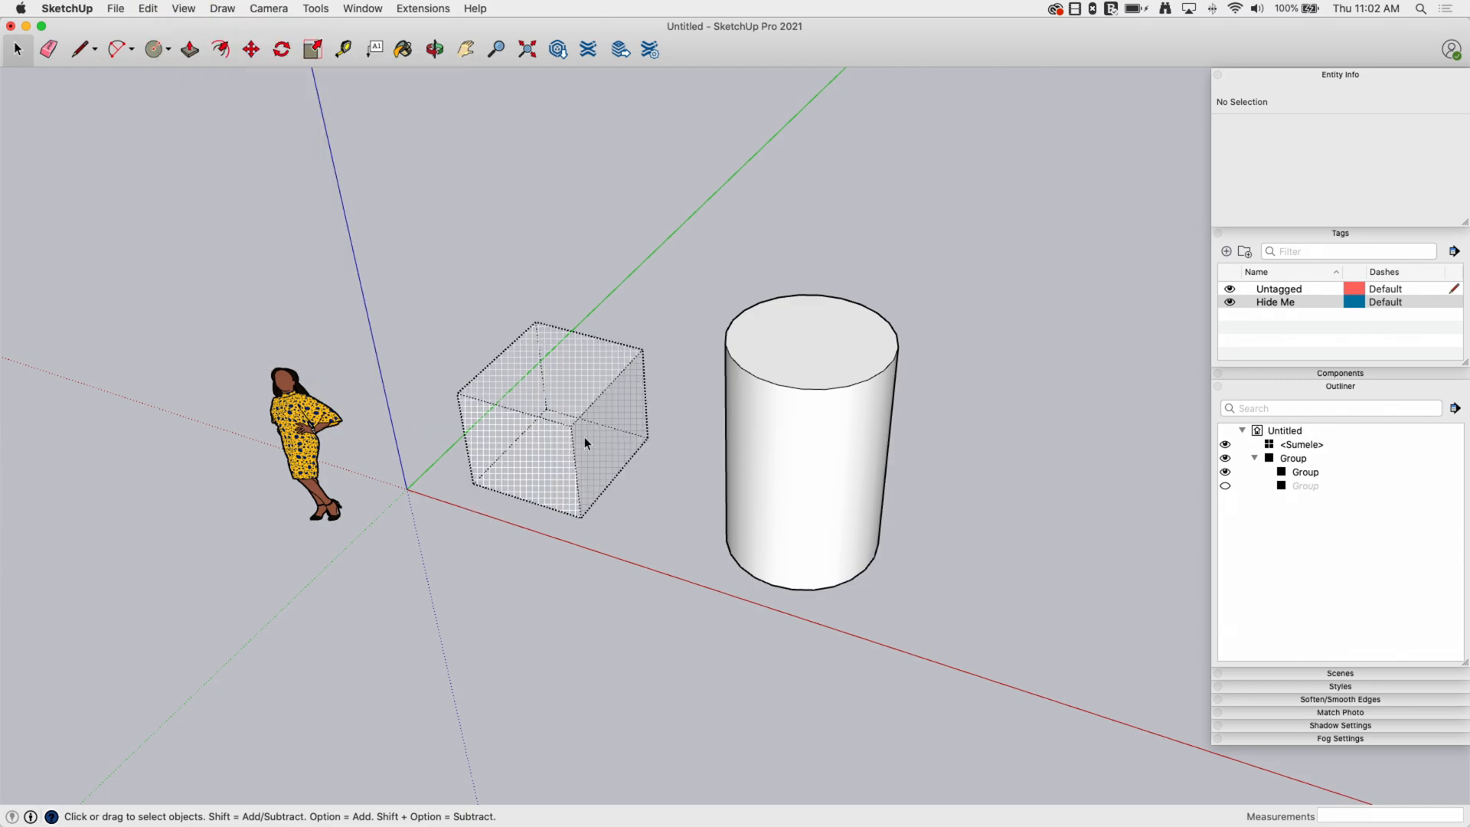
mouse_move(558, 447)
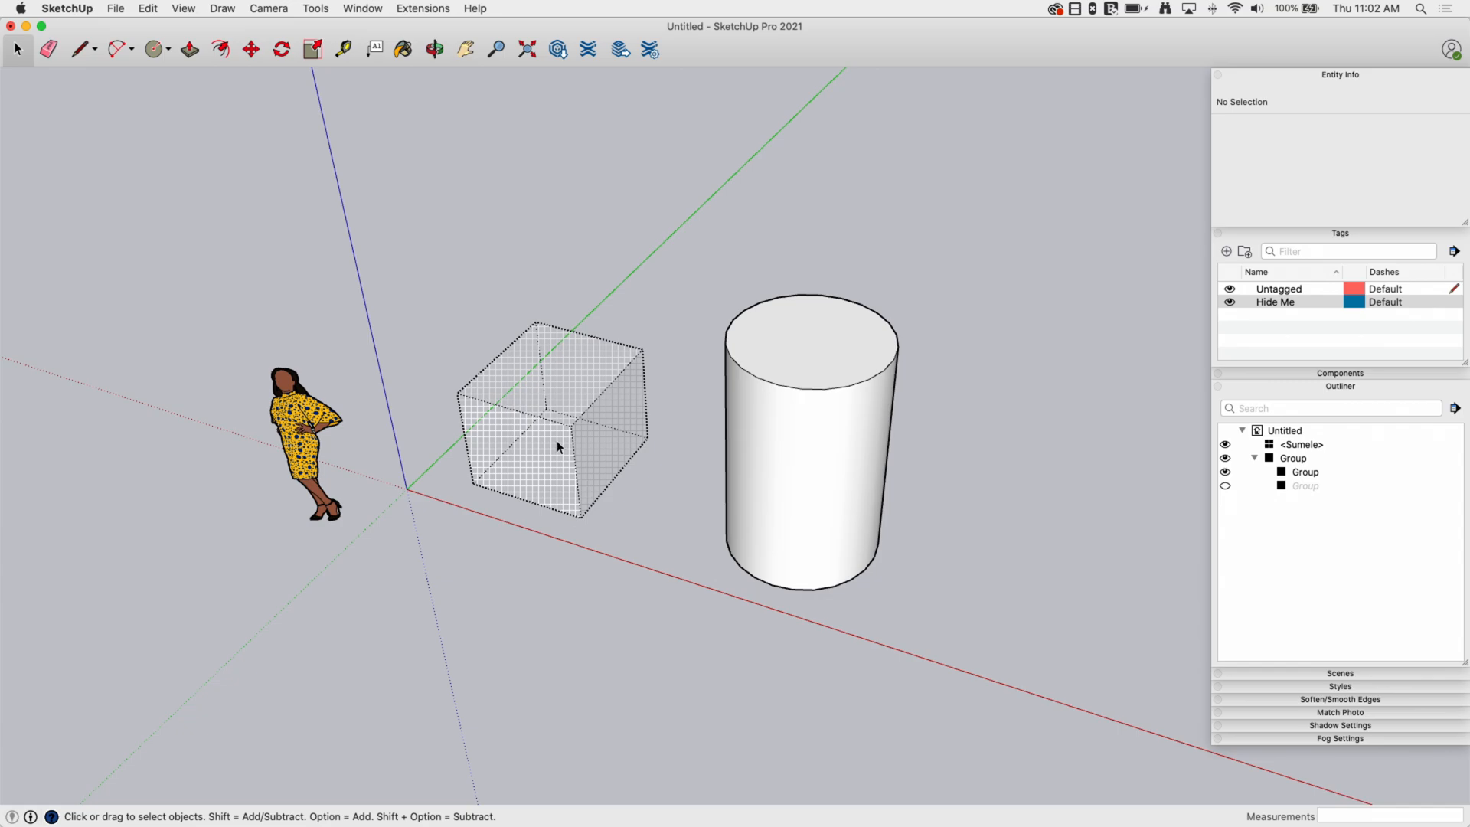
mouse_move(808, 347)
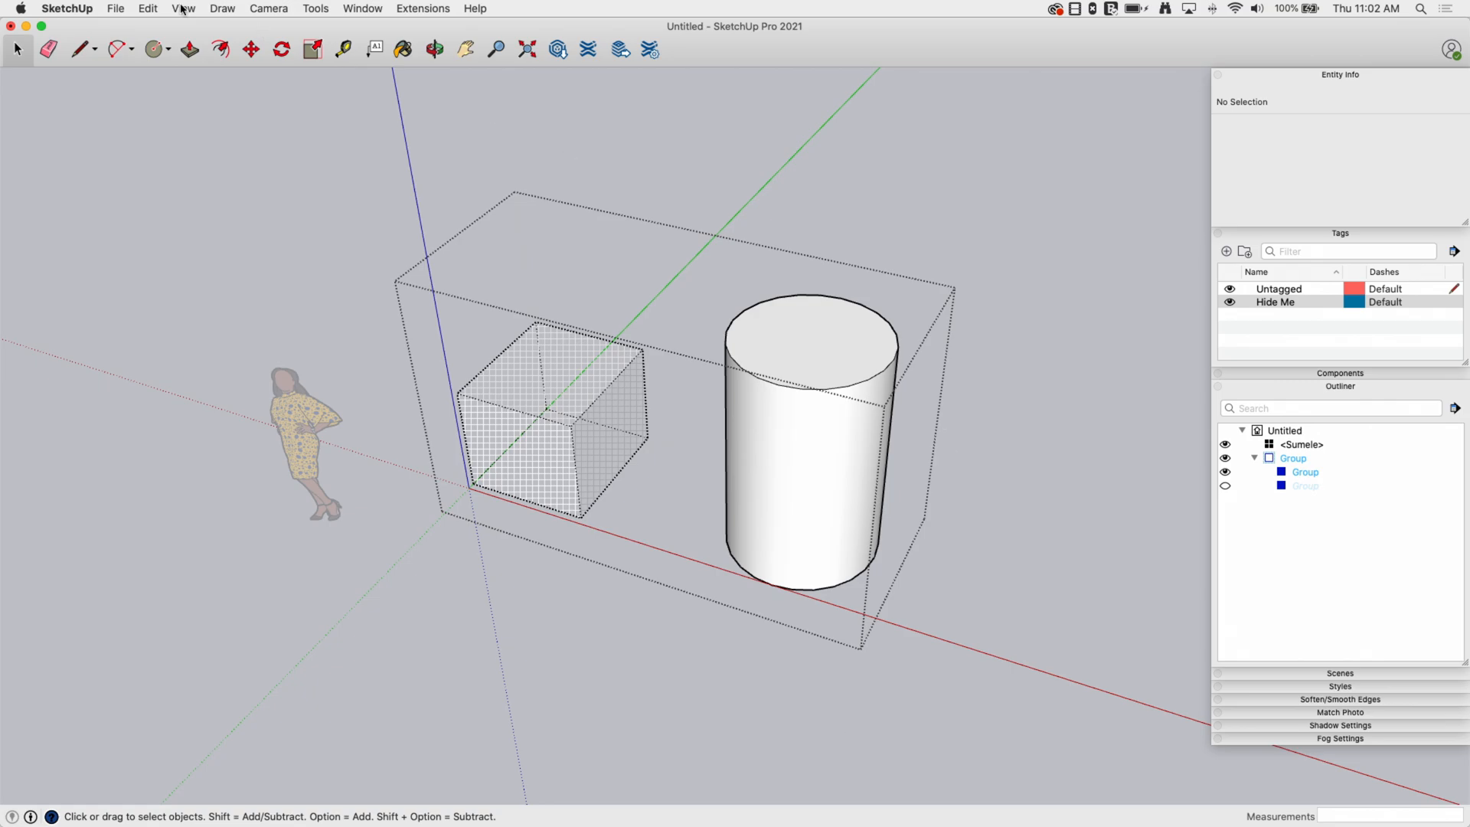
click(147, 7)
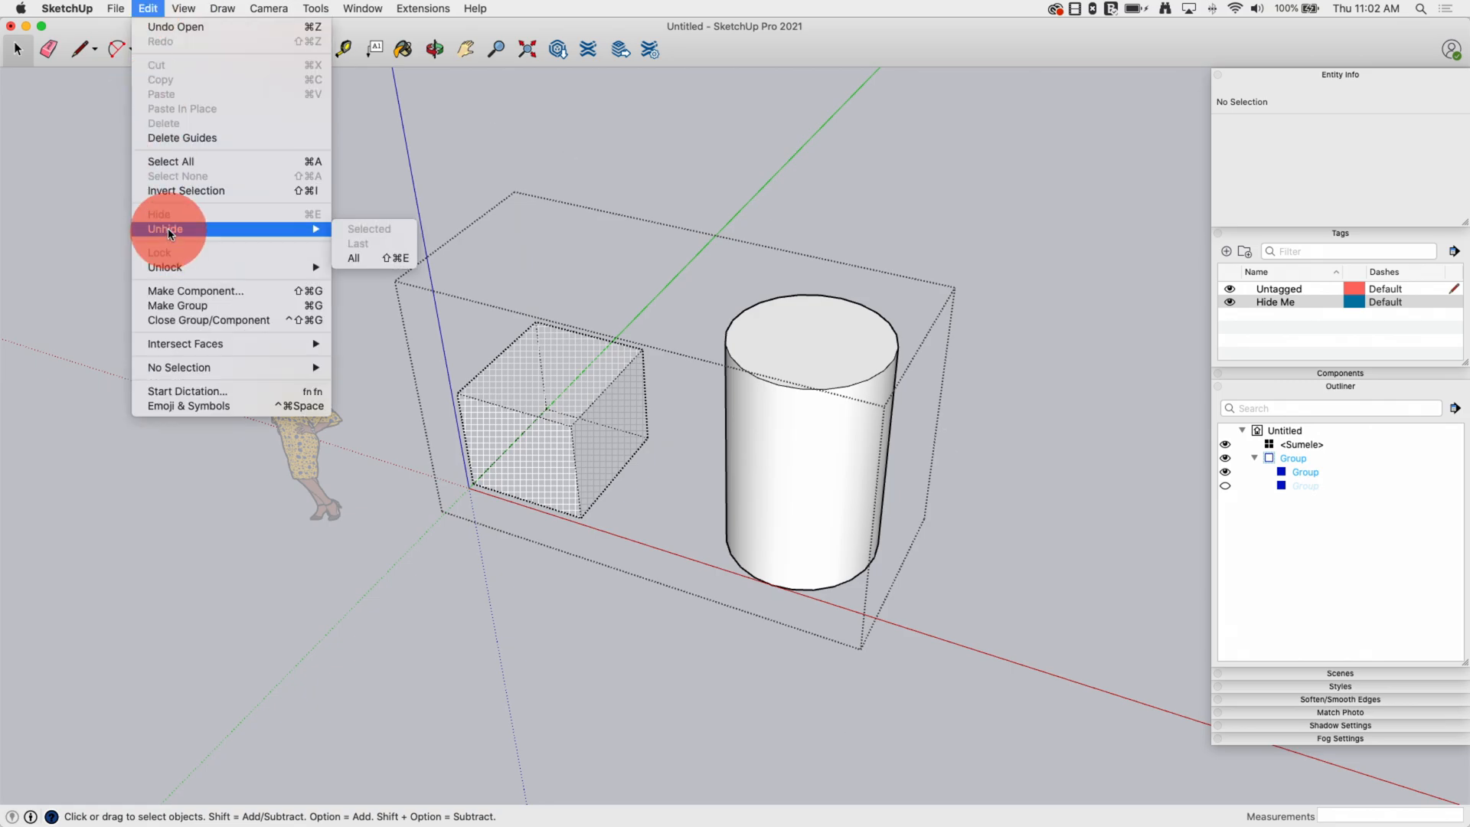
click(353, 258)
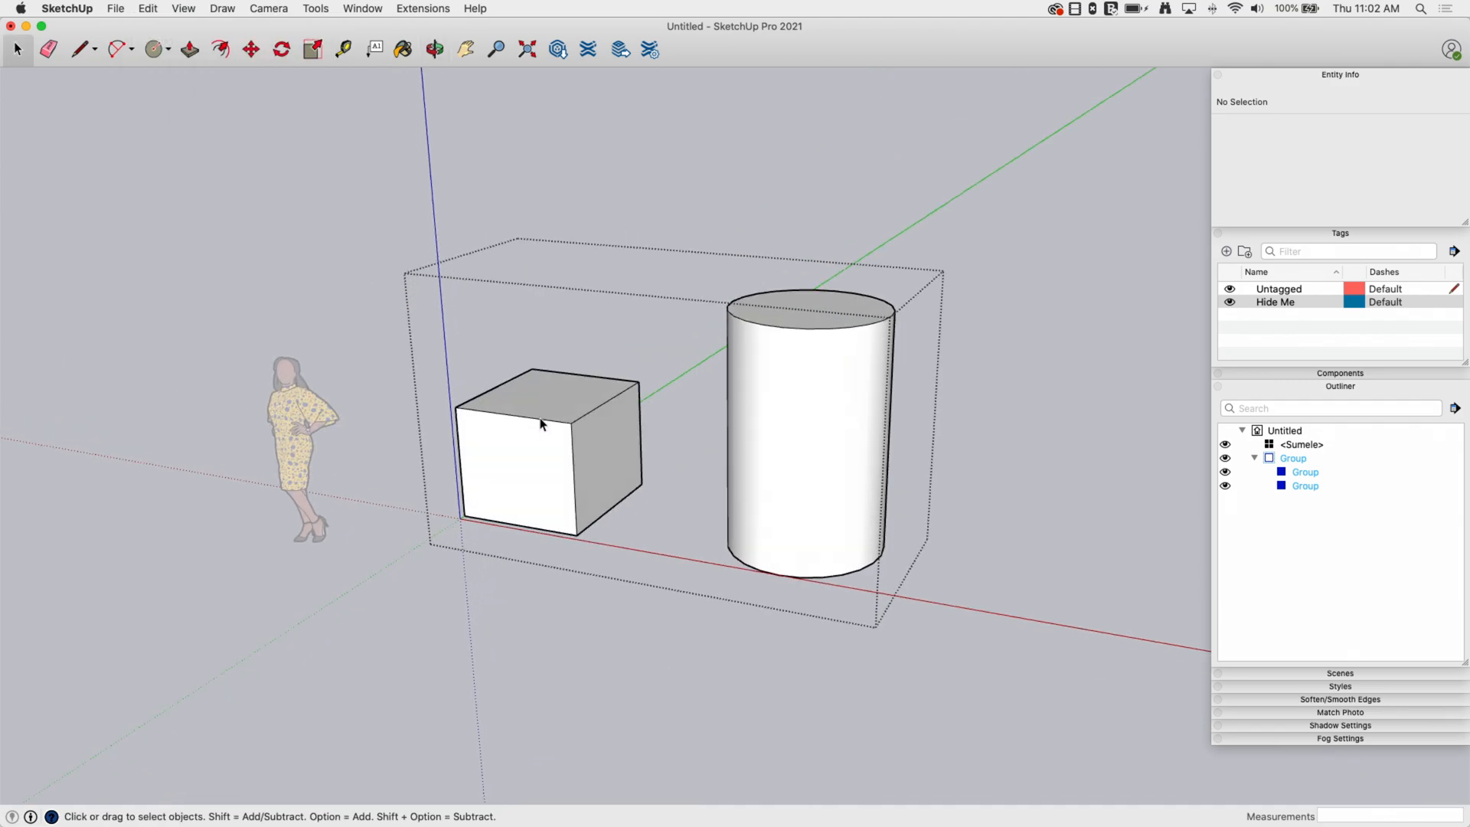
mouse_move(987, 517)
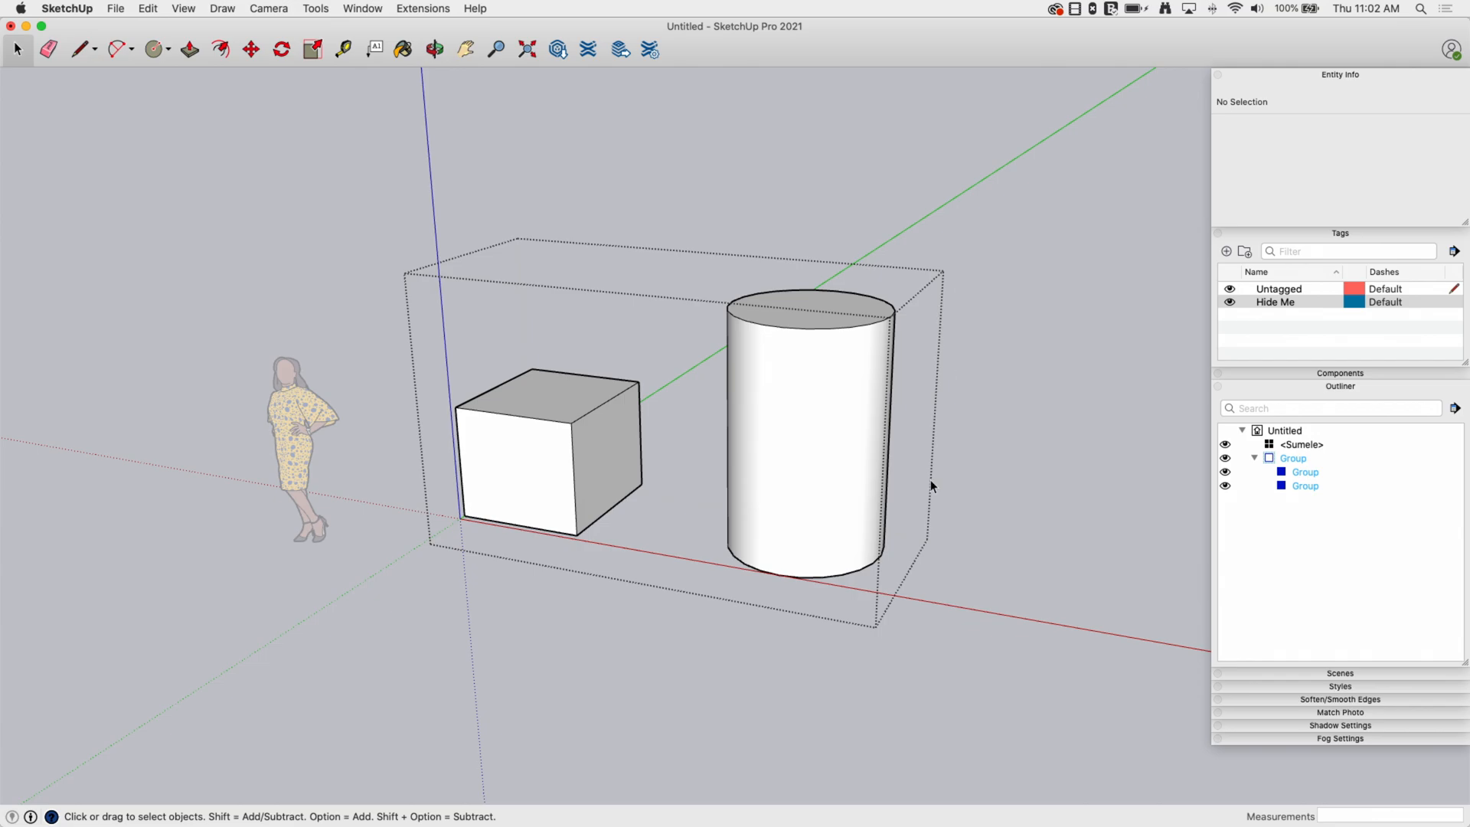
mouse_move(663, 234)
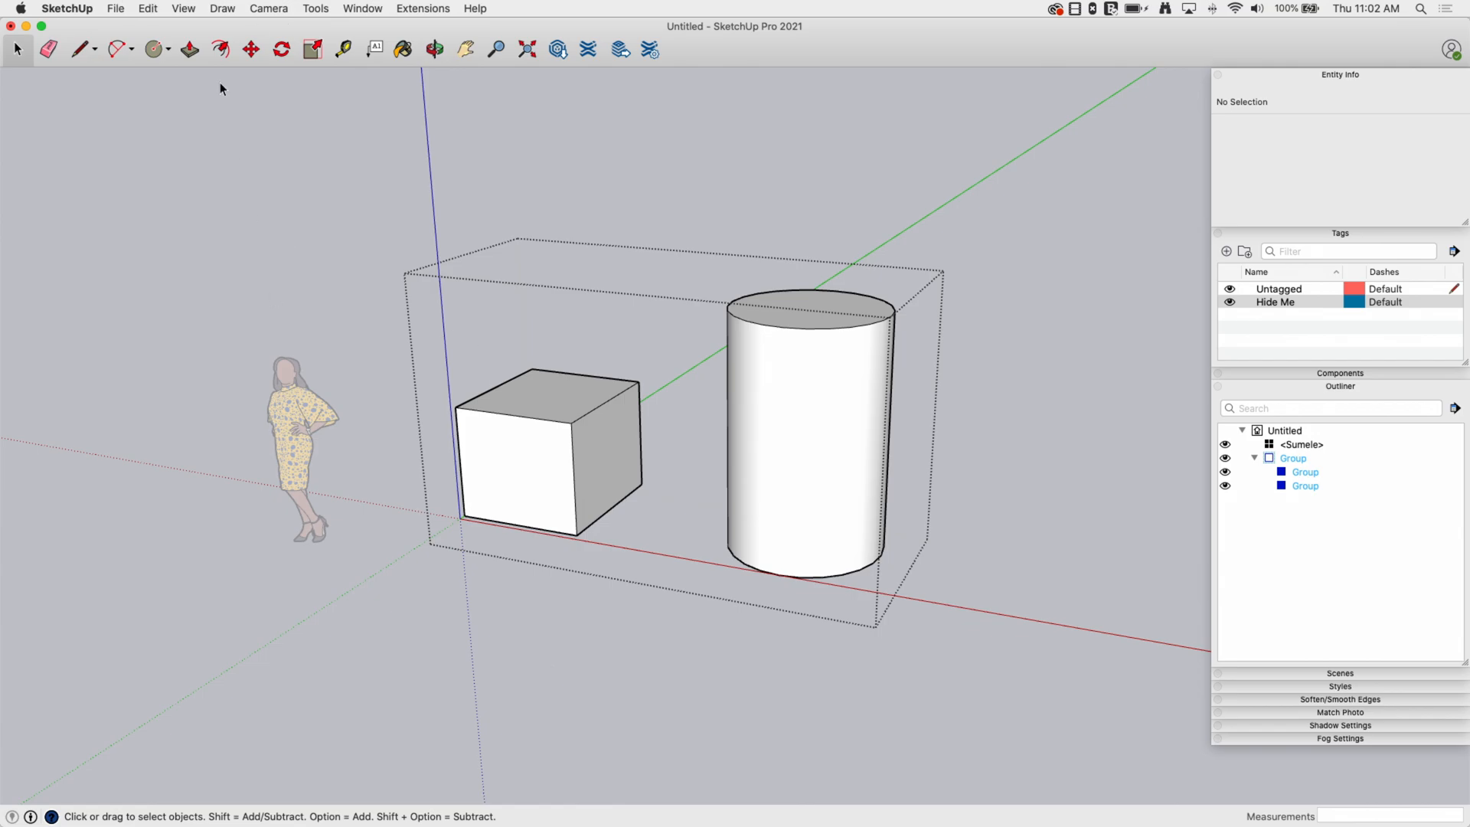
mouse_move(310, 485)
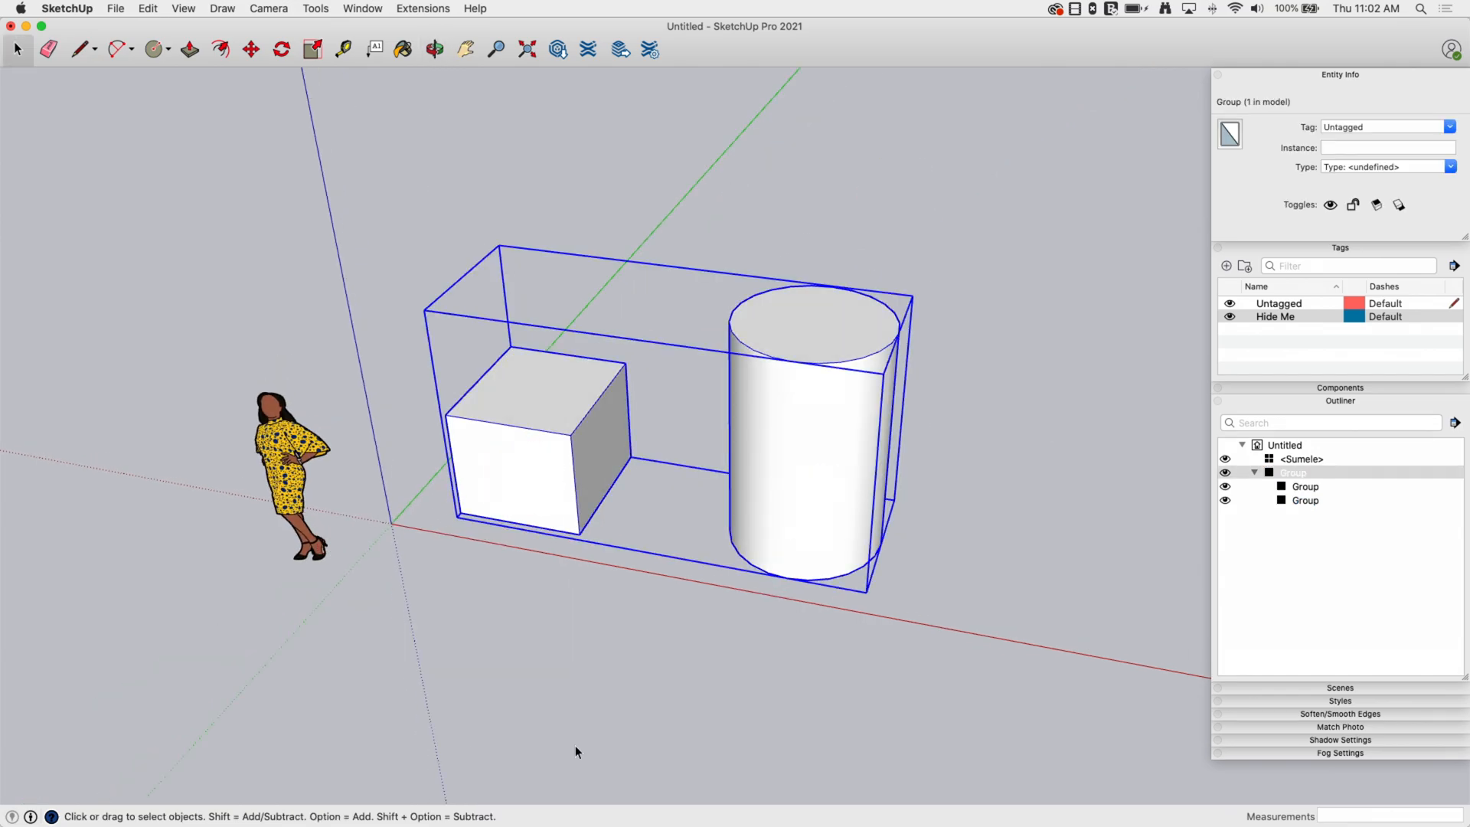
- Double-click outside to close the parent group, leaving figure, cube and cylinder visible
double_click(809, 403)
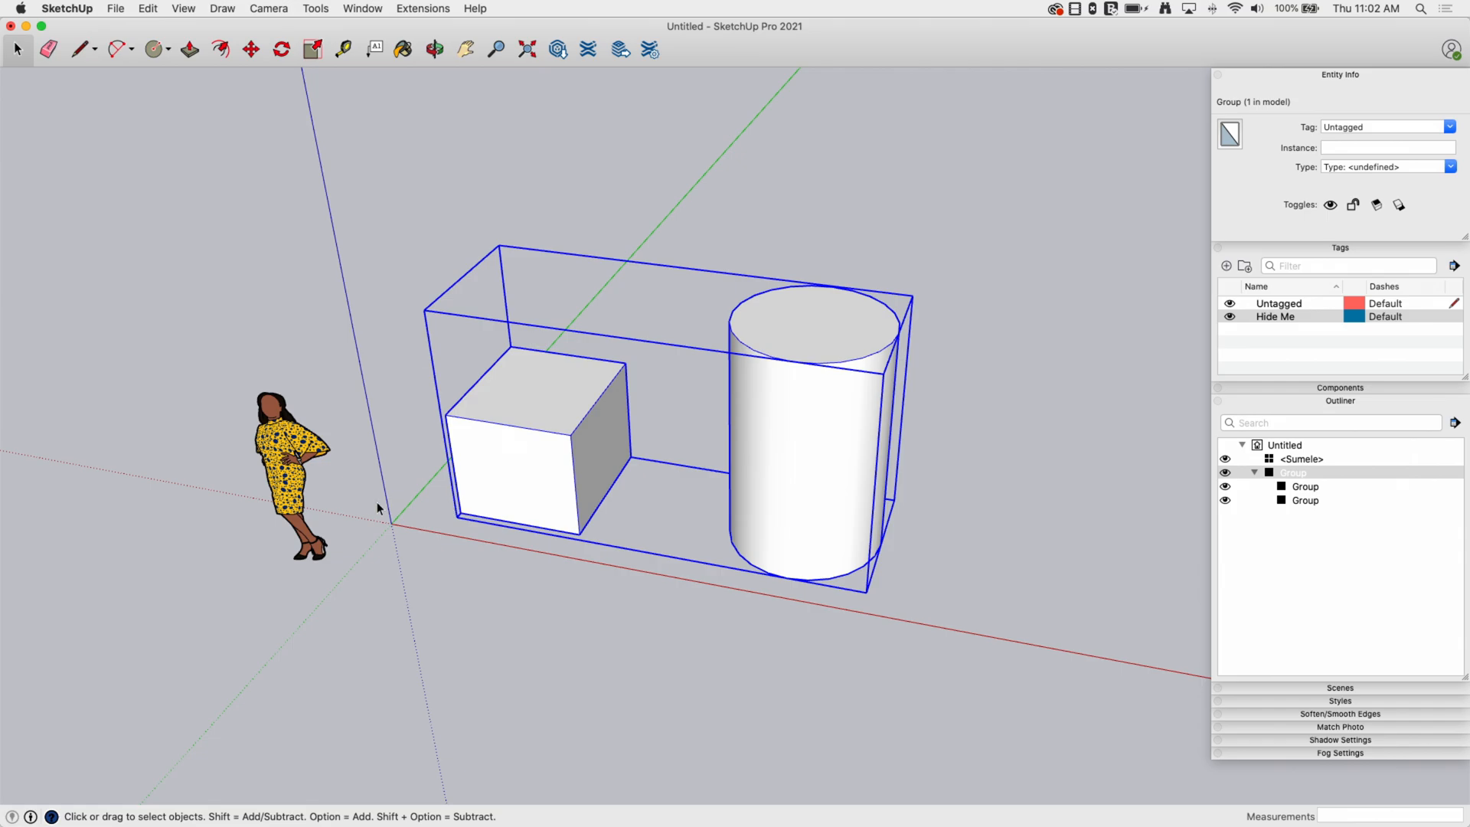
mouse_move(468, 552)
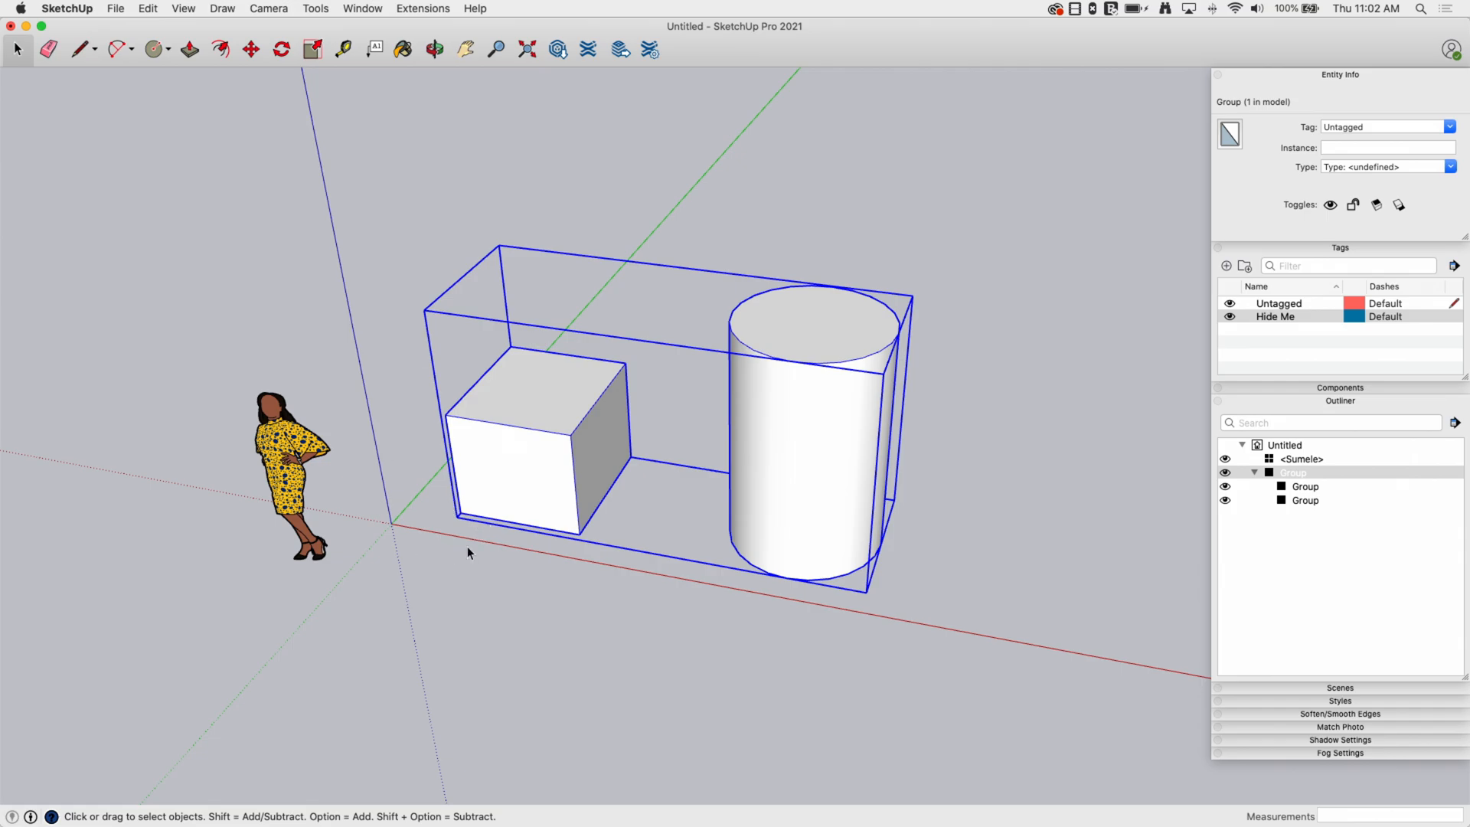
mouse_move(682, 306)
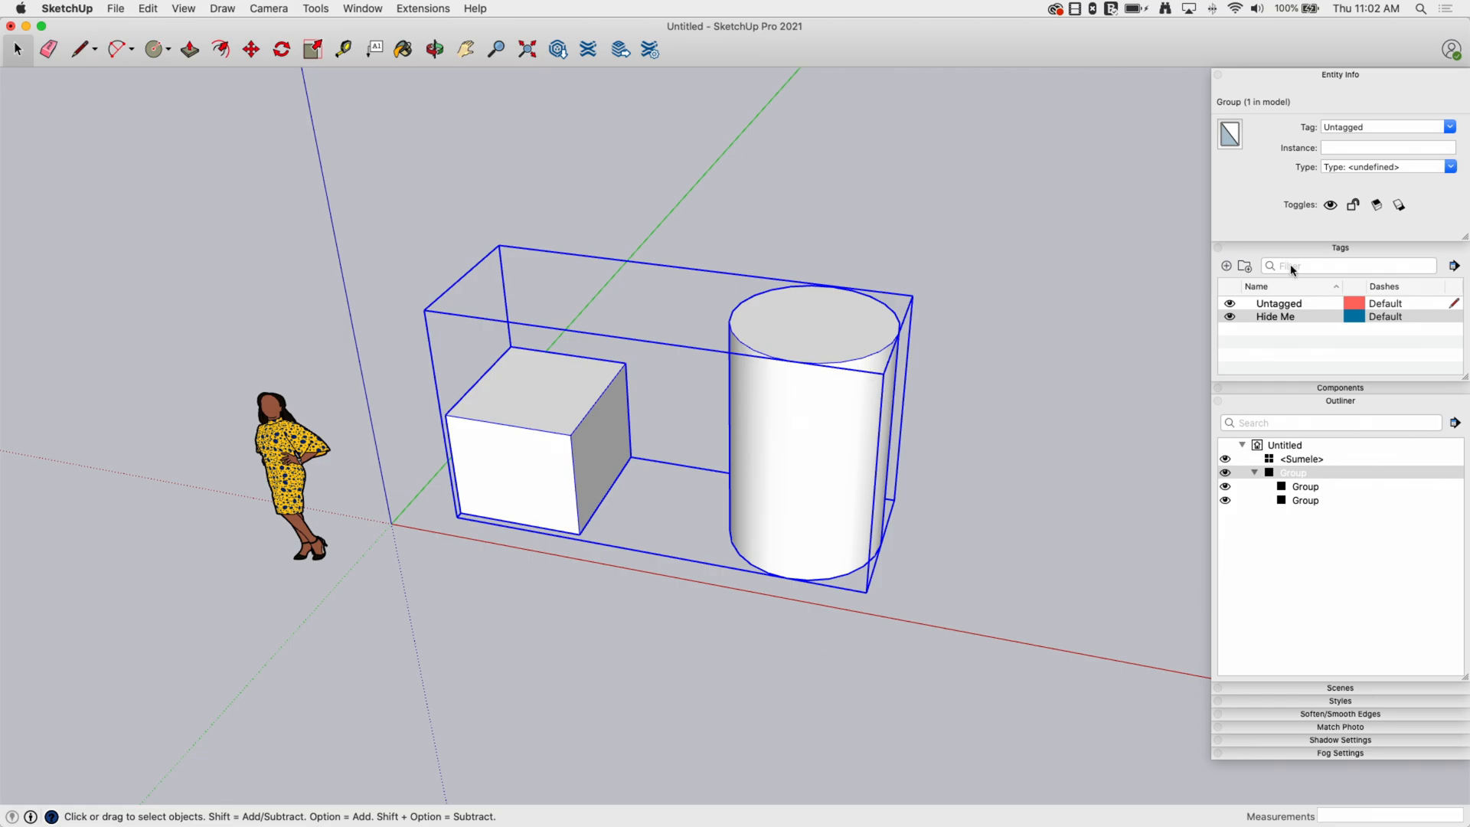
mouse_move(1235, 528)
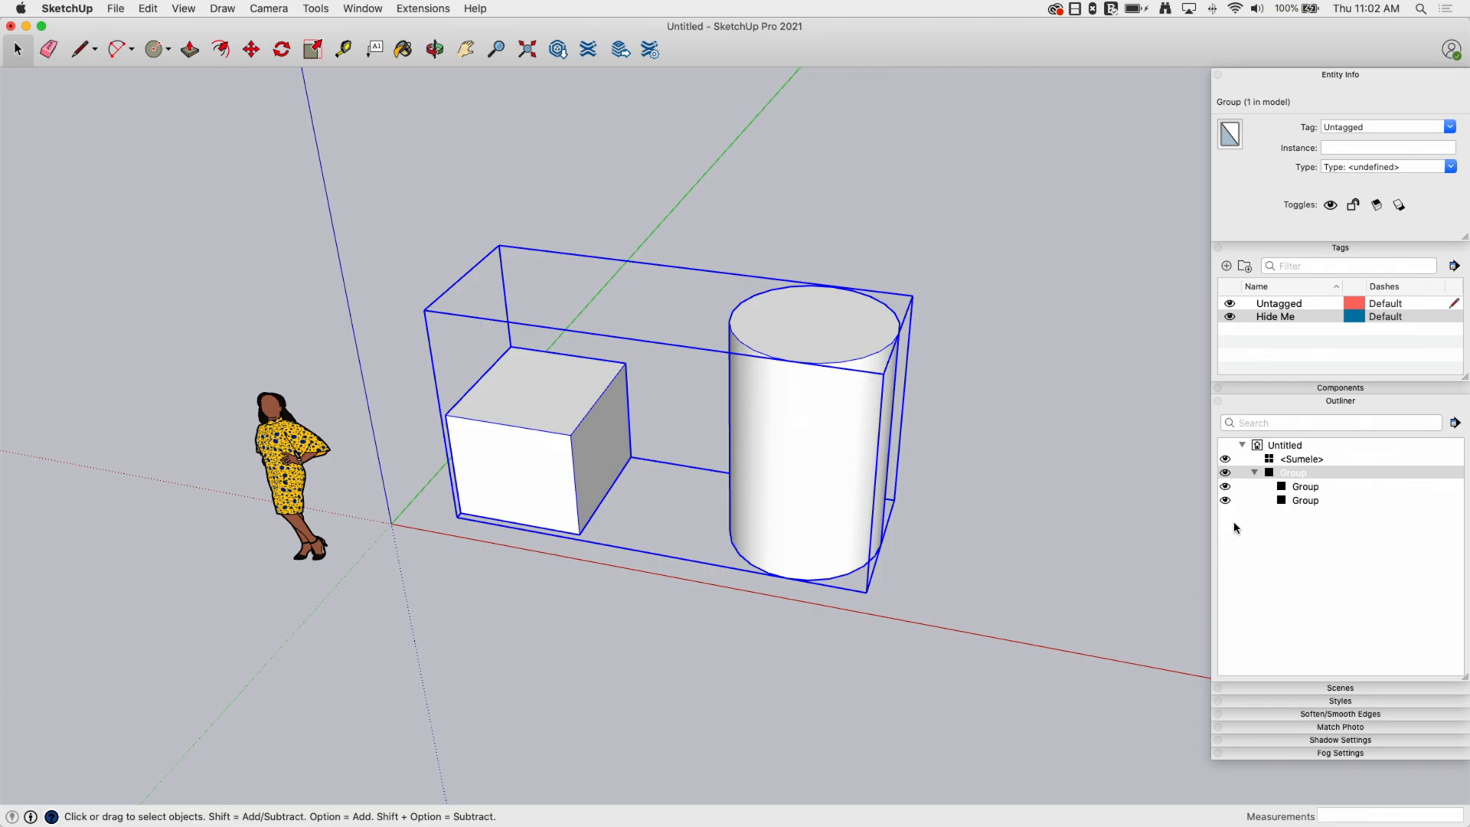
mouse_move(1014, 431)
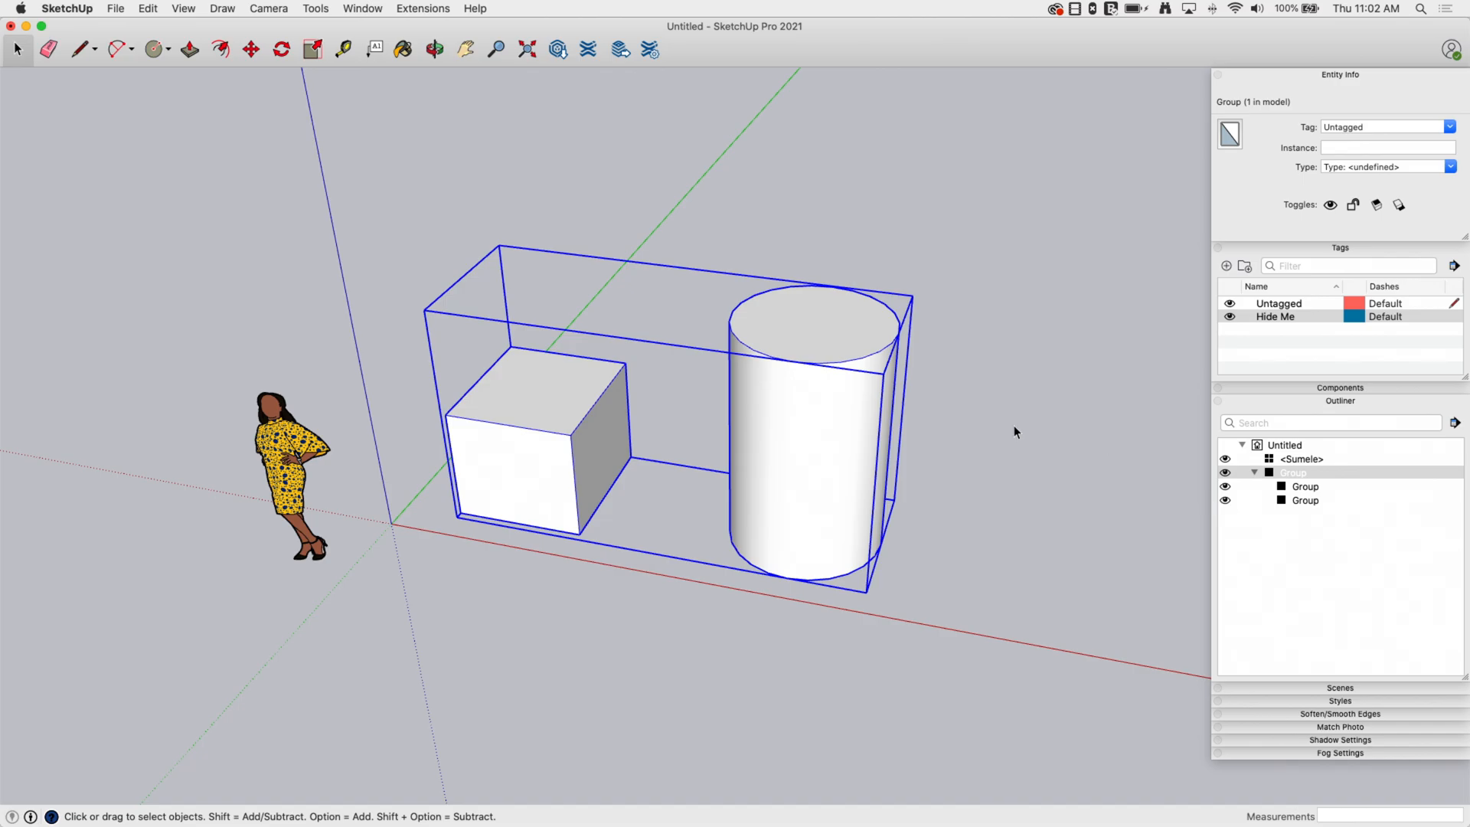